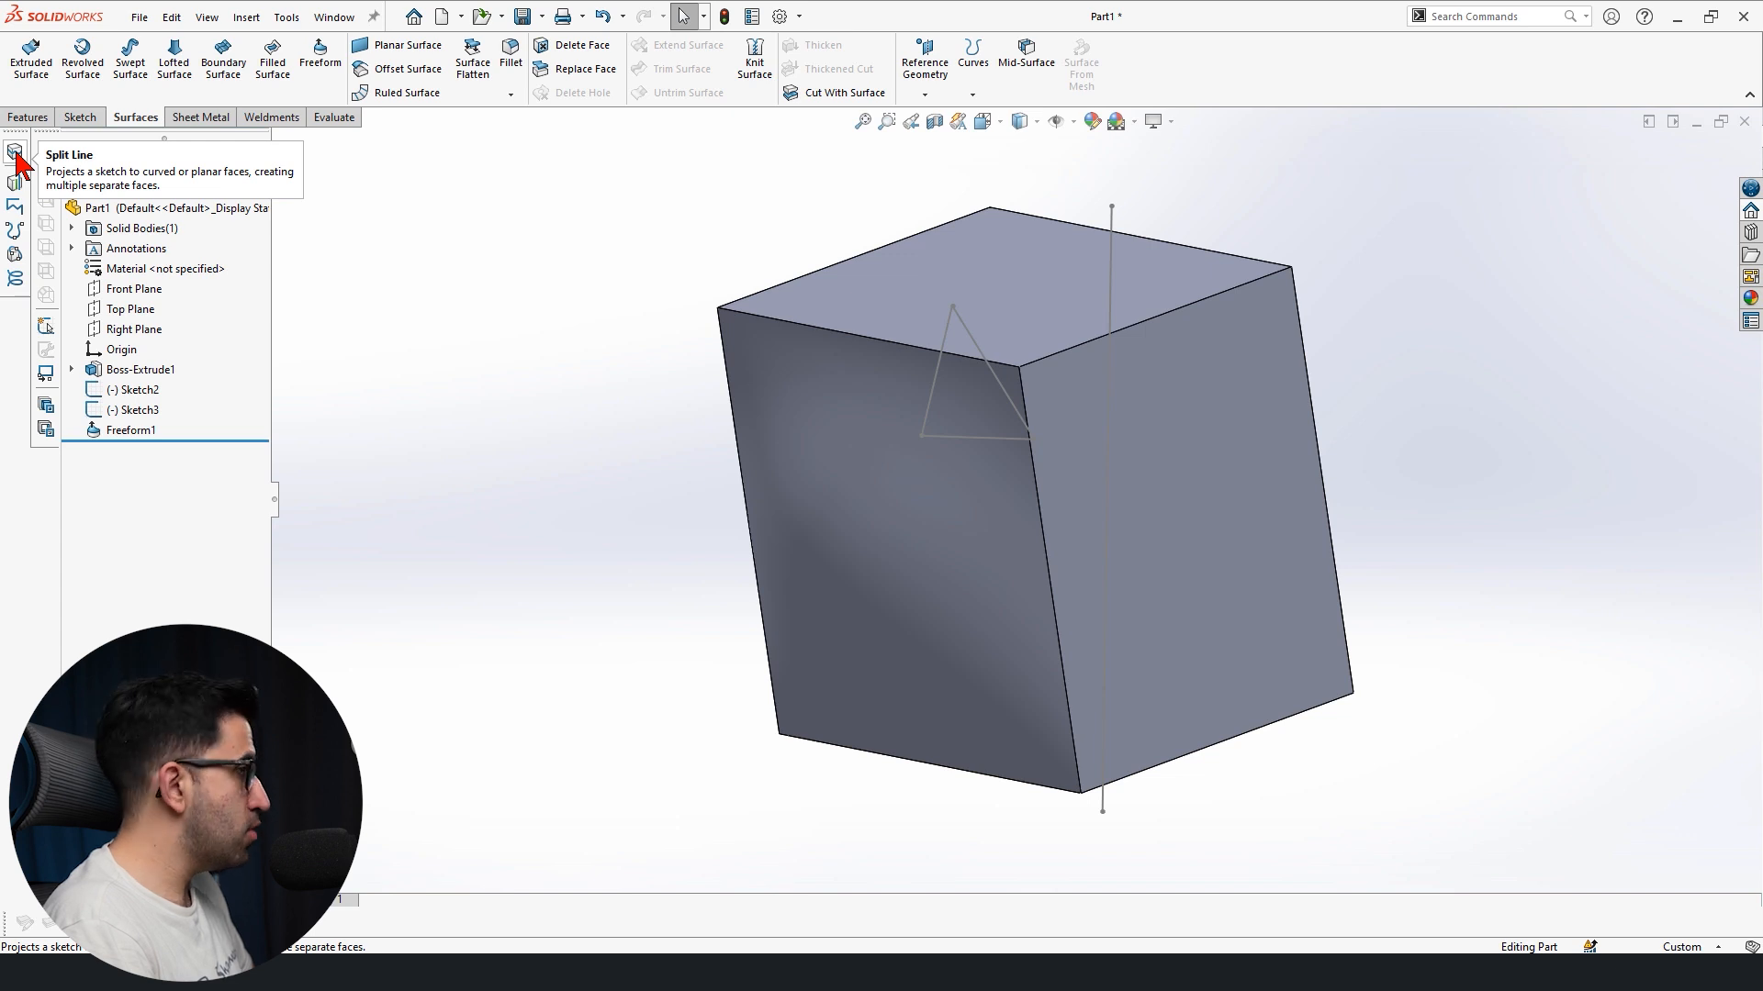
mouse_move(972, 62)
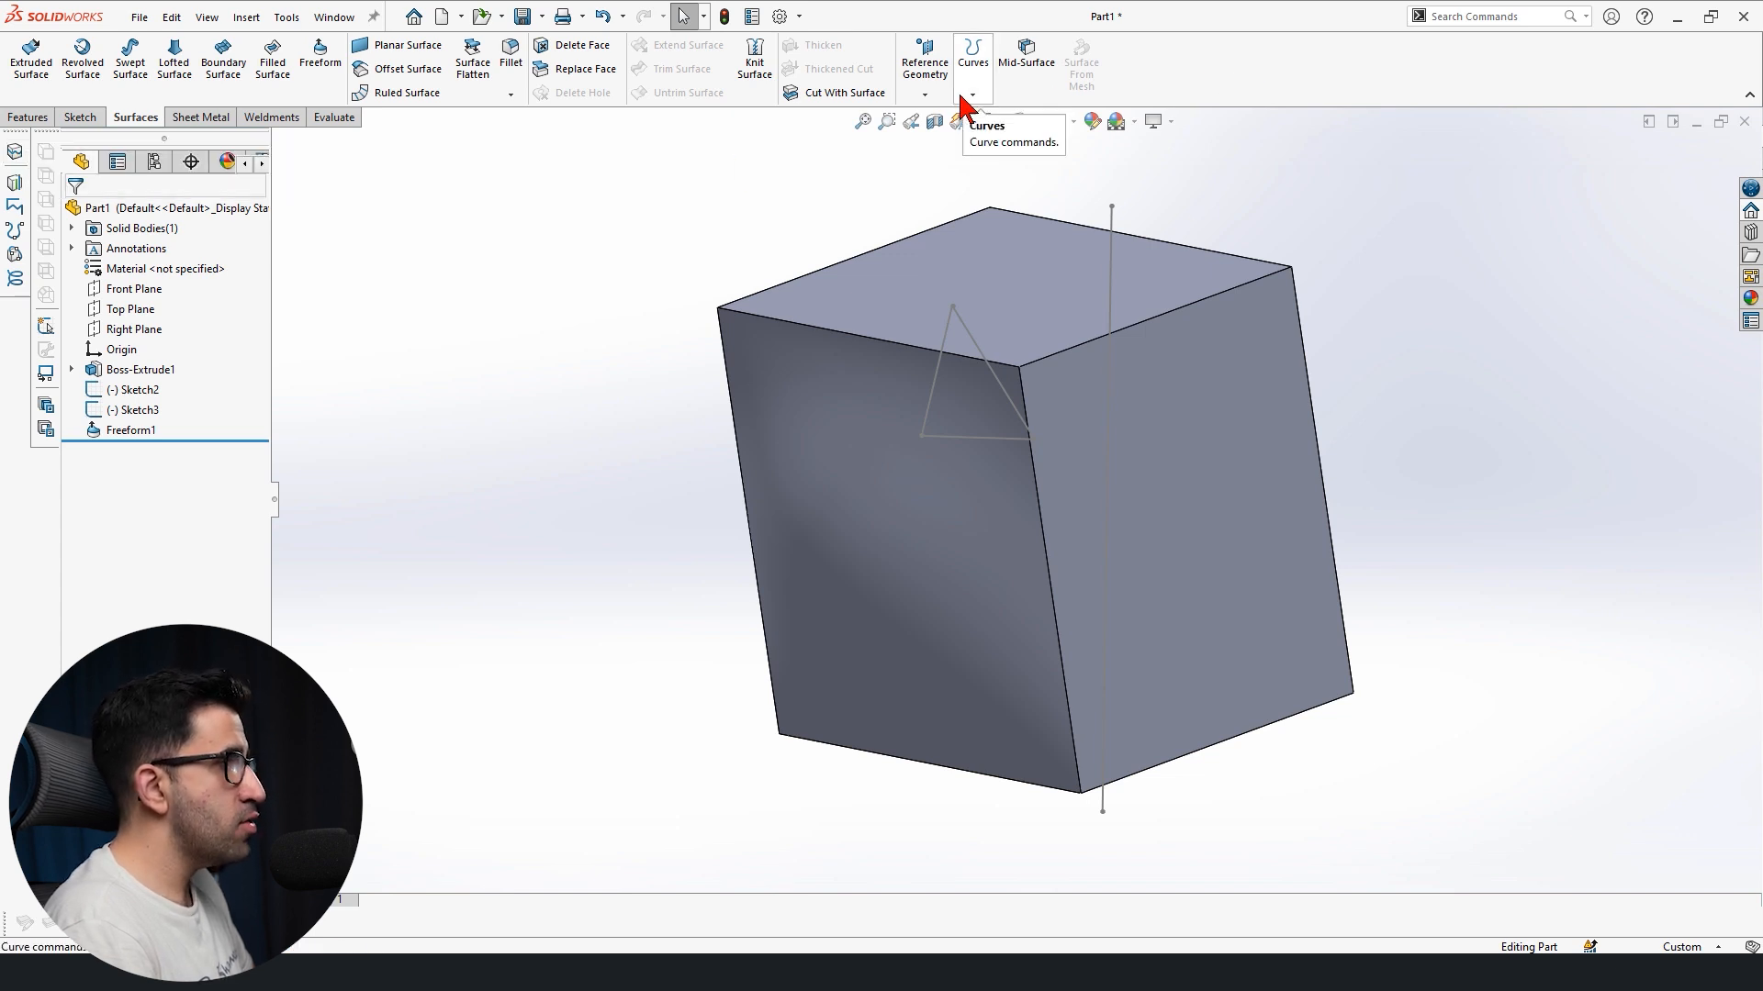
- Show the toolbar customization list with the Curves toolbar entry from the CommandManager menu
left_click(971, 95)
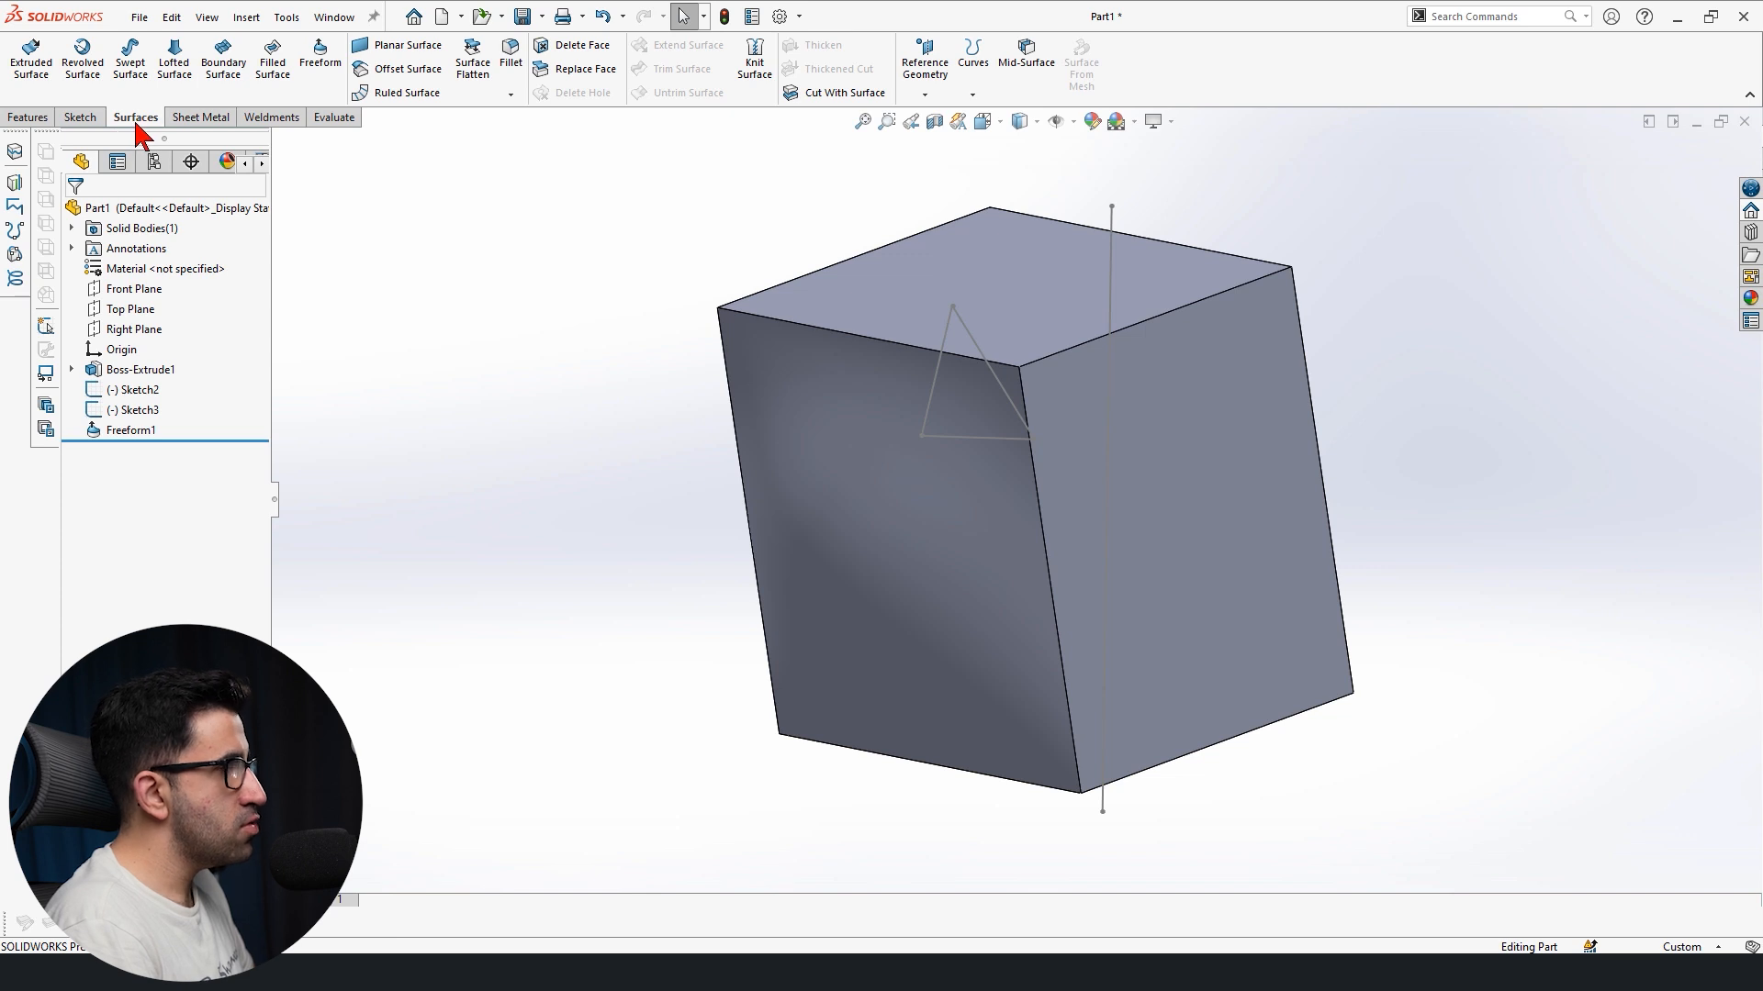
right_click(1276, 39)
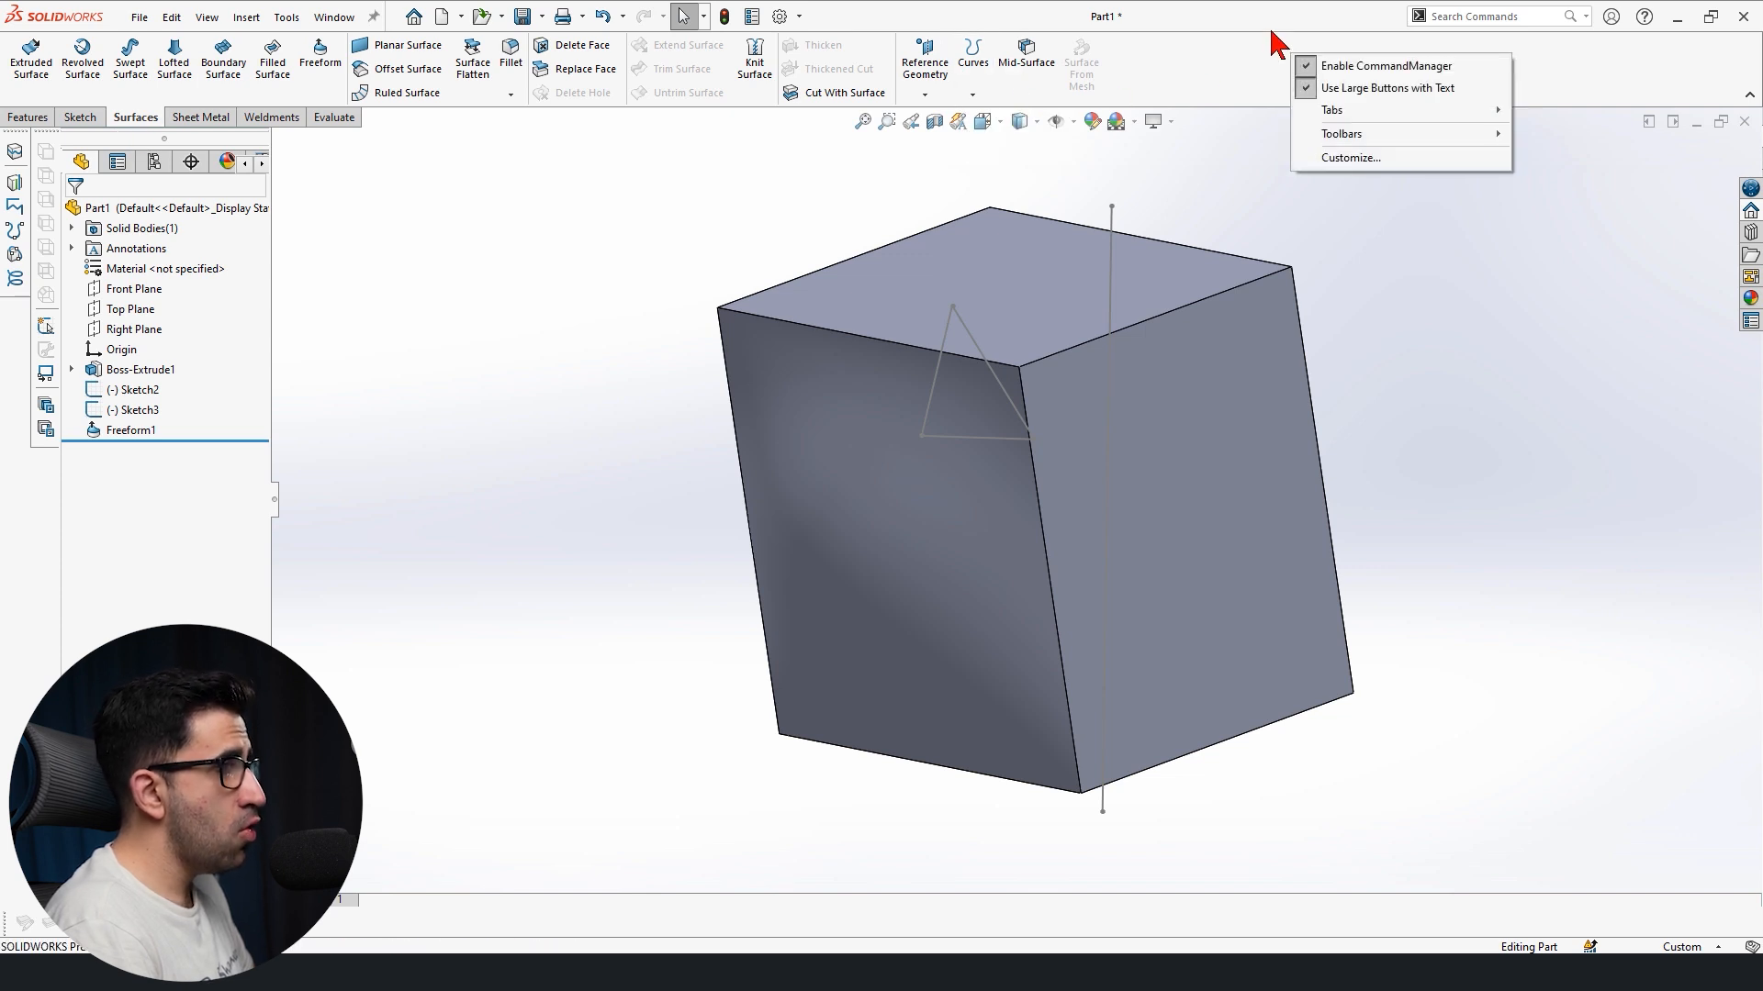
mouse_move(1534, 114)
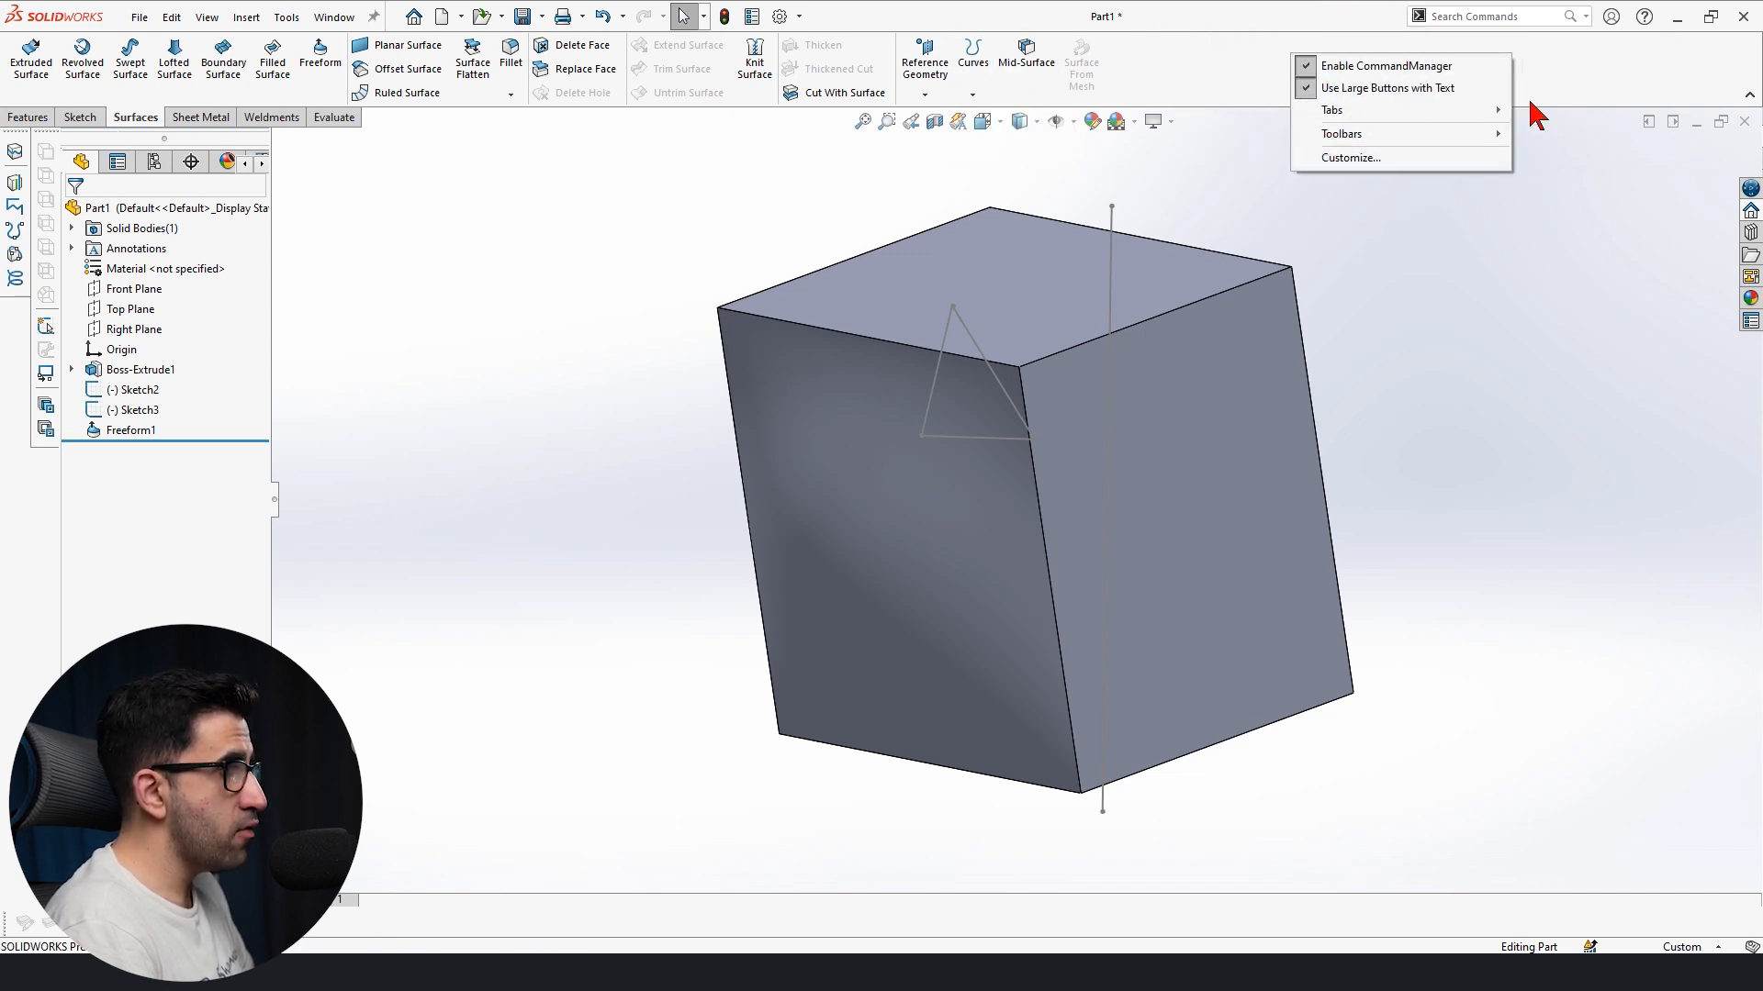
left_click(1340, 134)
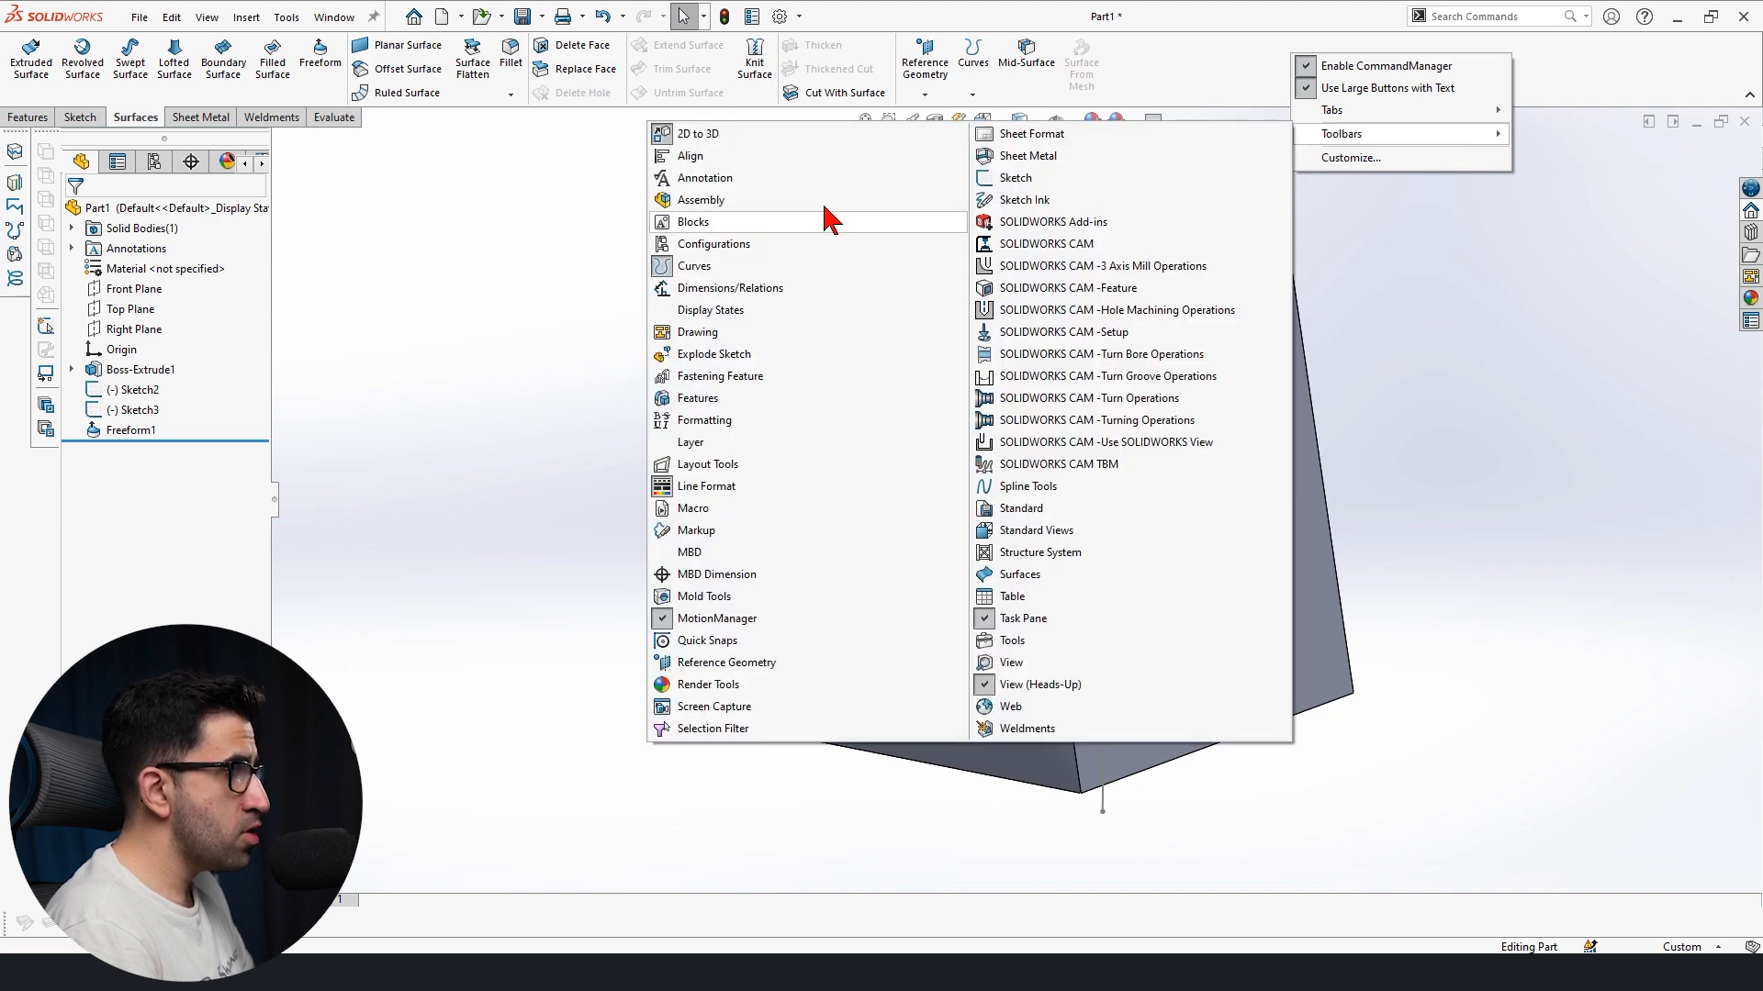
mouse_move(674, 266)
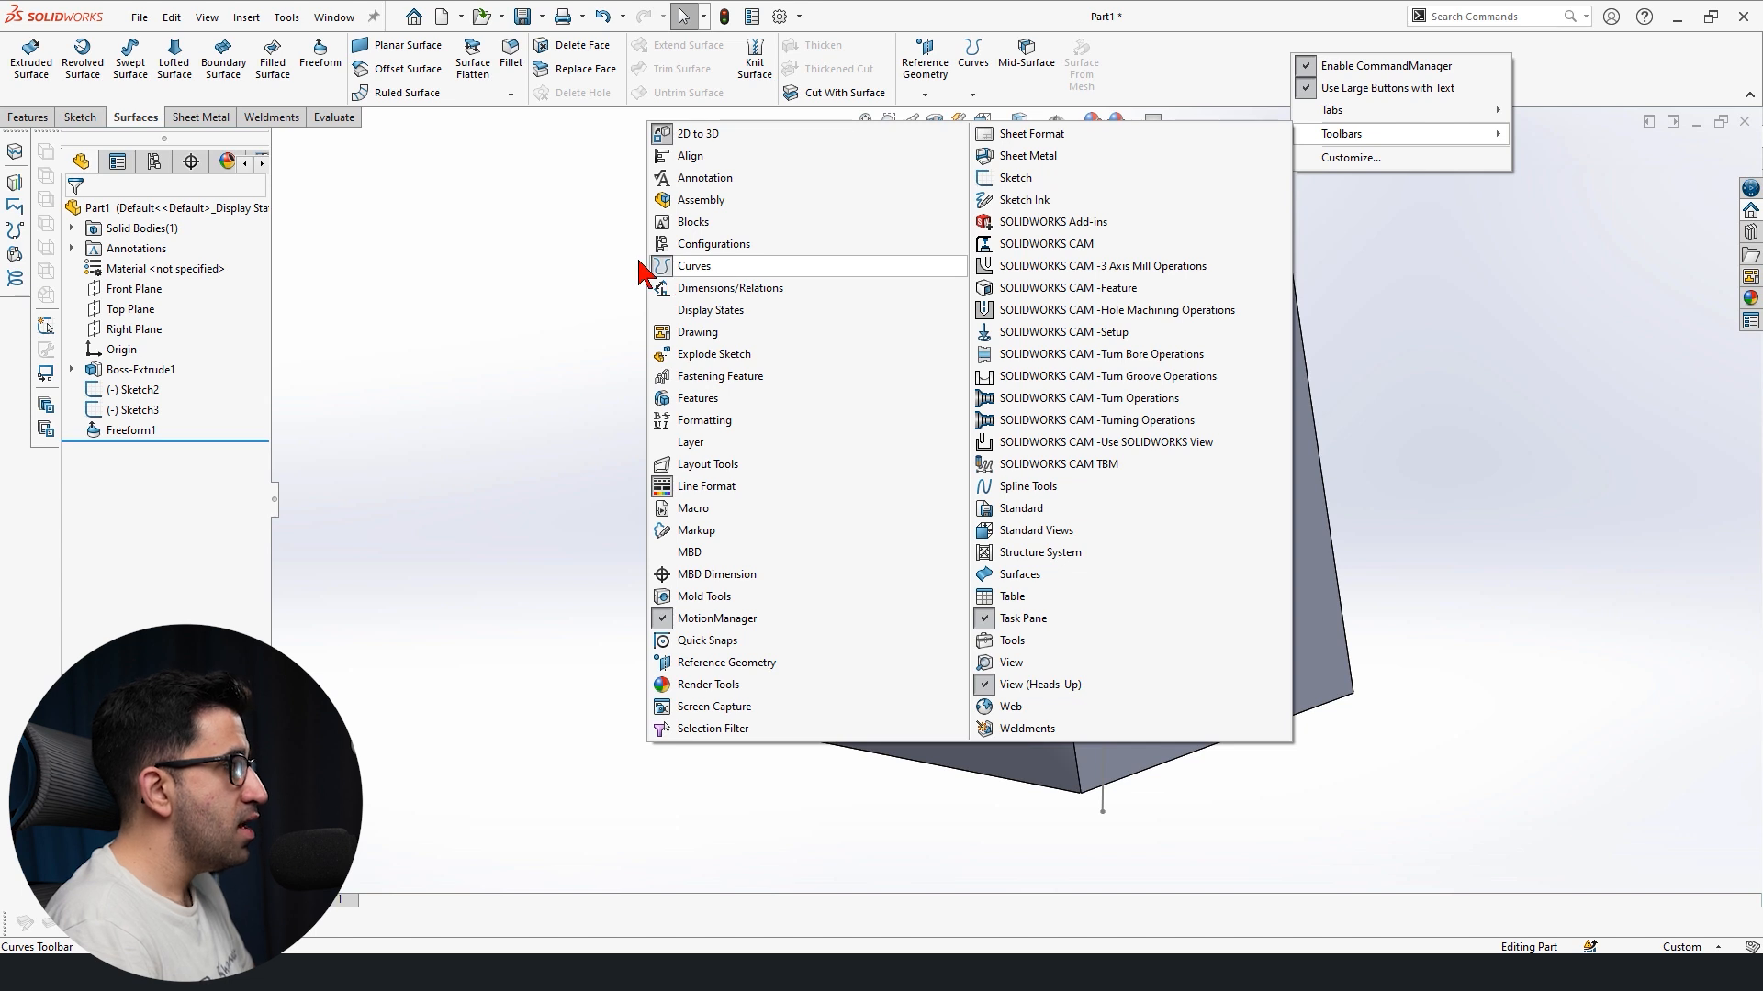
mouse_move(731, 288)
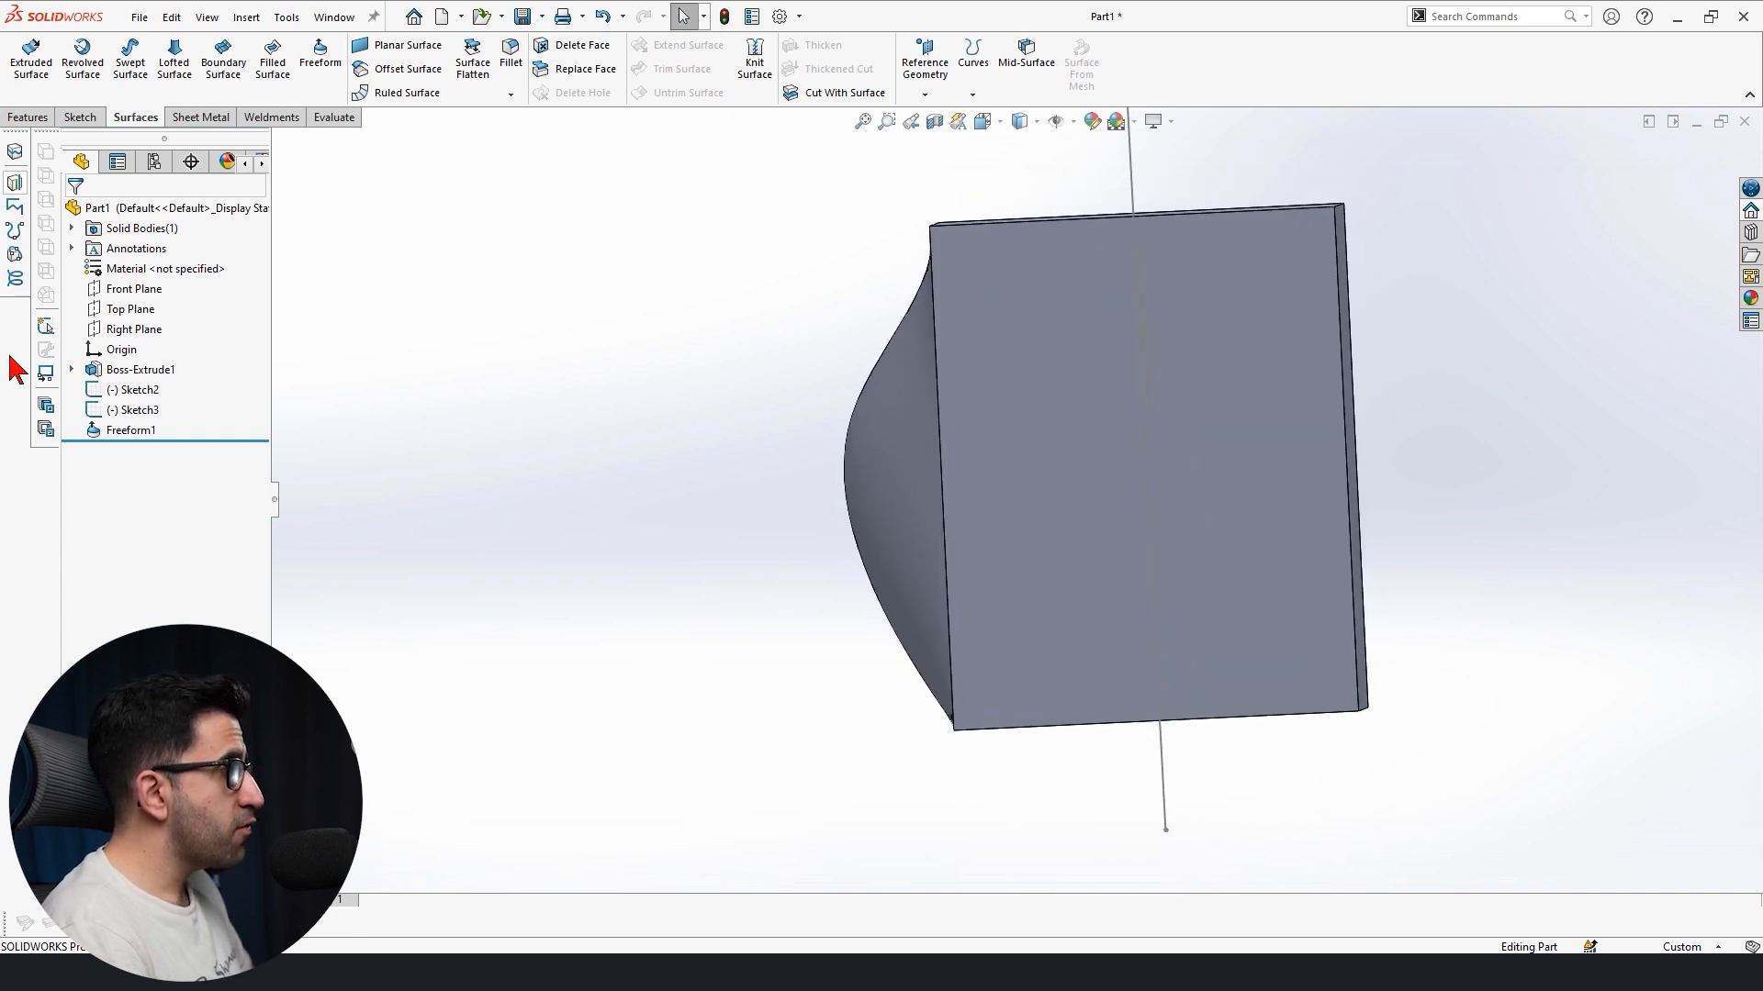
mouse_move(685, 564)
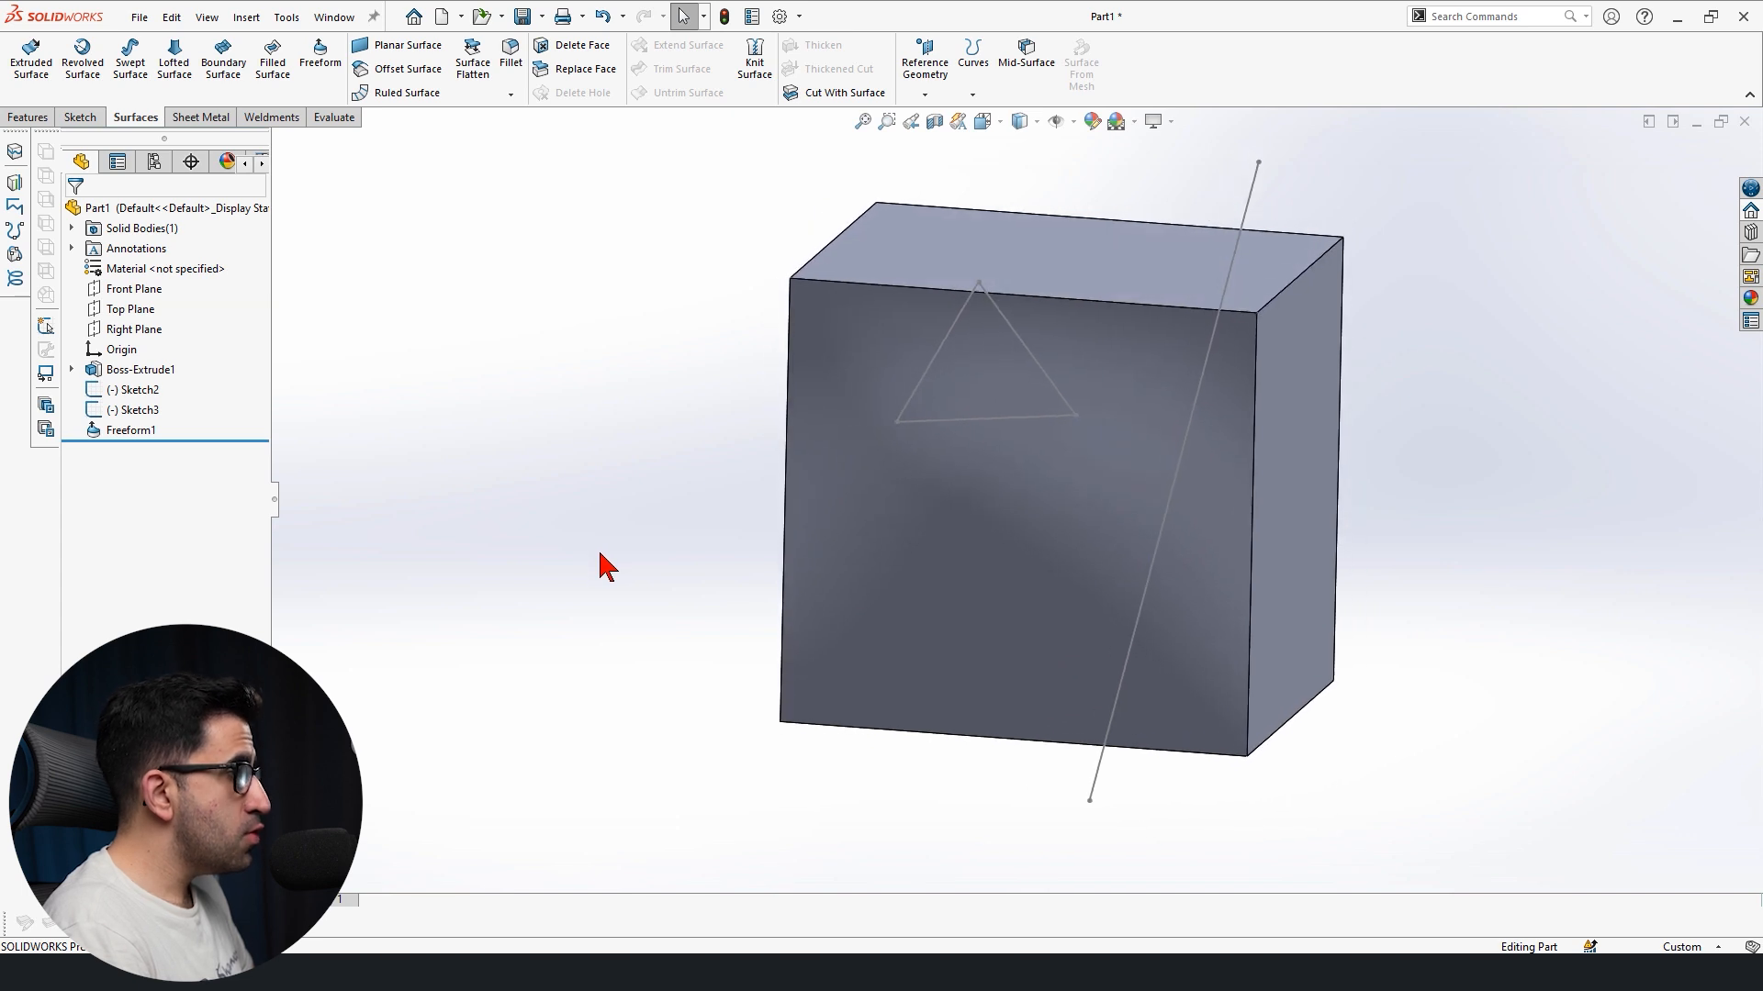
- Select the slanted-line Sketch2 and launch Split Line in Projection mode
left_click(136, 389)
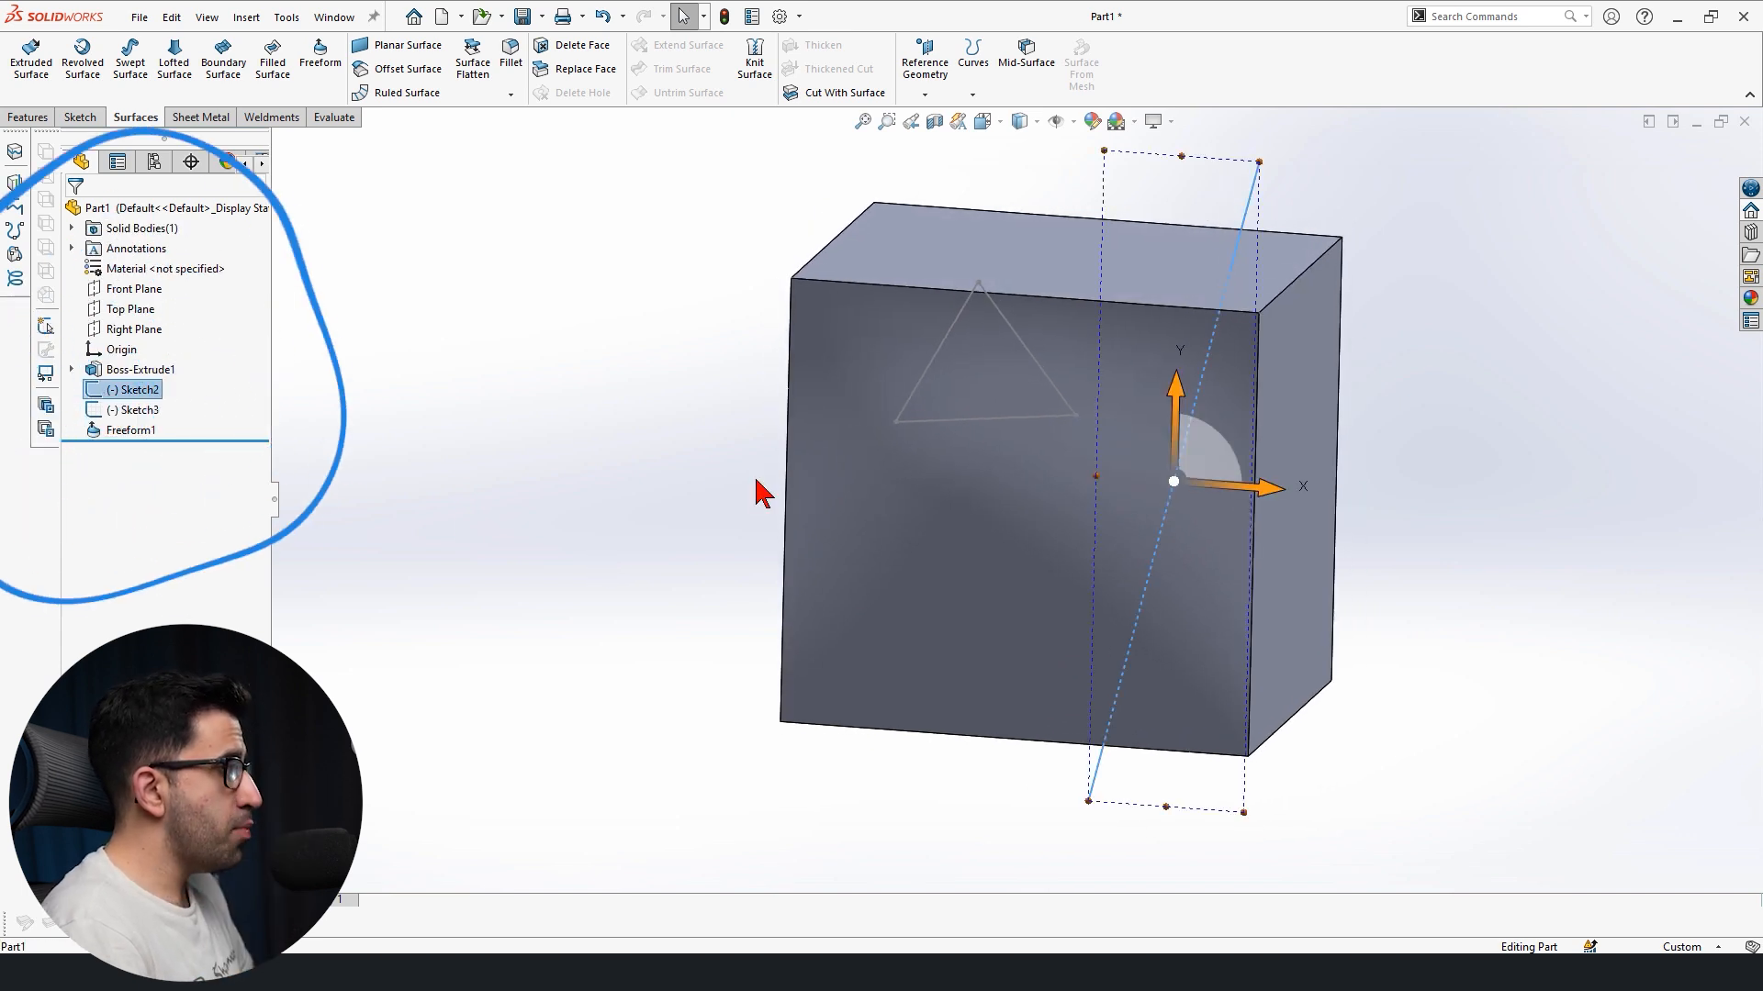
left_click(139, 409)
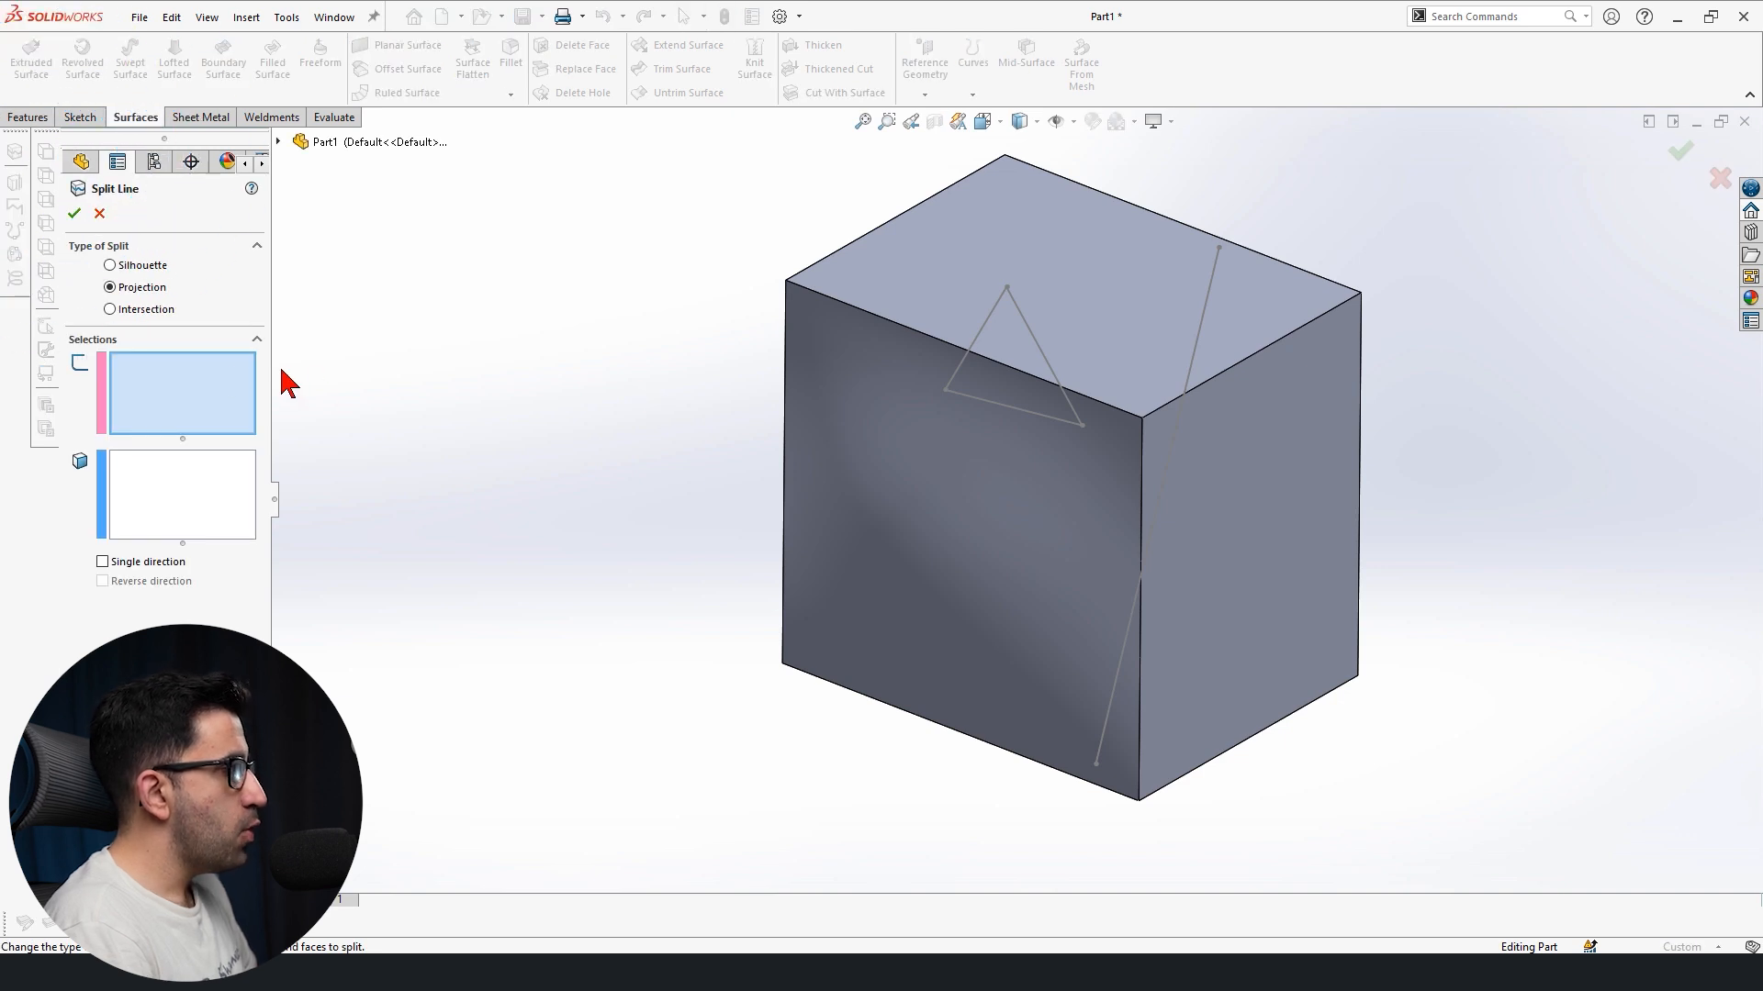
mouse_move(189, 338)
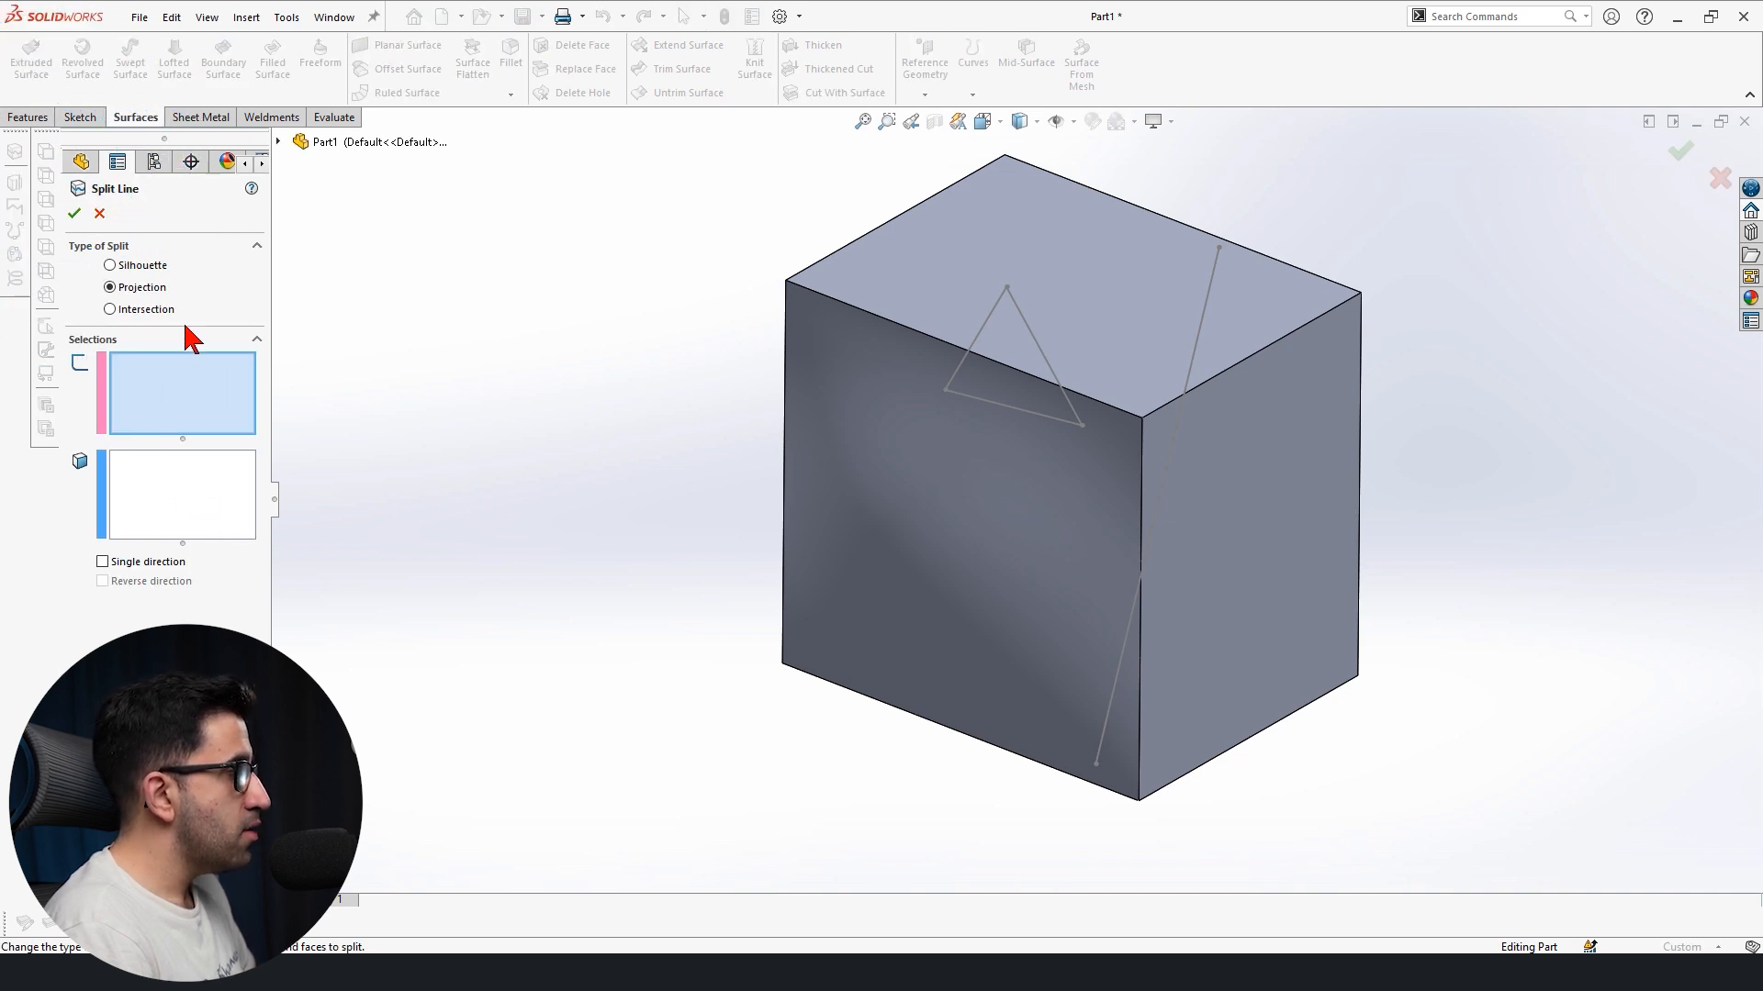
mouse_move(143, 270)
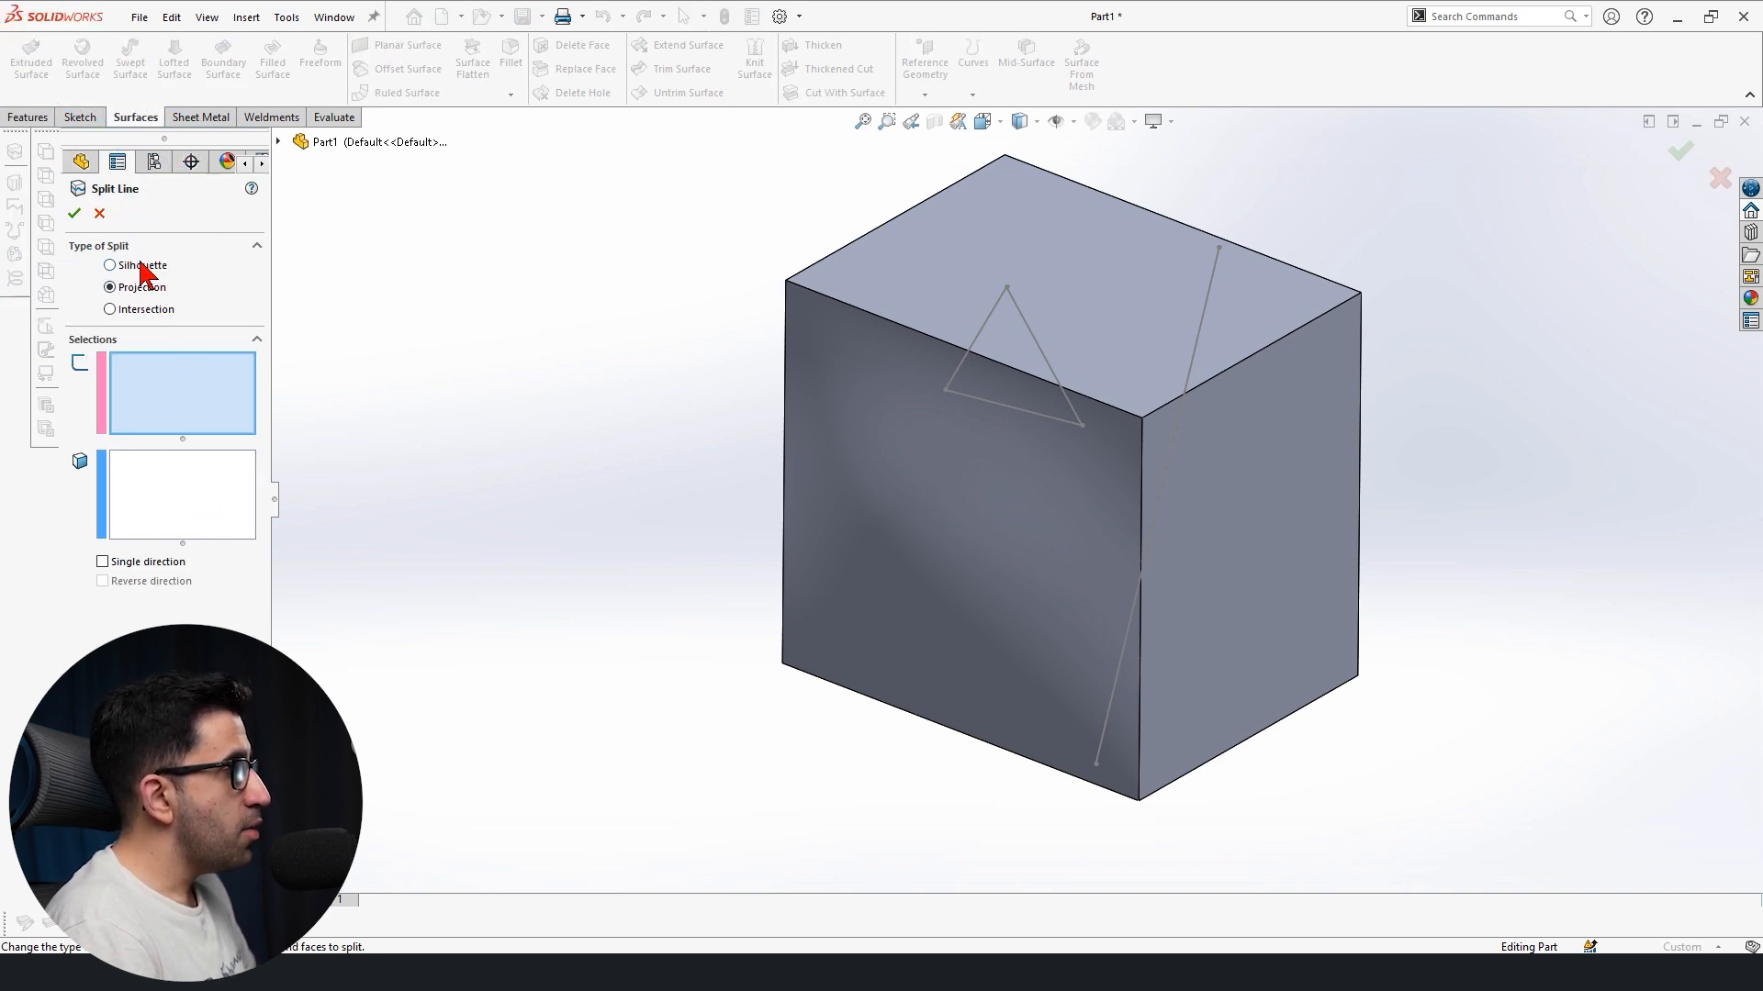
mouse_move(349, 347)
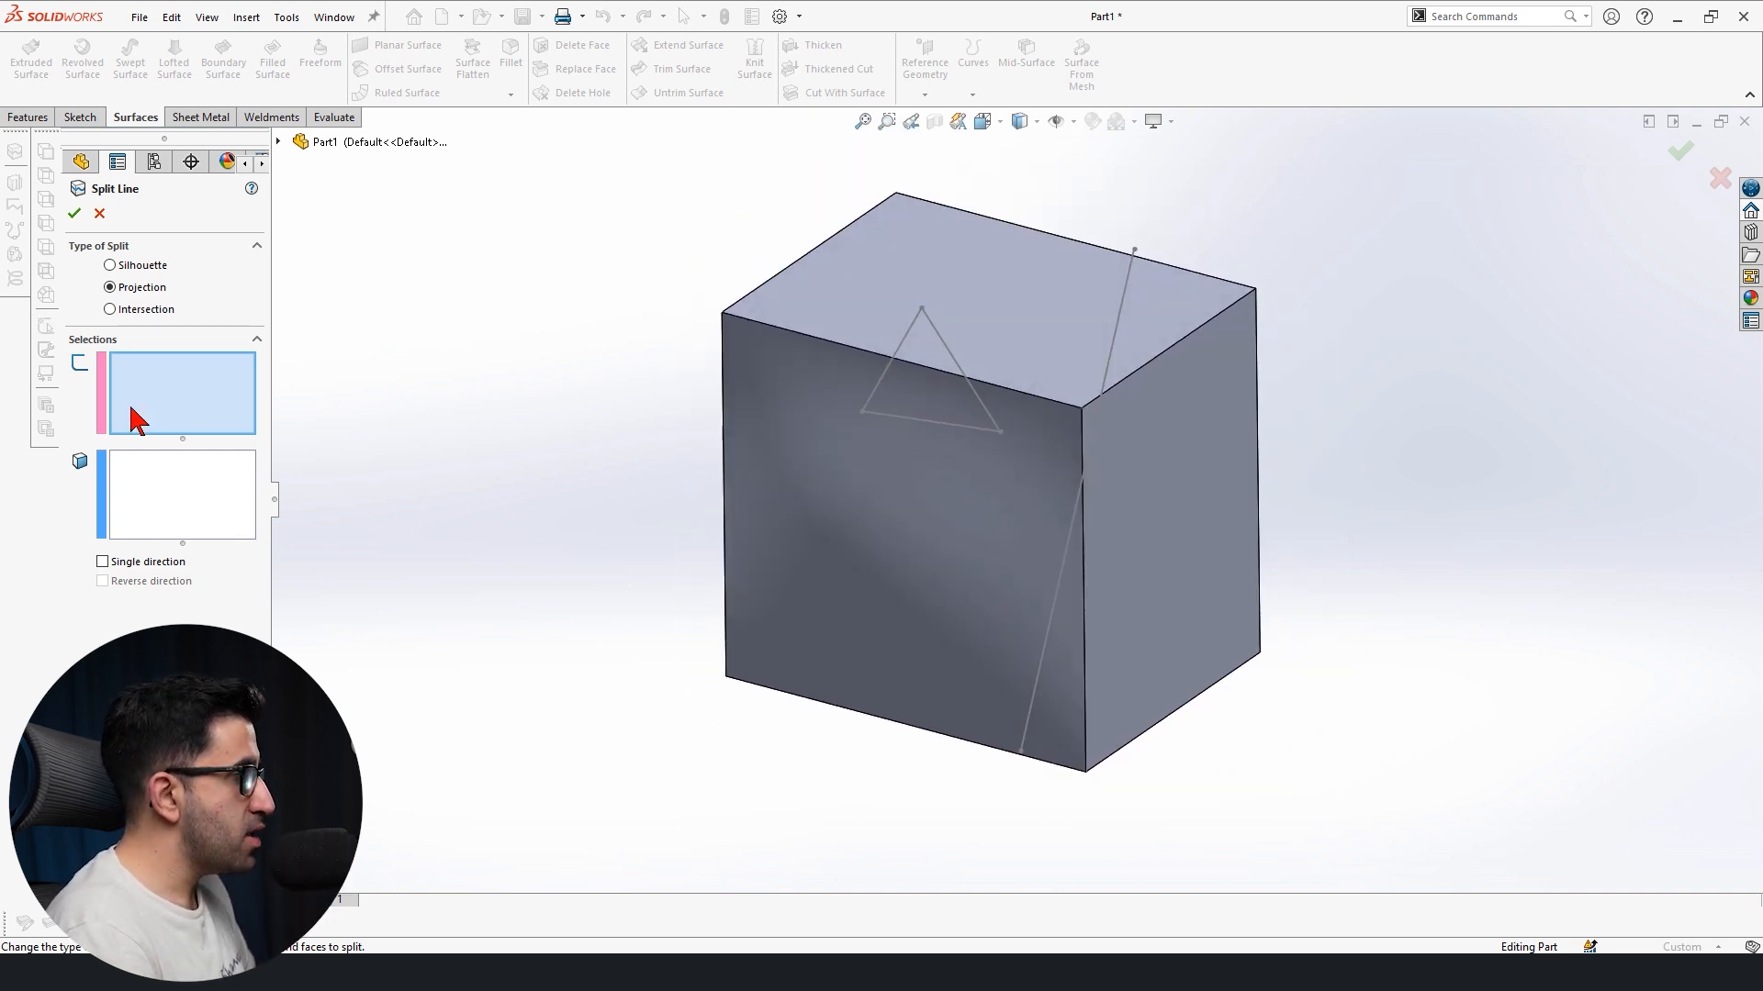
mouse_move(175, 386)
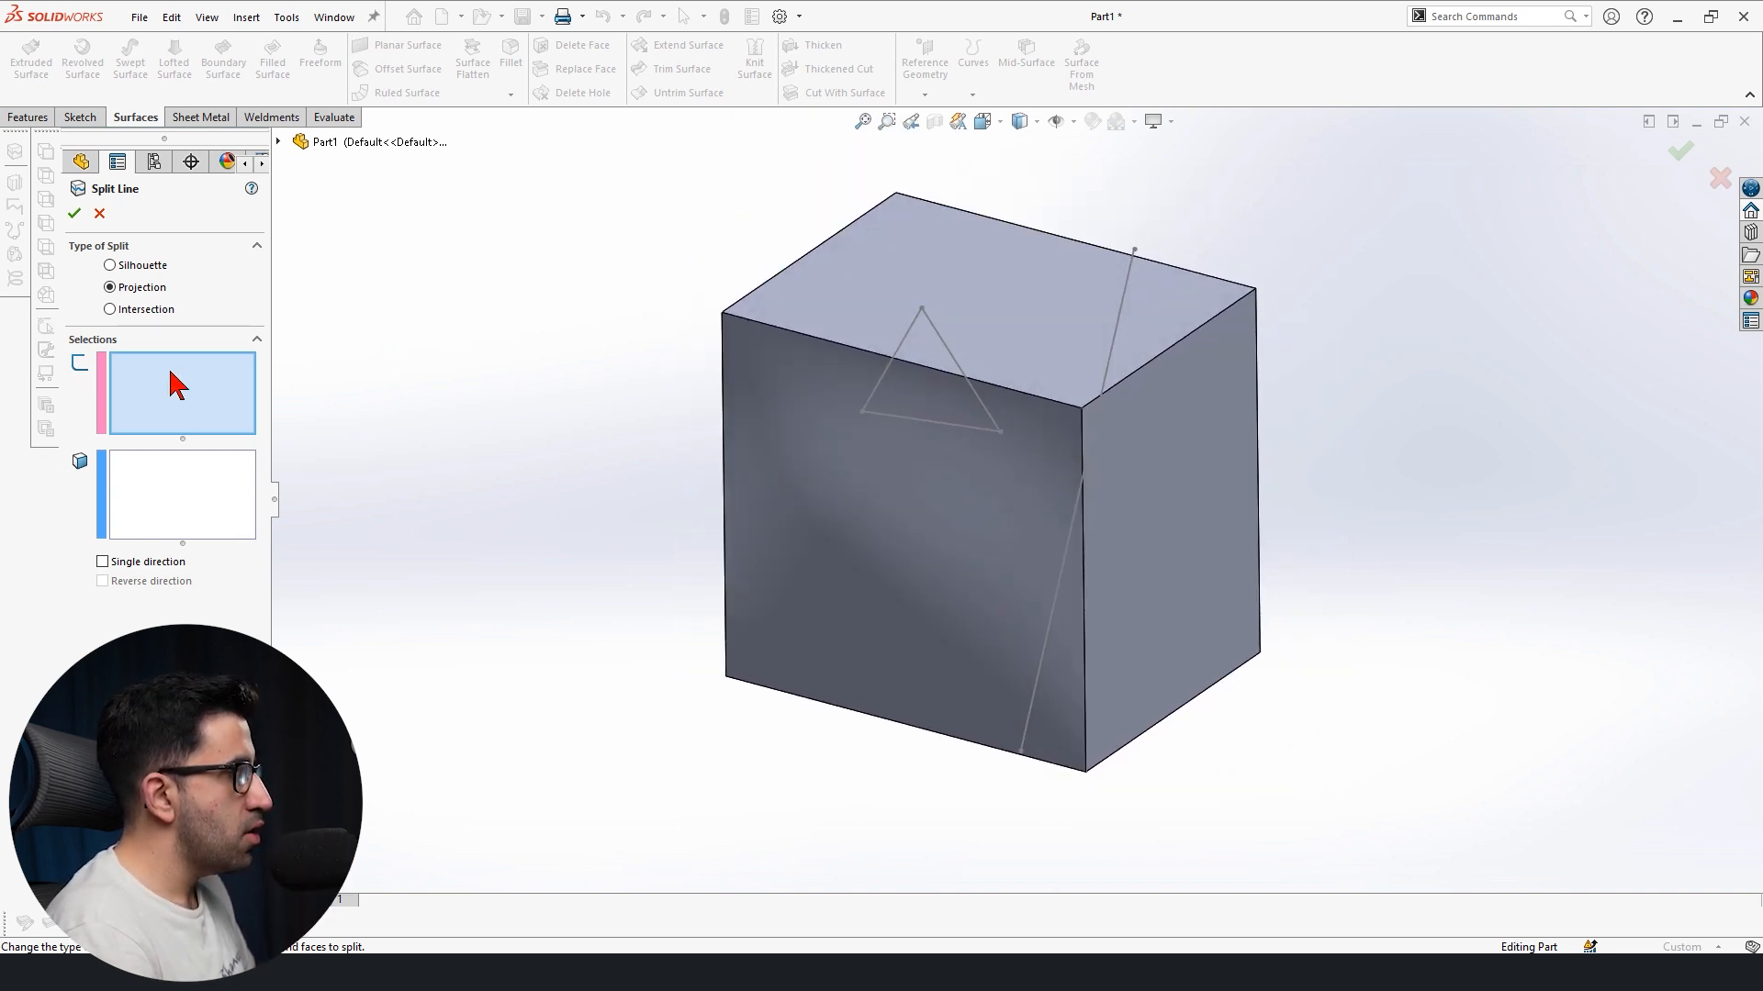
mouse_move(180, 387)
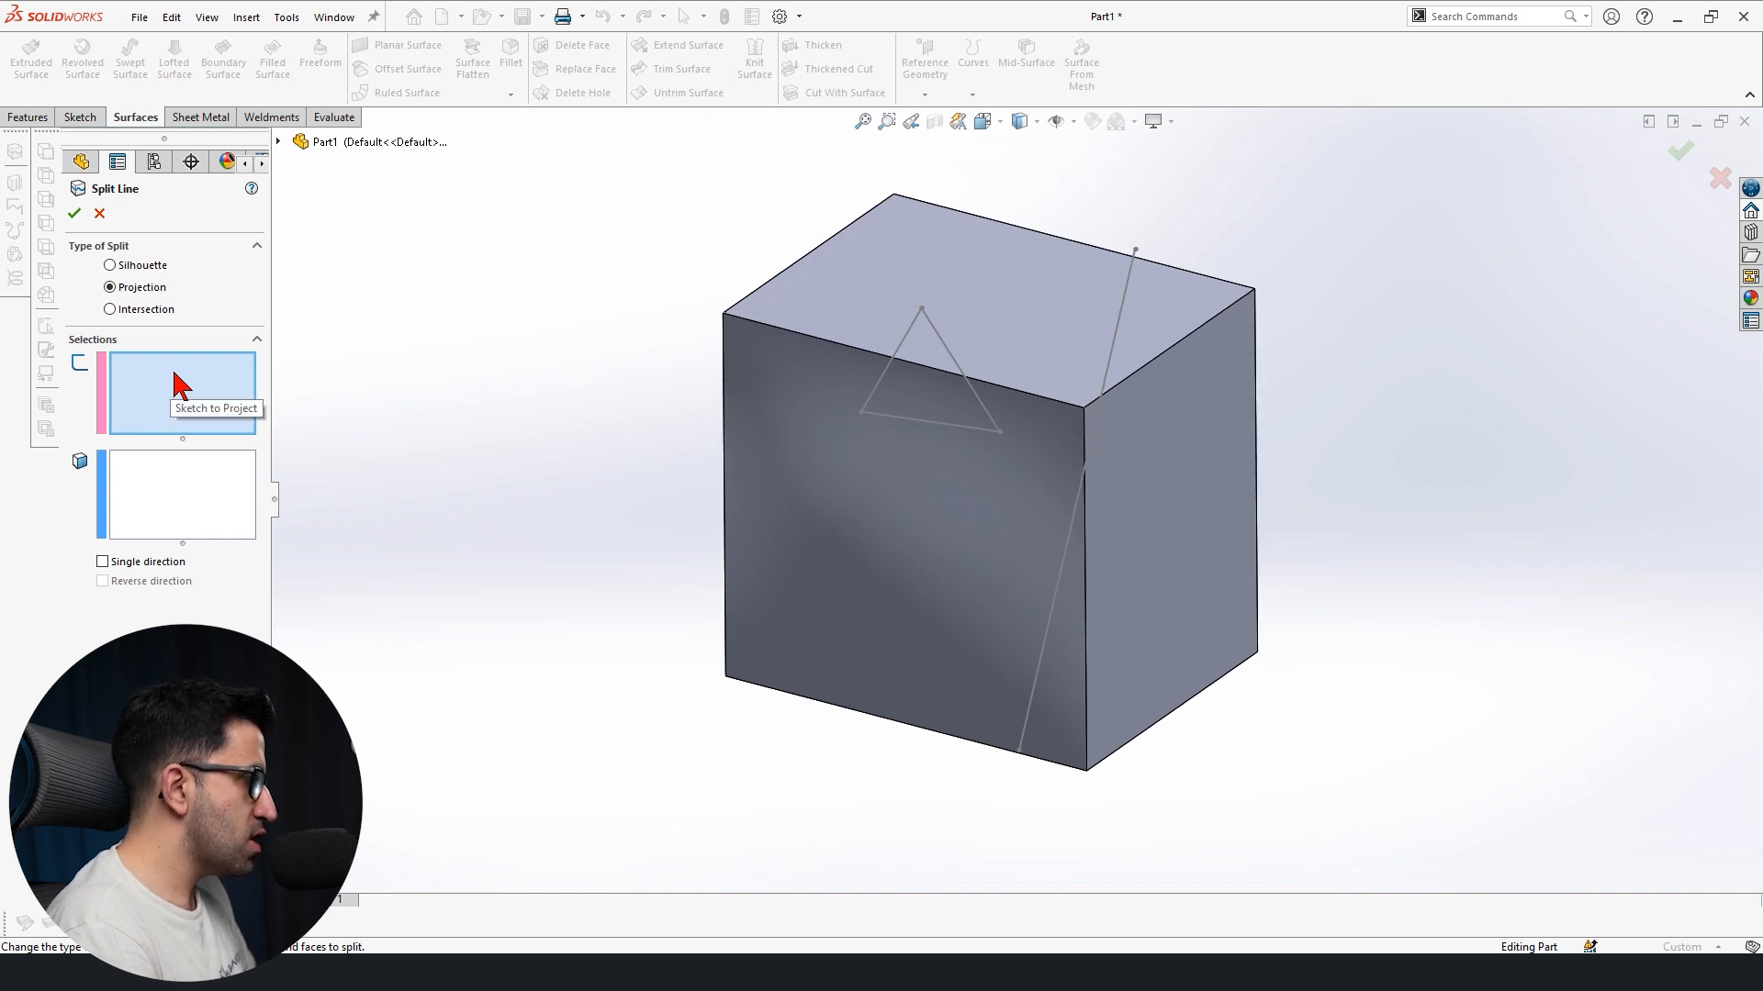
- Create Split Line1 by projecting Sketch2 onto the cube's front face
left_click(1127, 312)
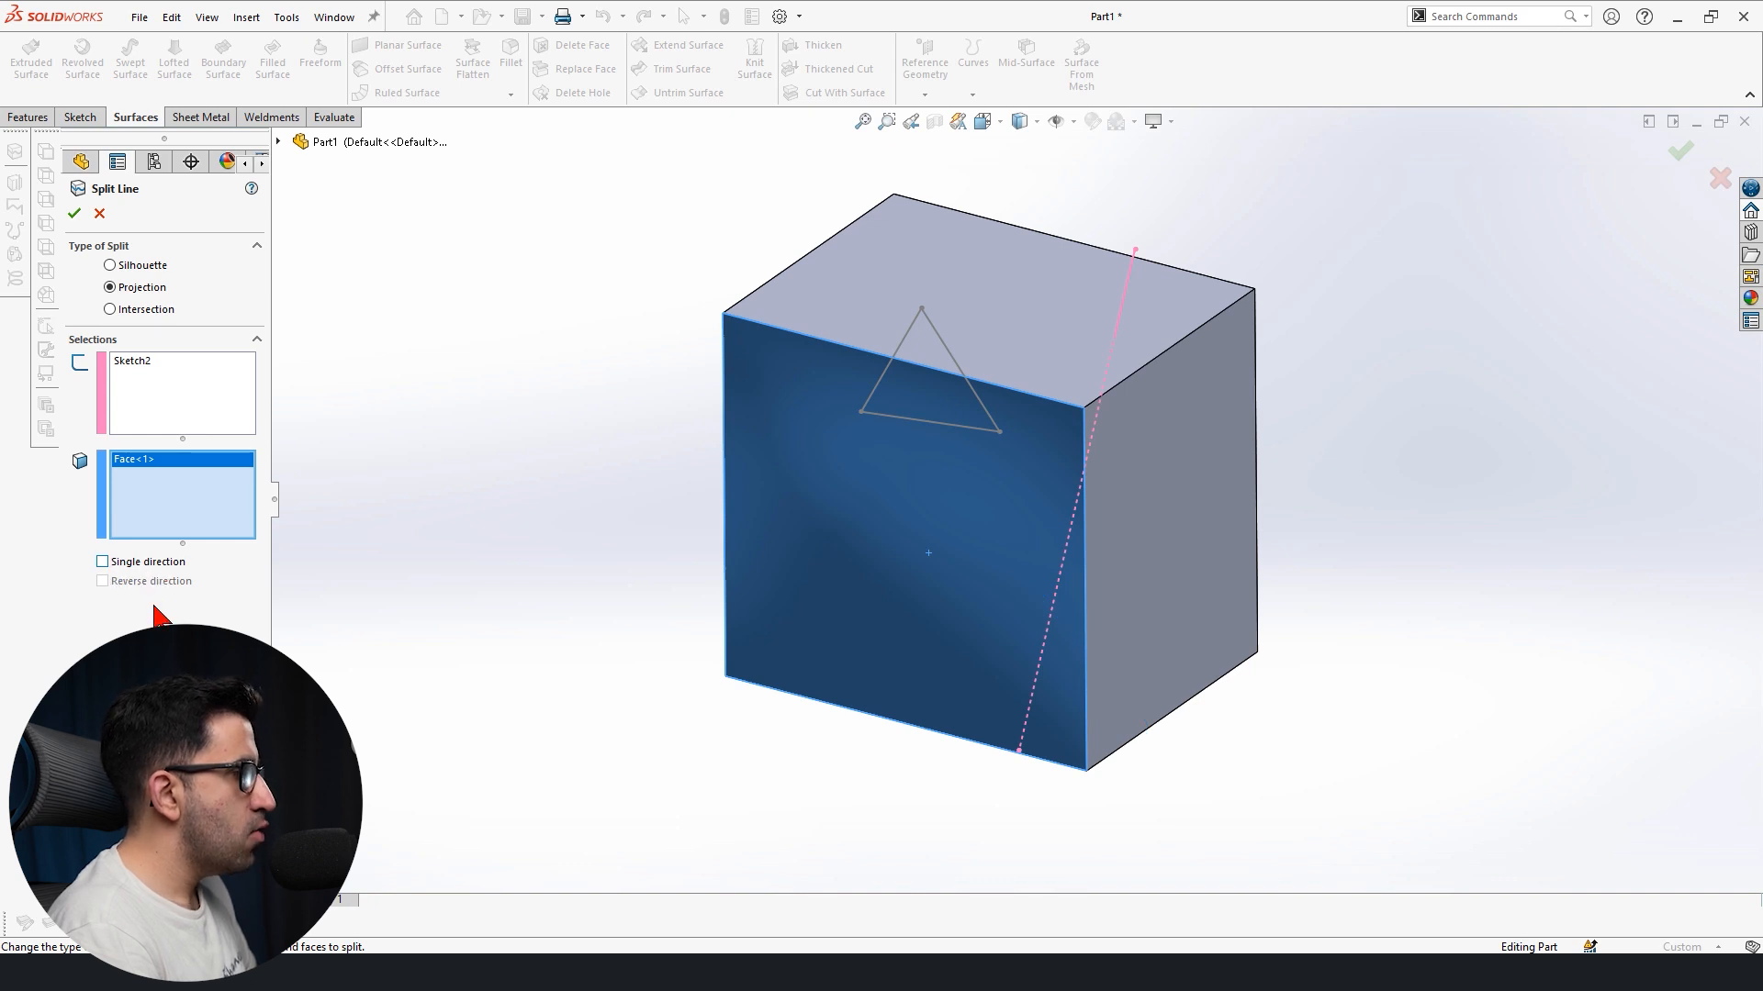
mouse_move(1361, 164)
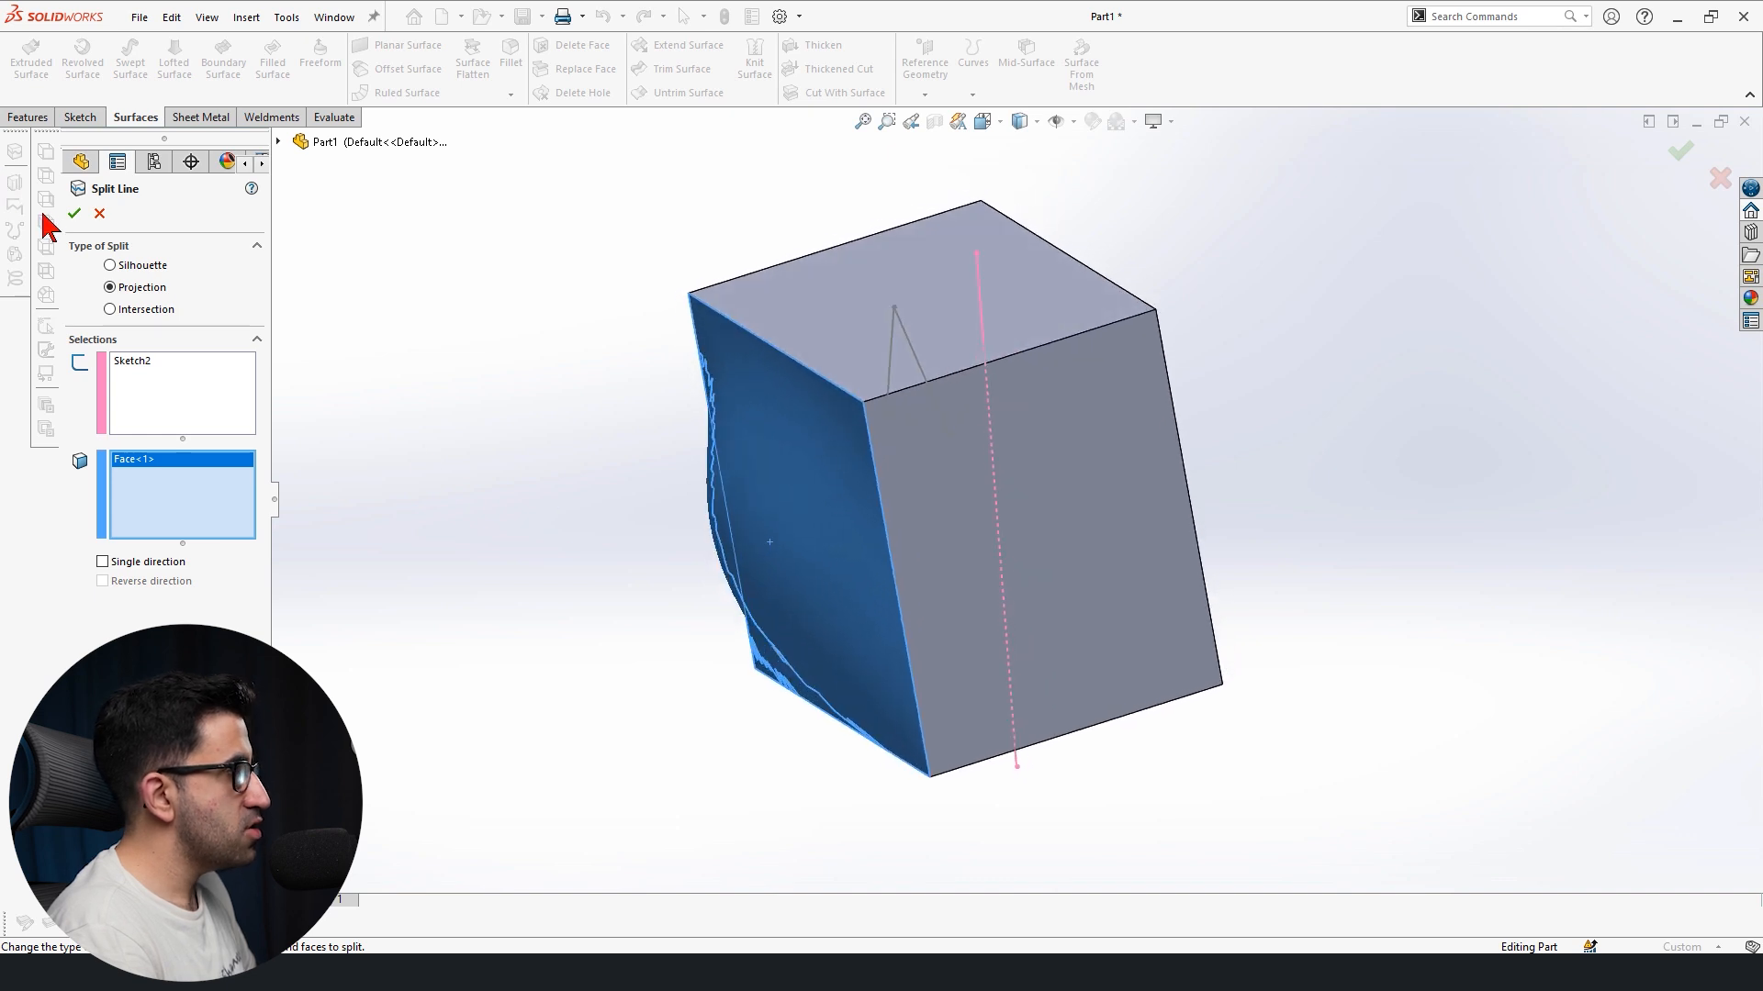
left_click(73, 213)
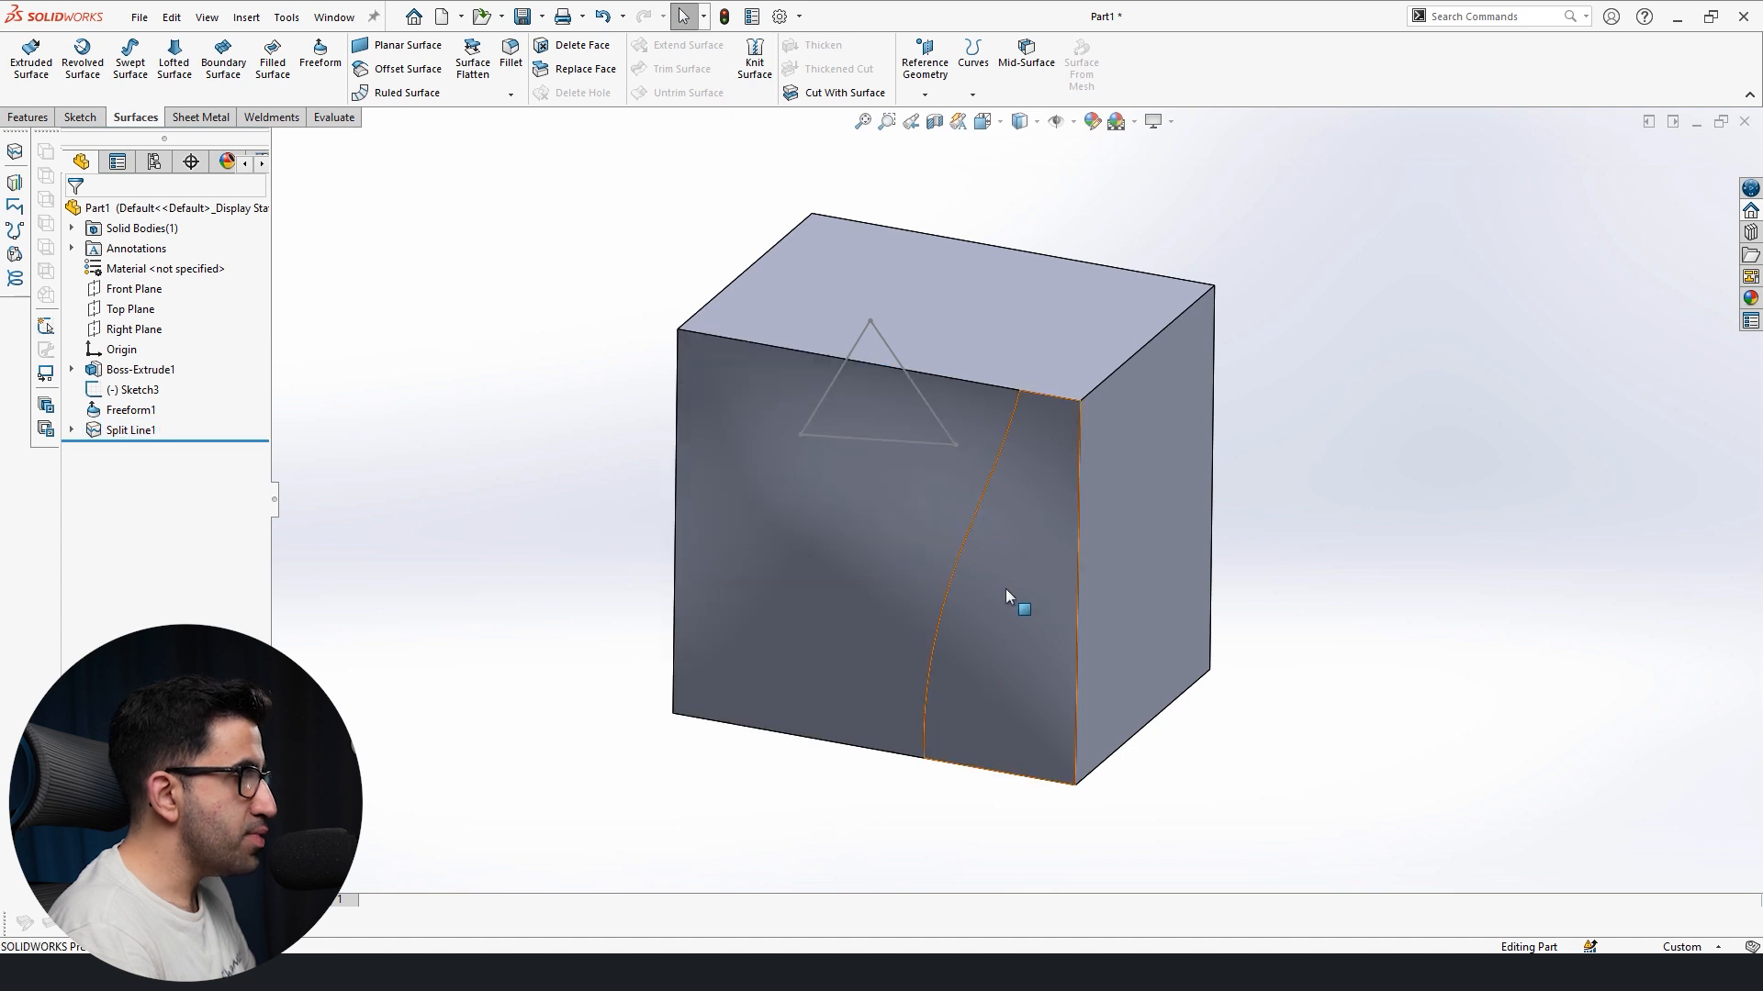
- Expand the Solid Bodies folder to reveal the body named Split Line1
left_click(131, 430)
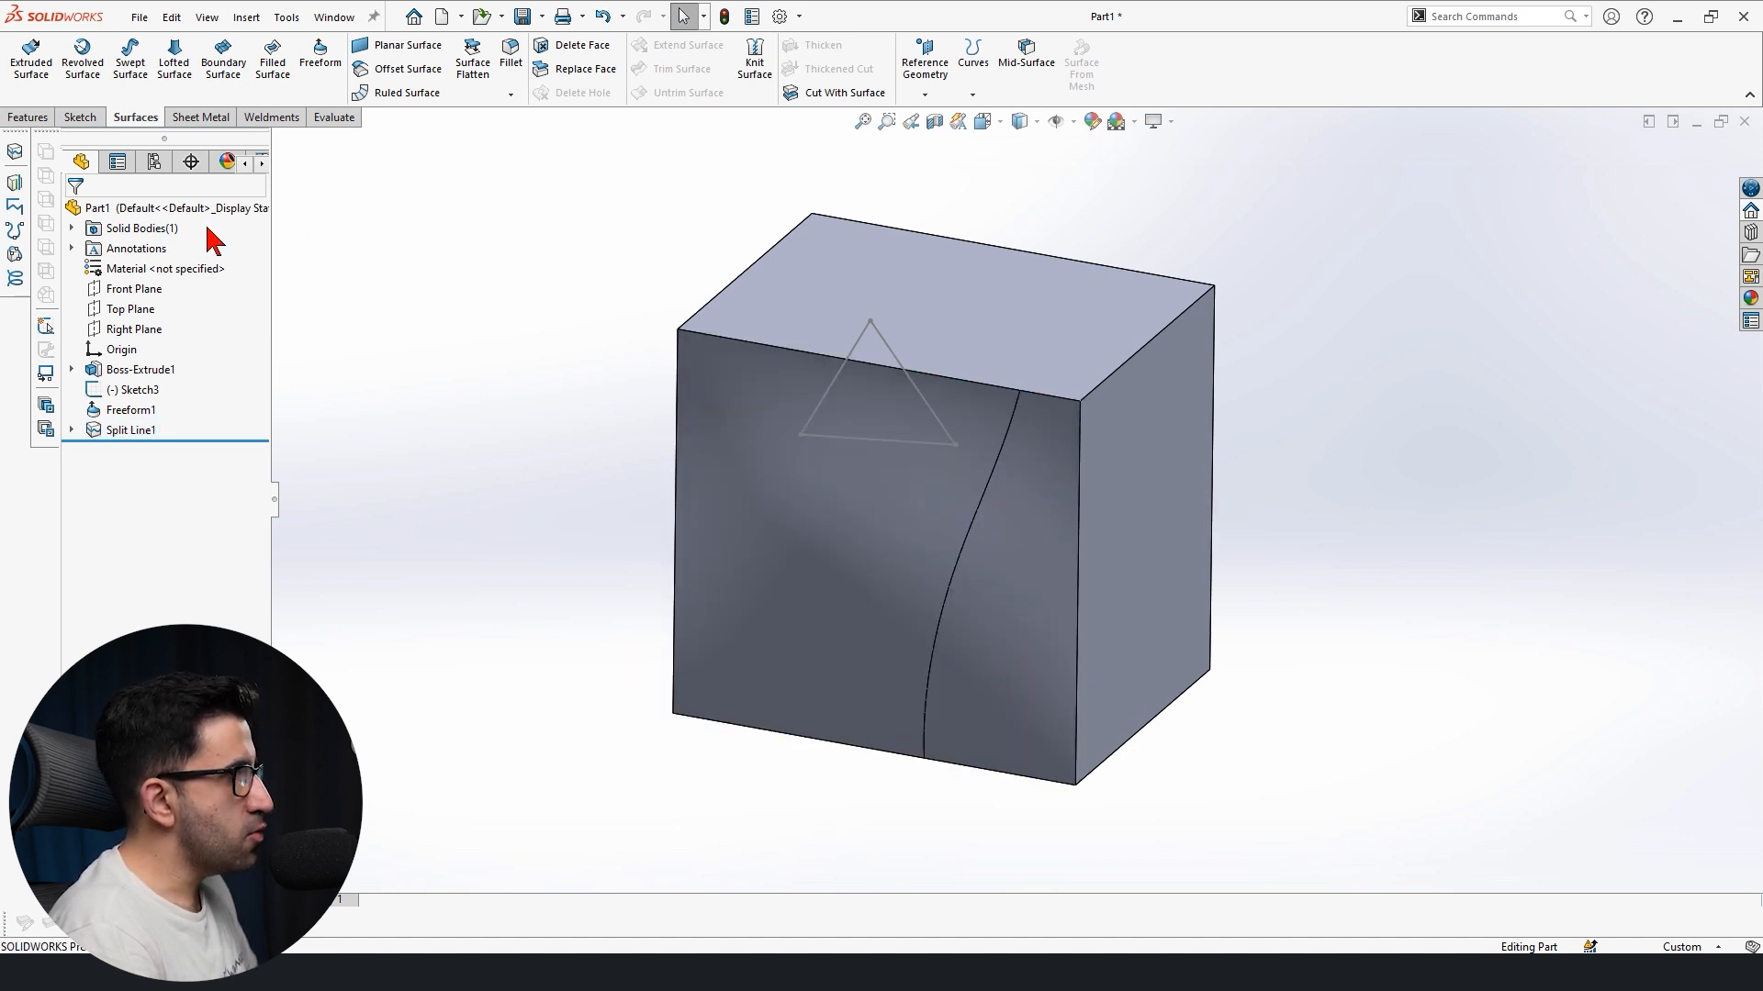
left_click(72, 228)
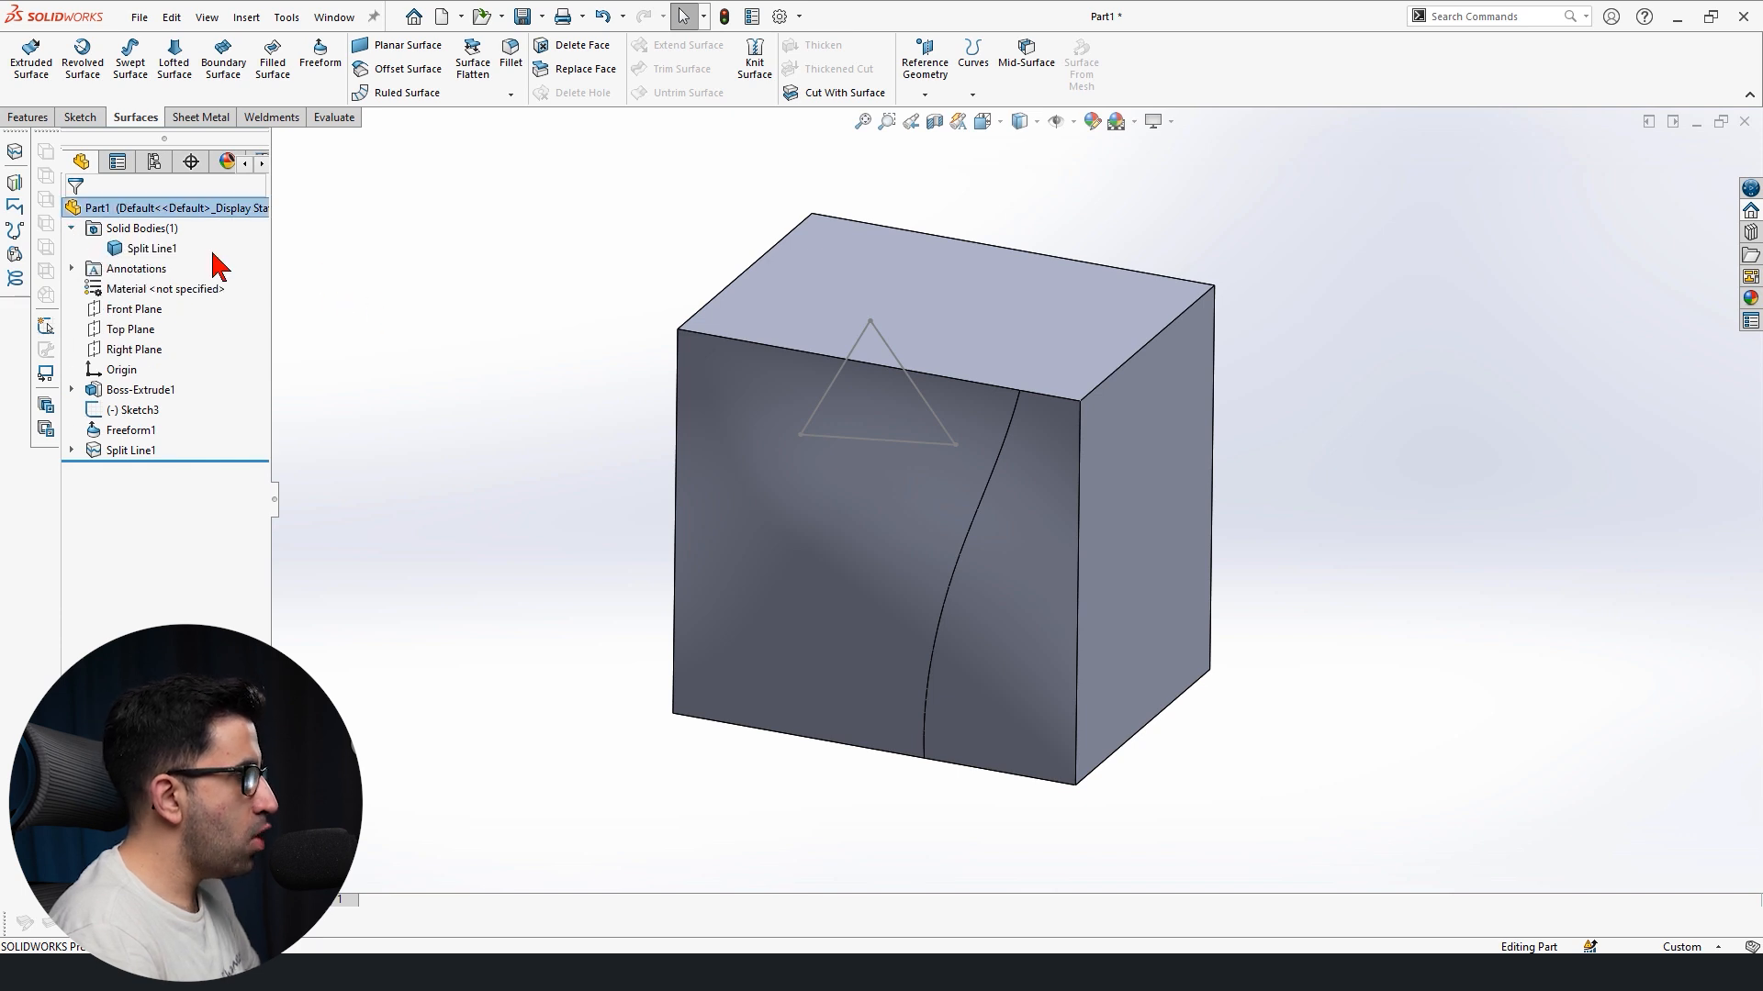
mouse_move(343, 321)
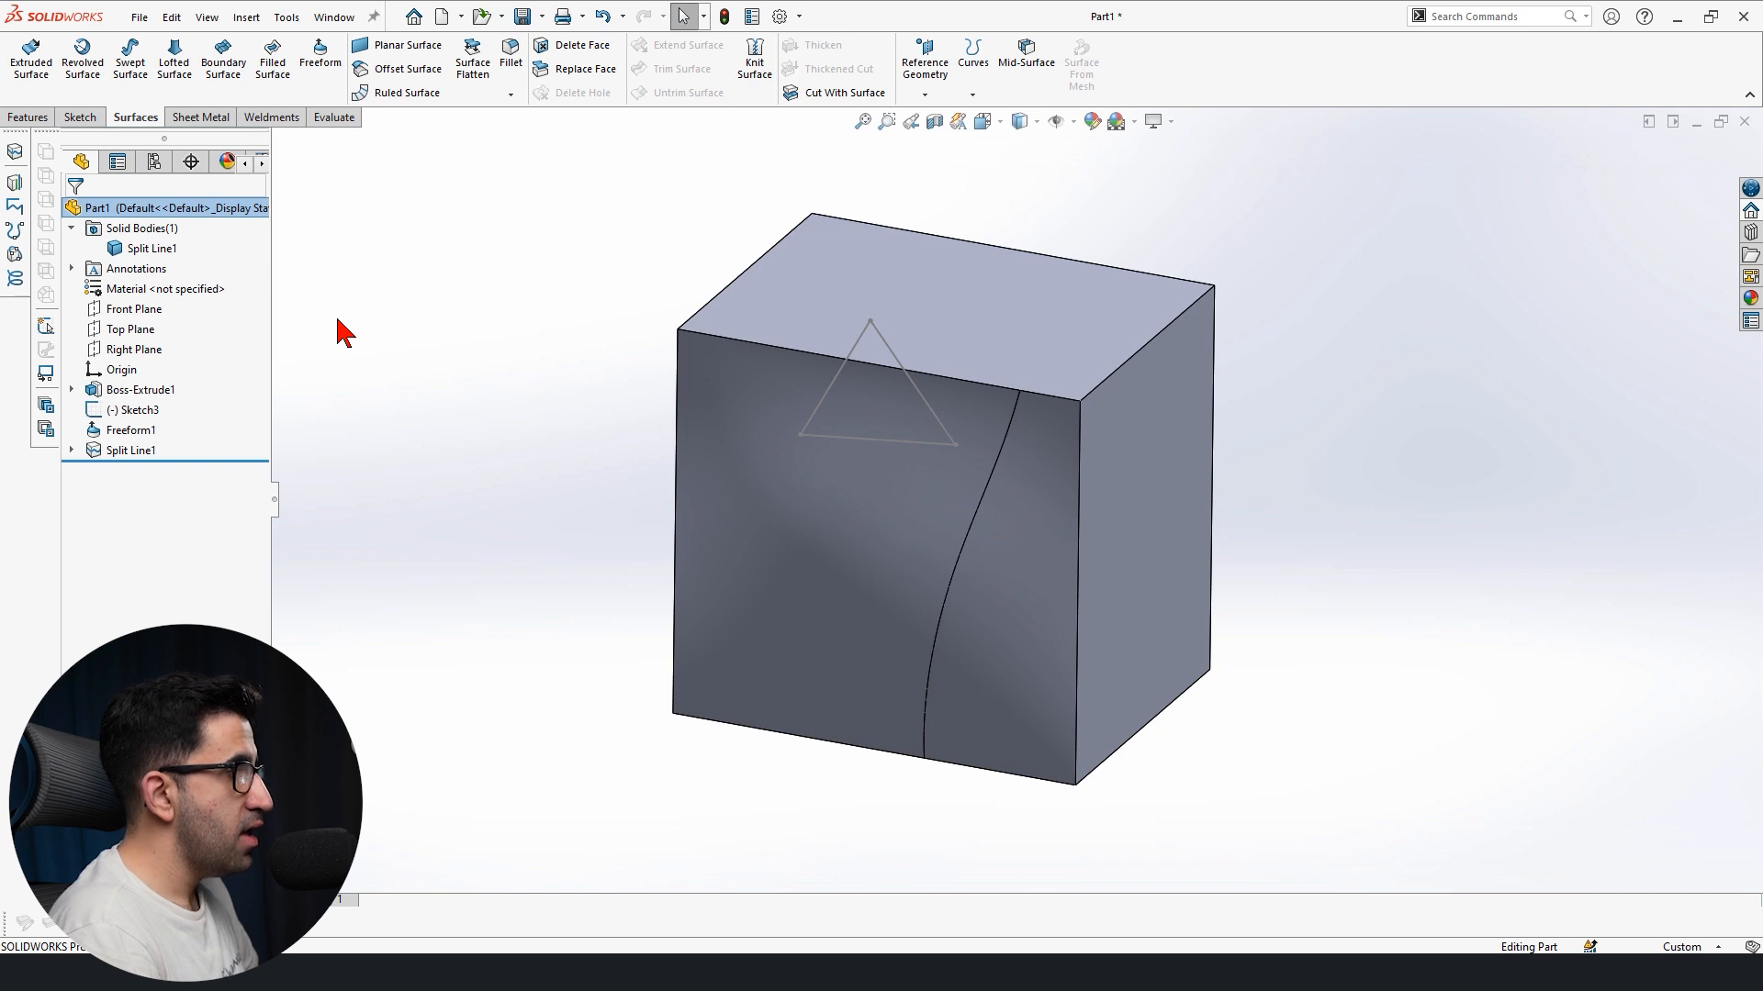
mouse_move(1039, 584)
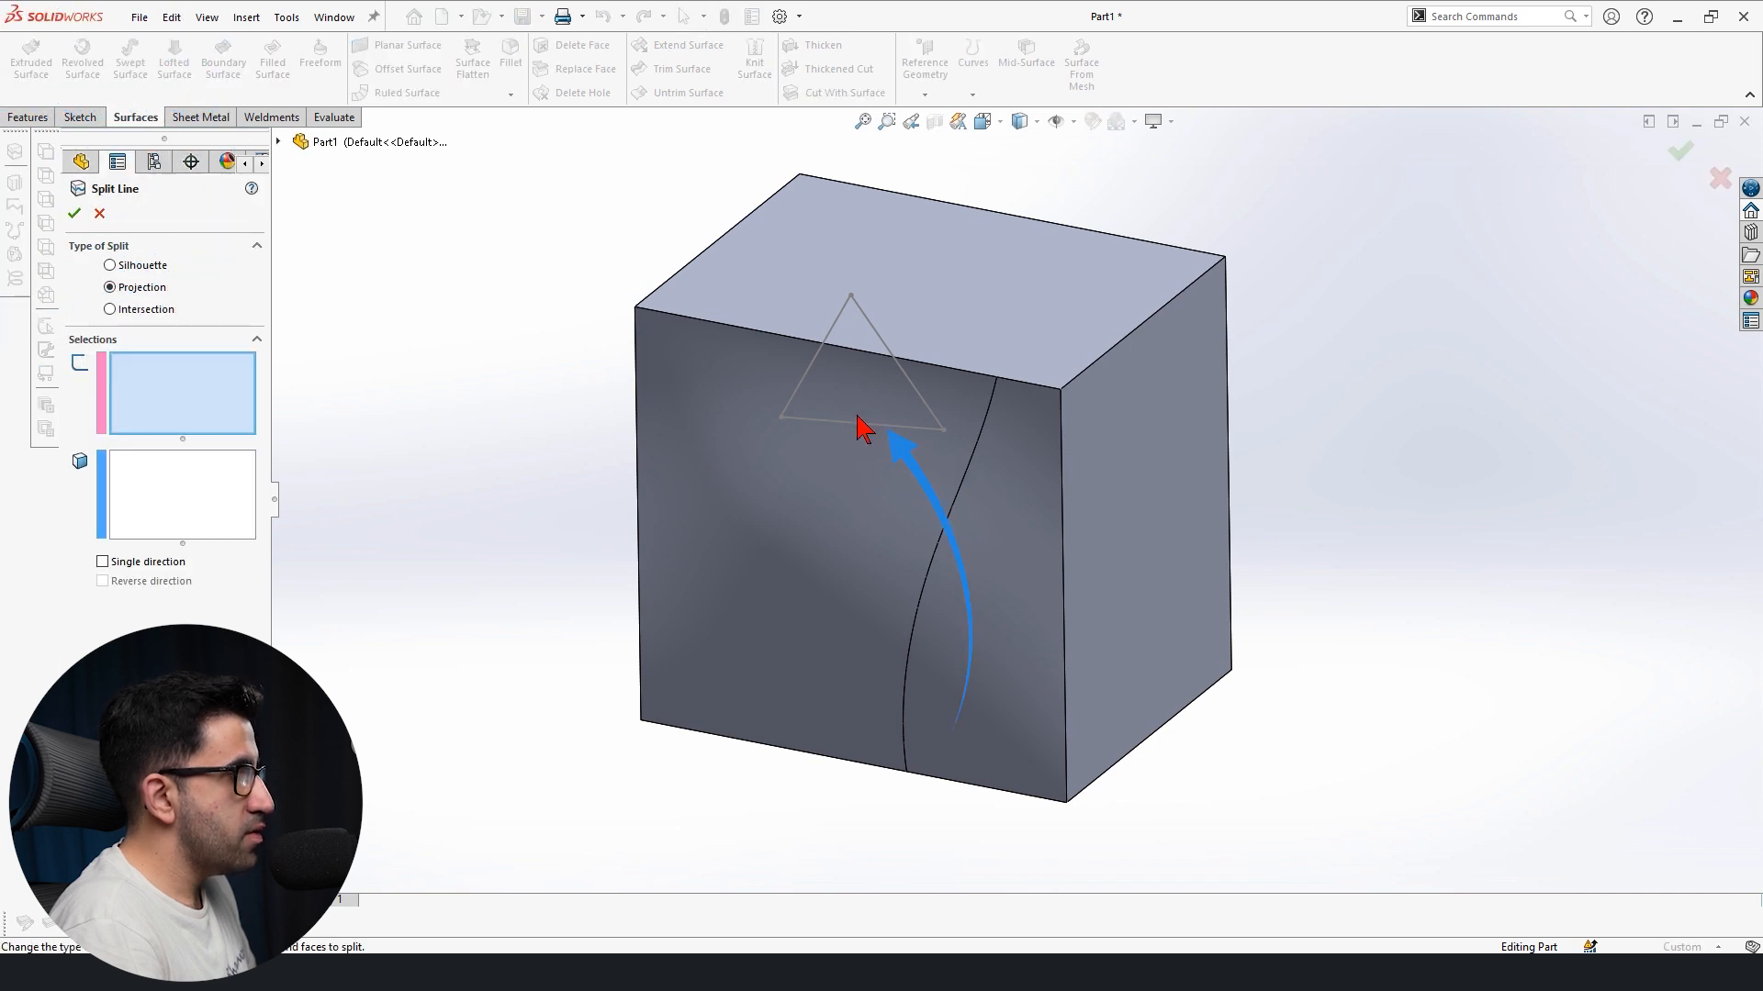
- Create Split Line2 projecting the triangle sketch onto the cube's face
left_click(73, 213)
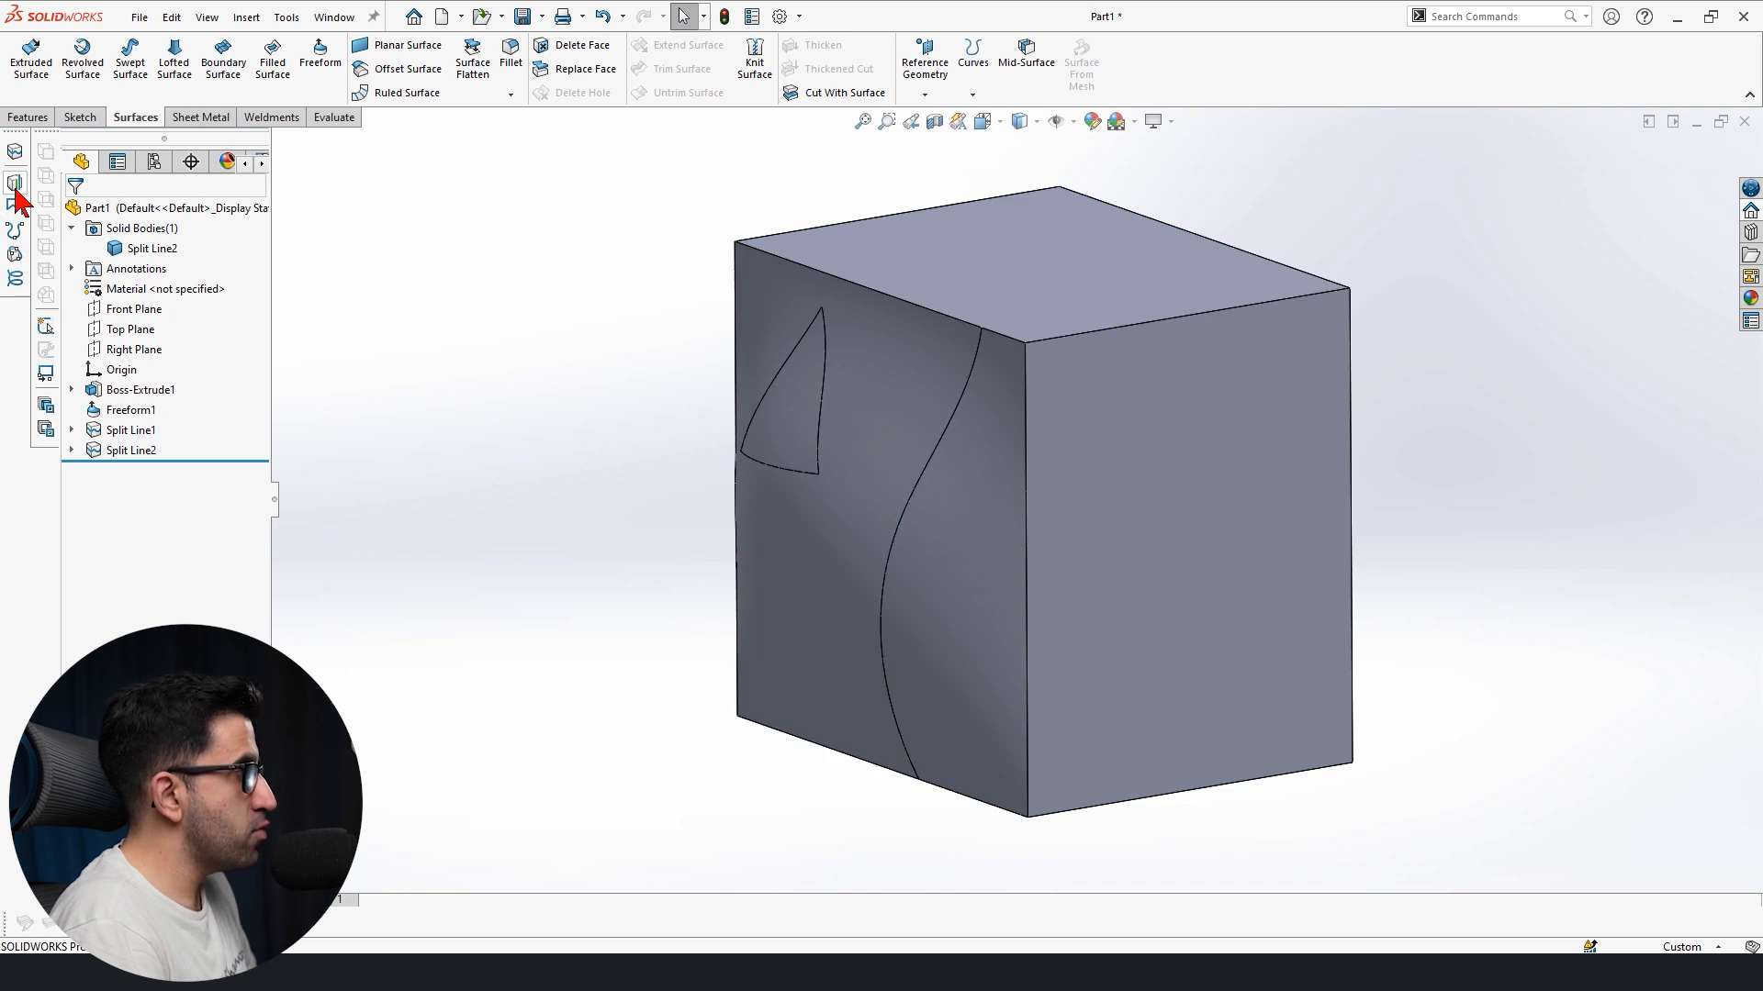
mouse_move(16, 208)
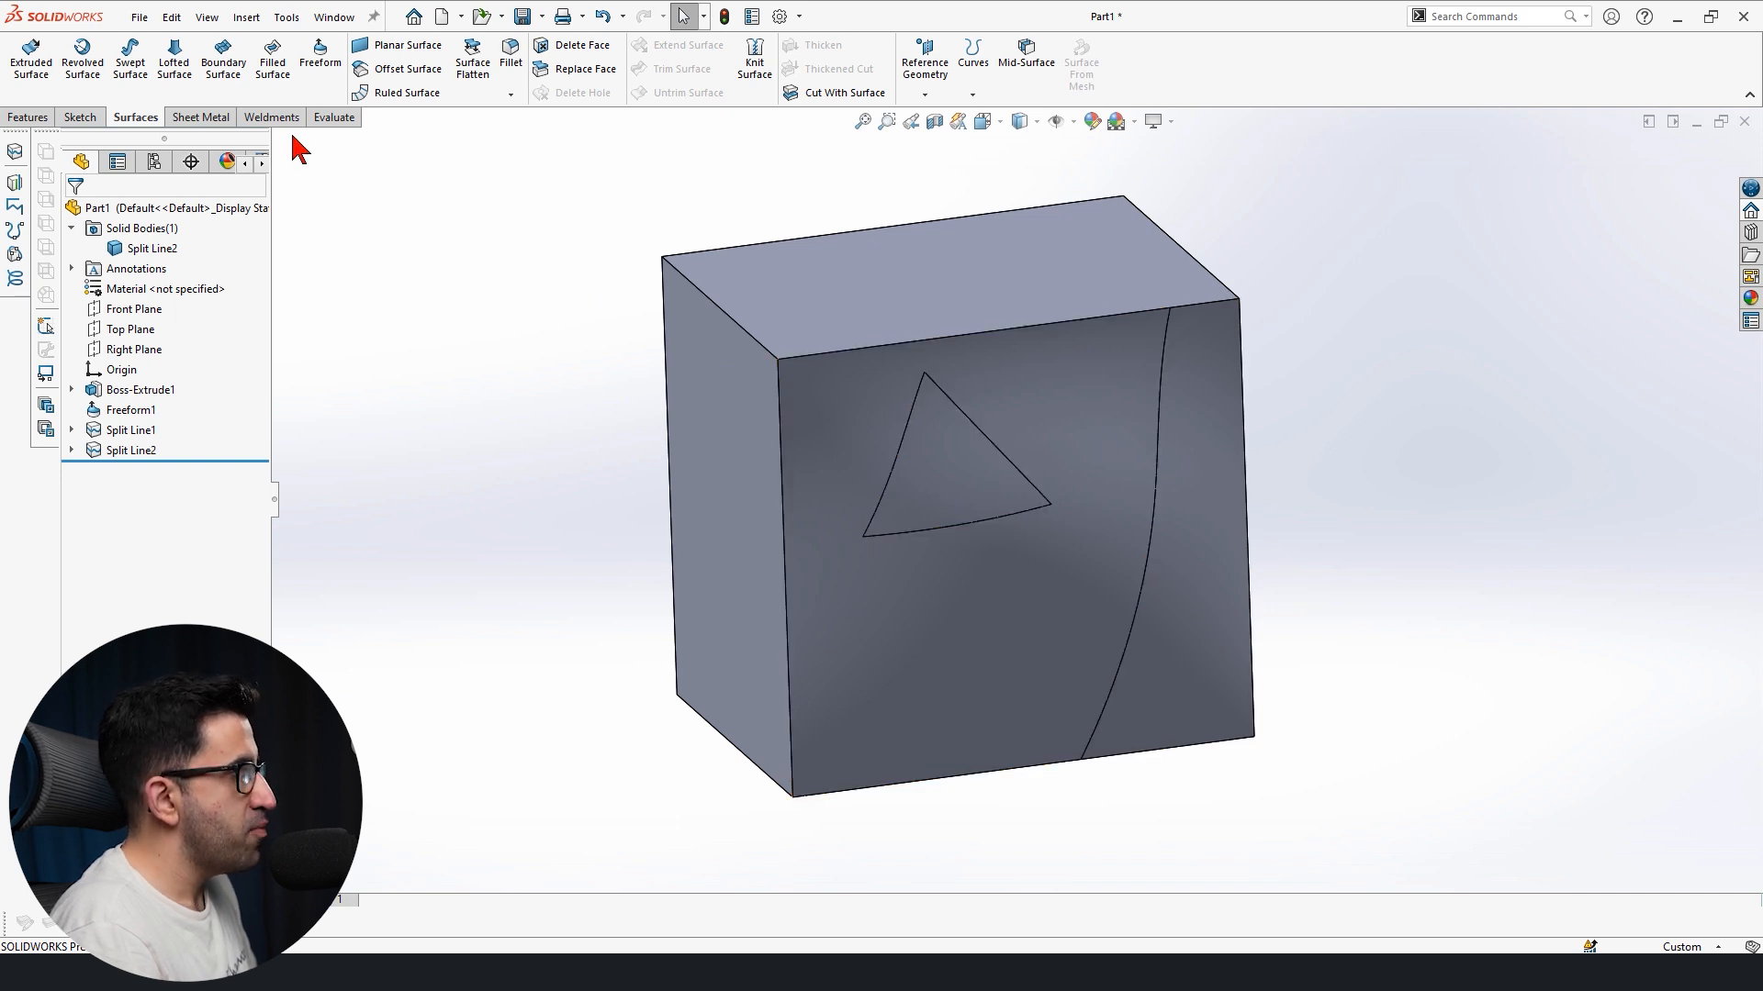
- Create Surface-Offset1, a 10 mm offset of the triangular split face
left_click(406, 68)
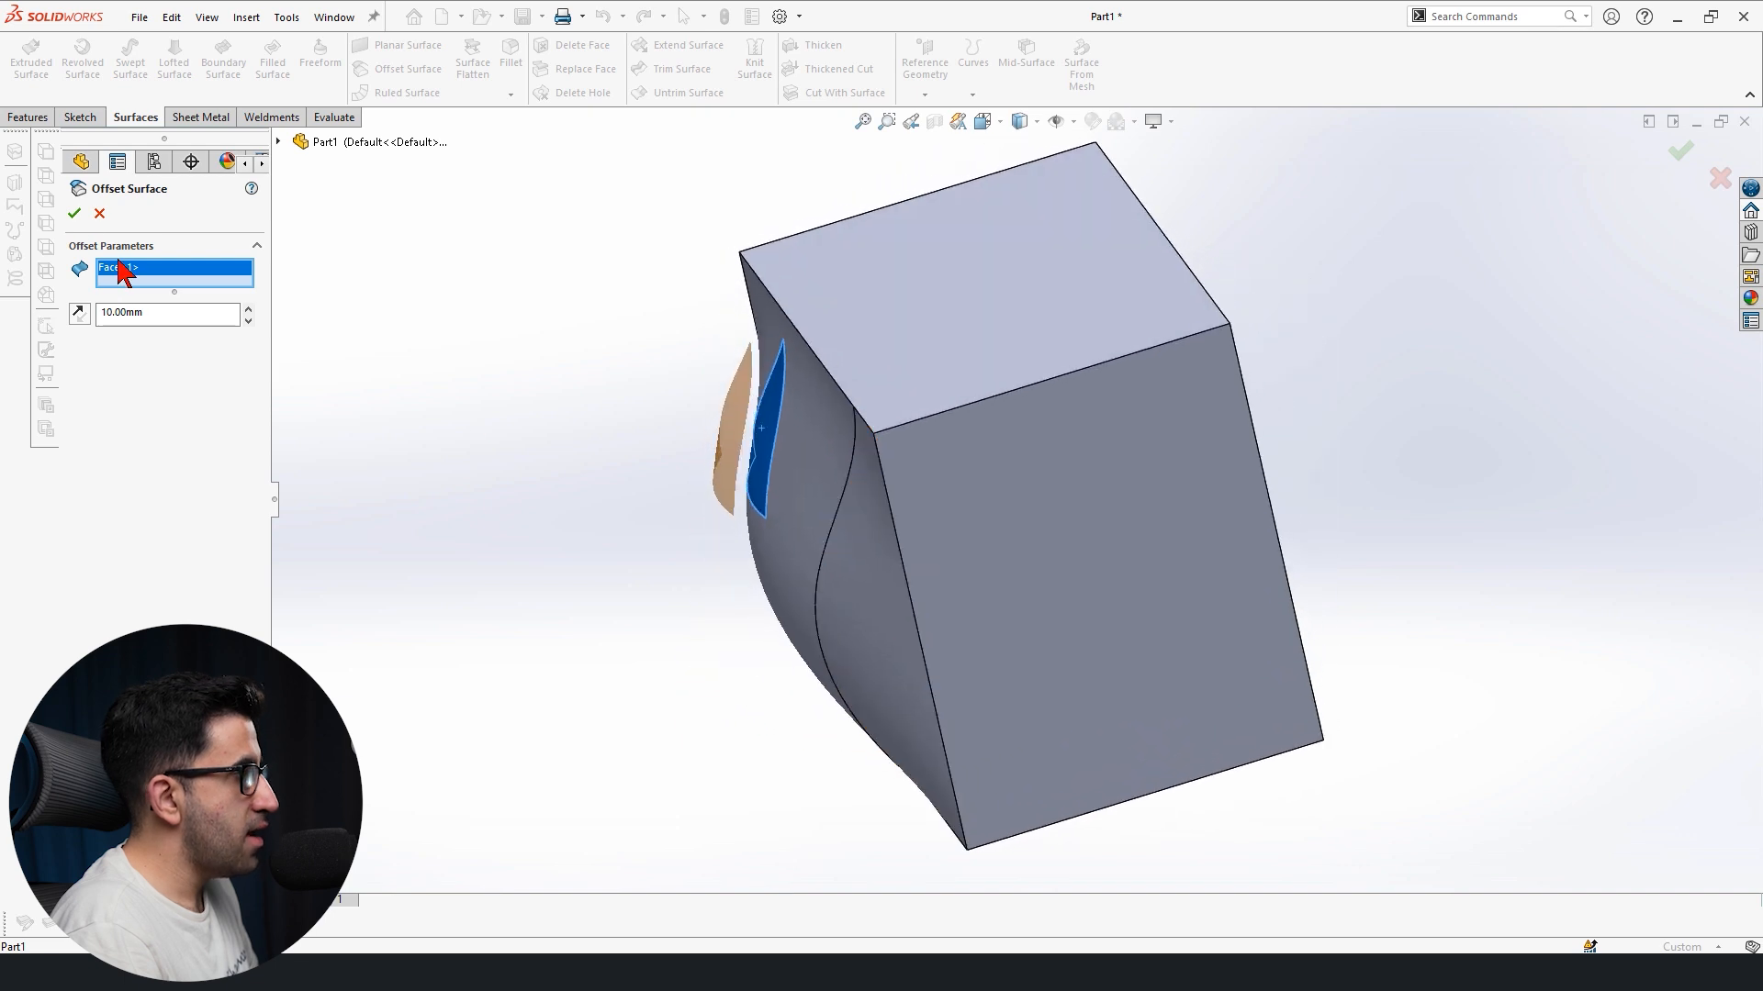
left_click(74, 213)
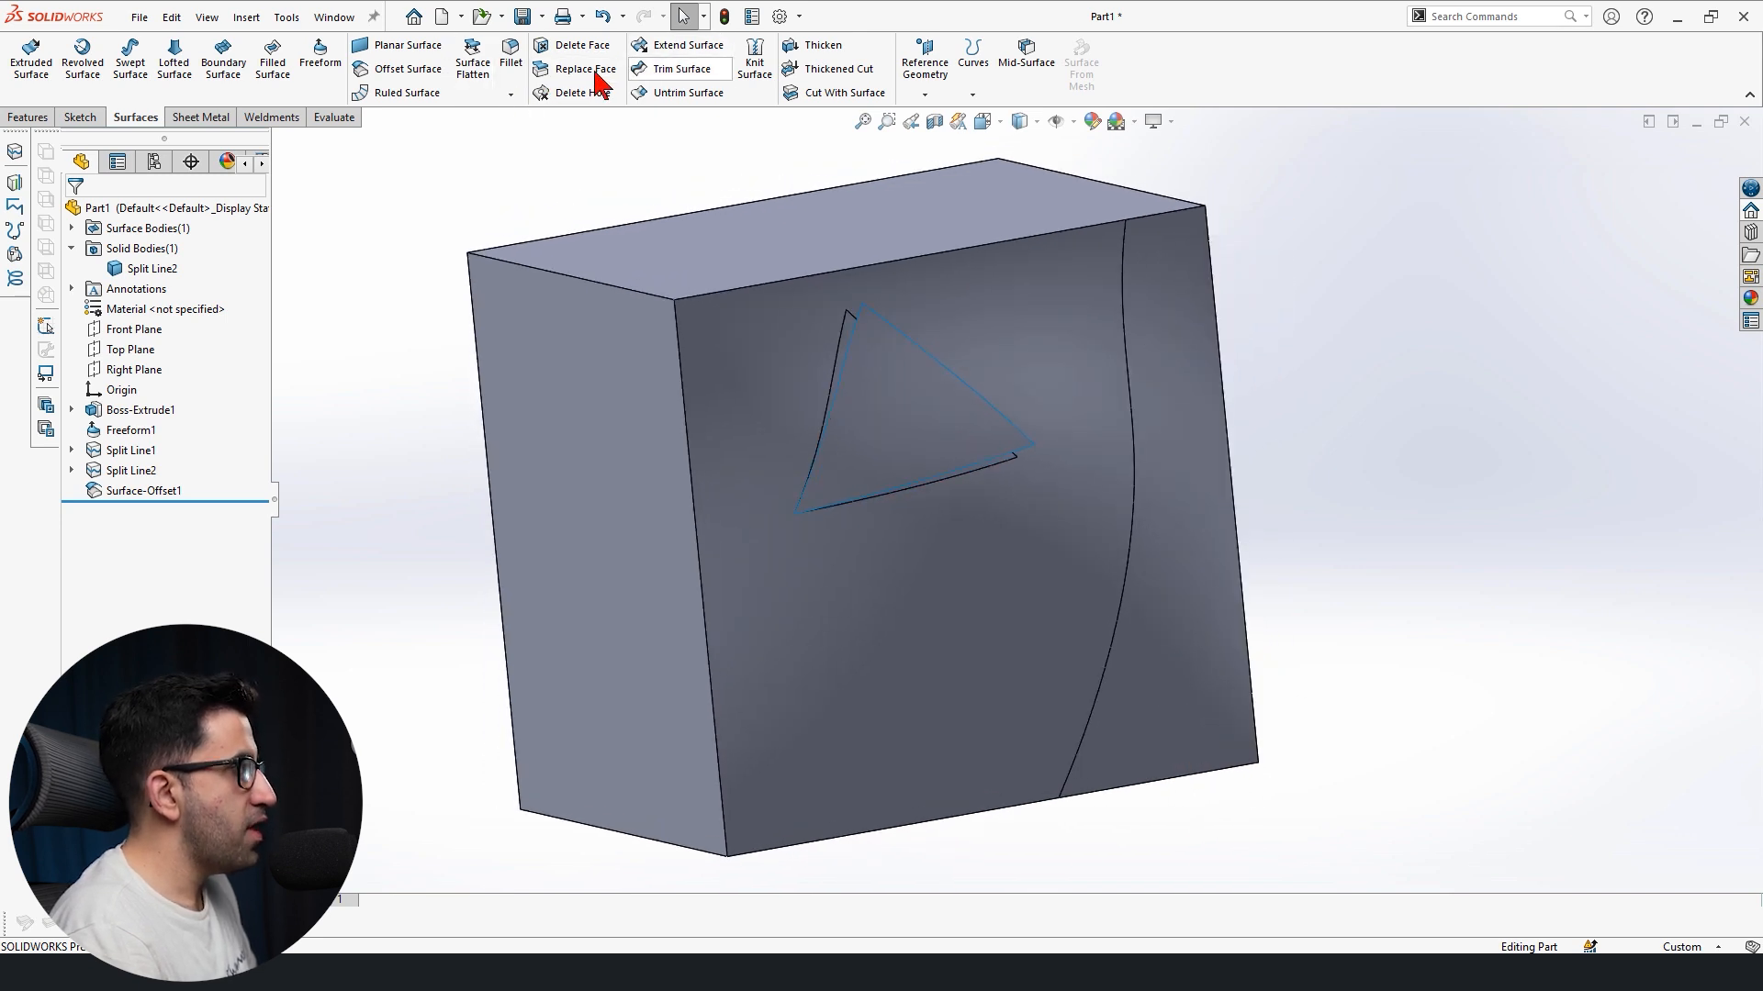
- Thicken Surface-Offset1 by 10 mm into Thicken1, merged with the cube
left_click(822, 44)
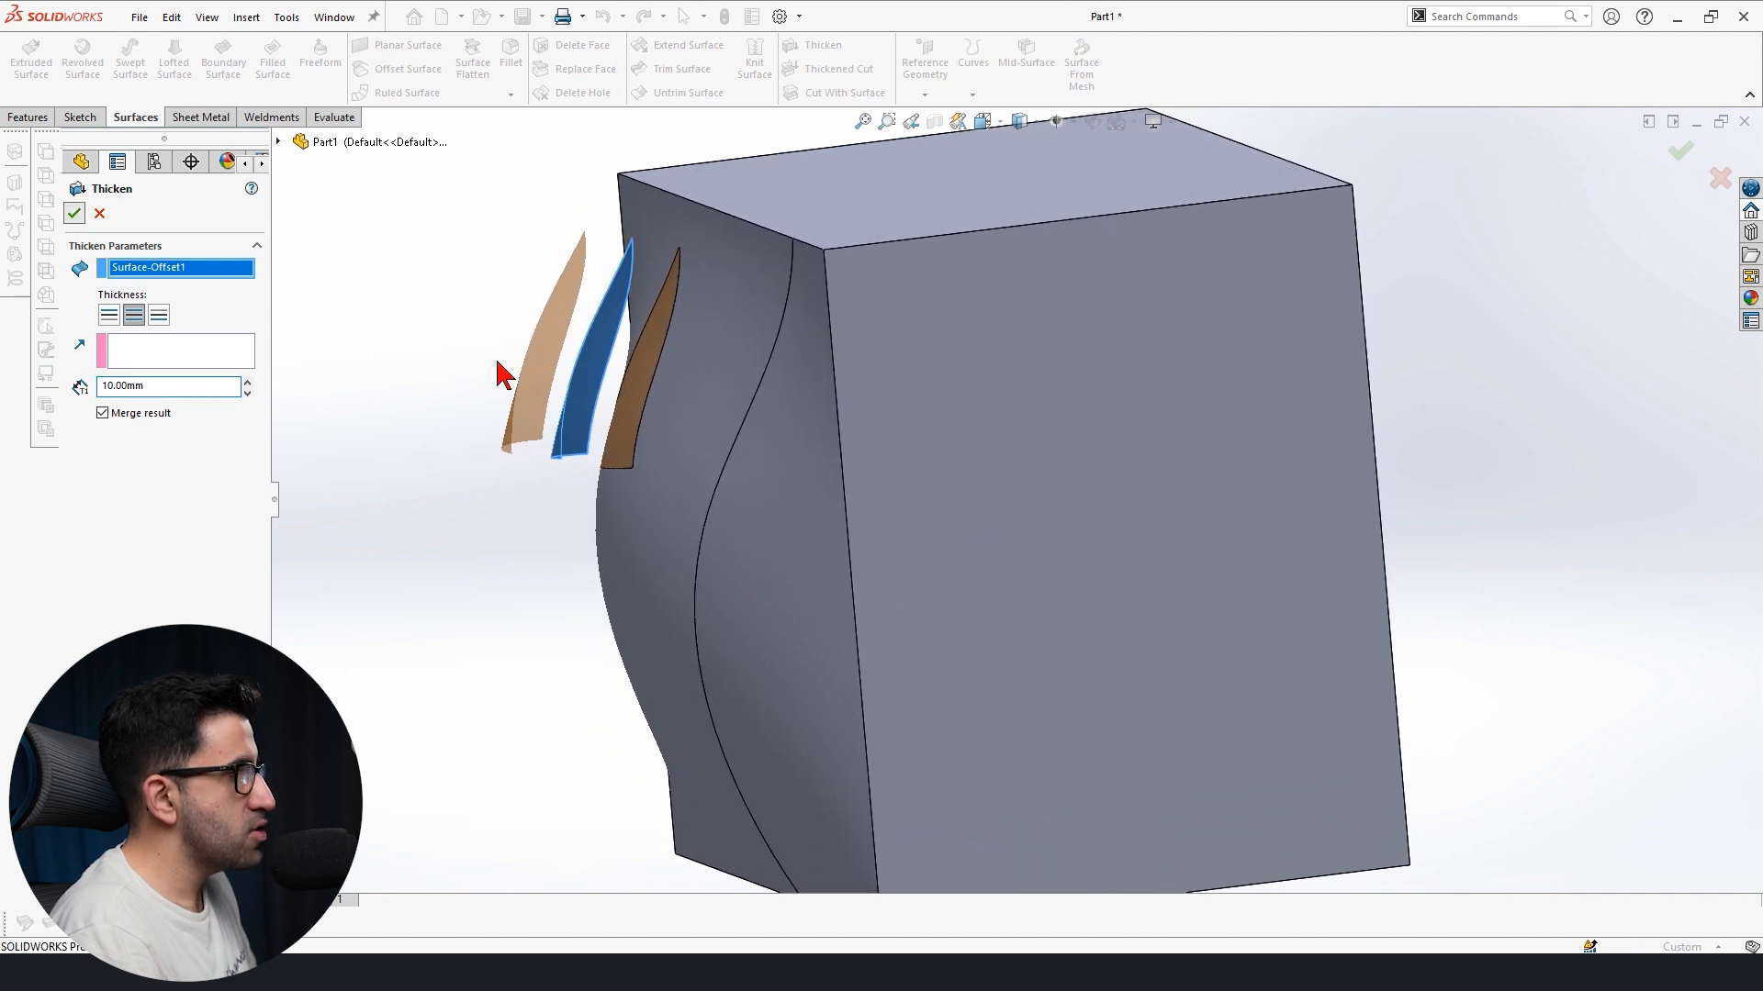
left_click(73, 213)
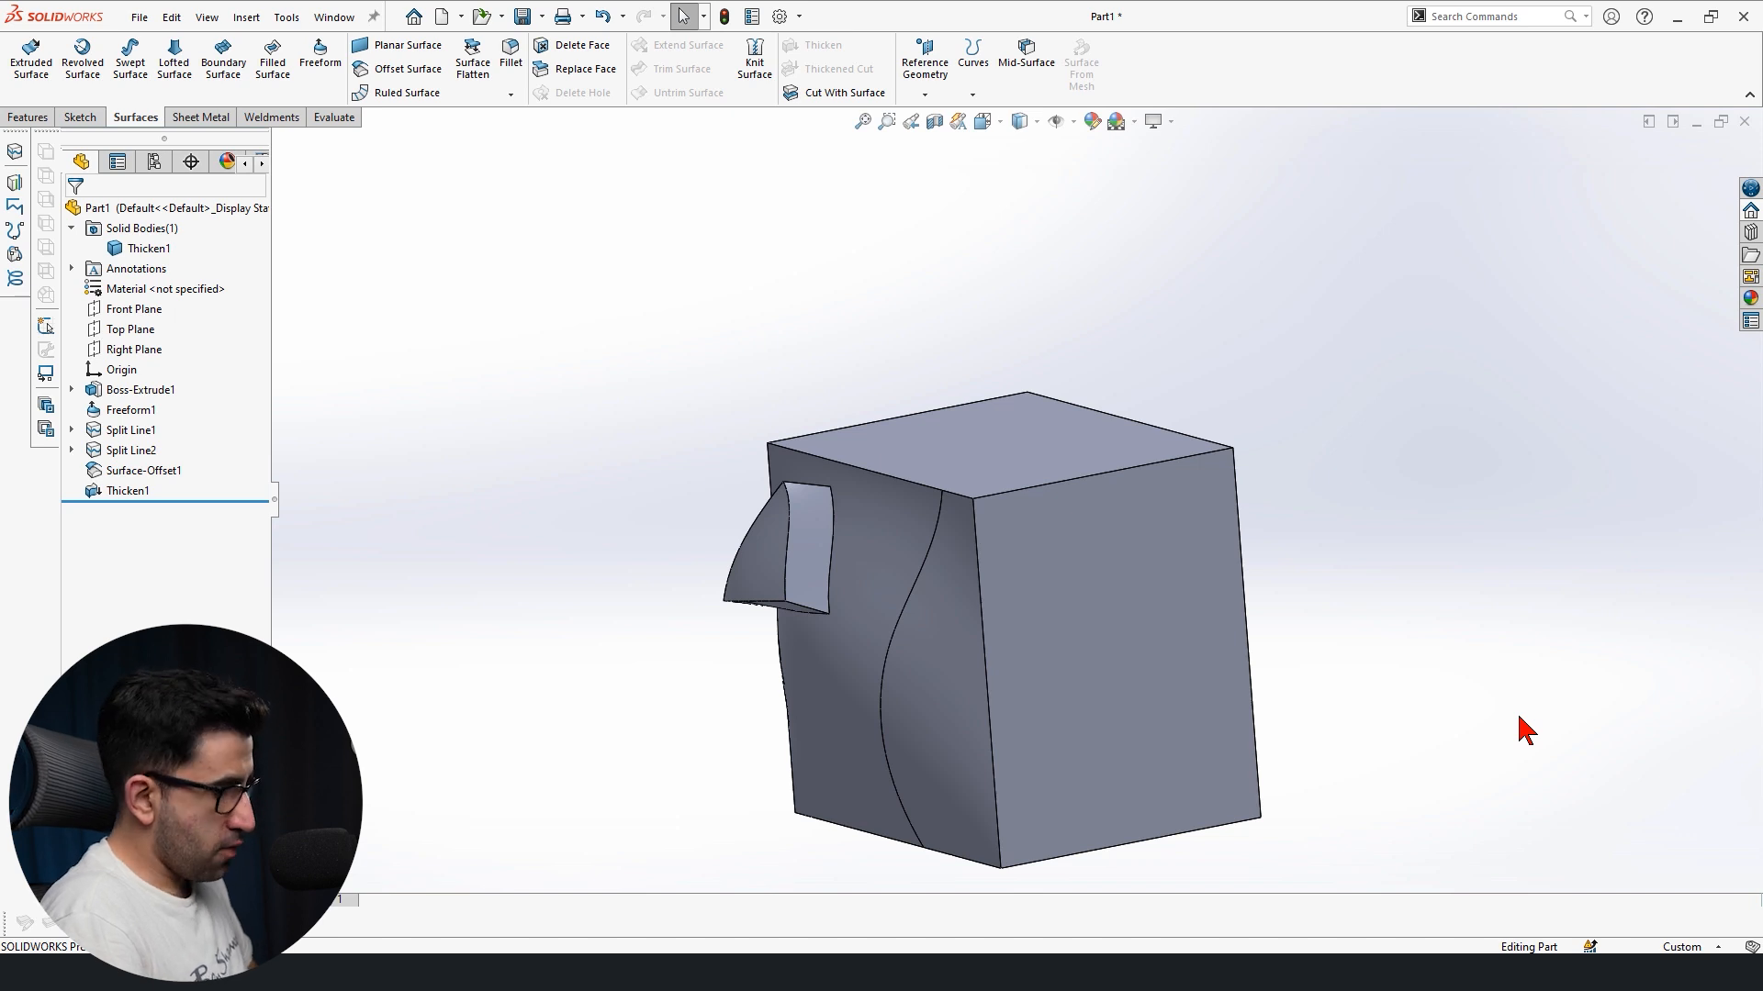
left_click(413, 17)
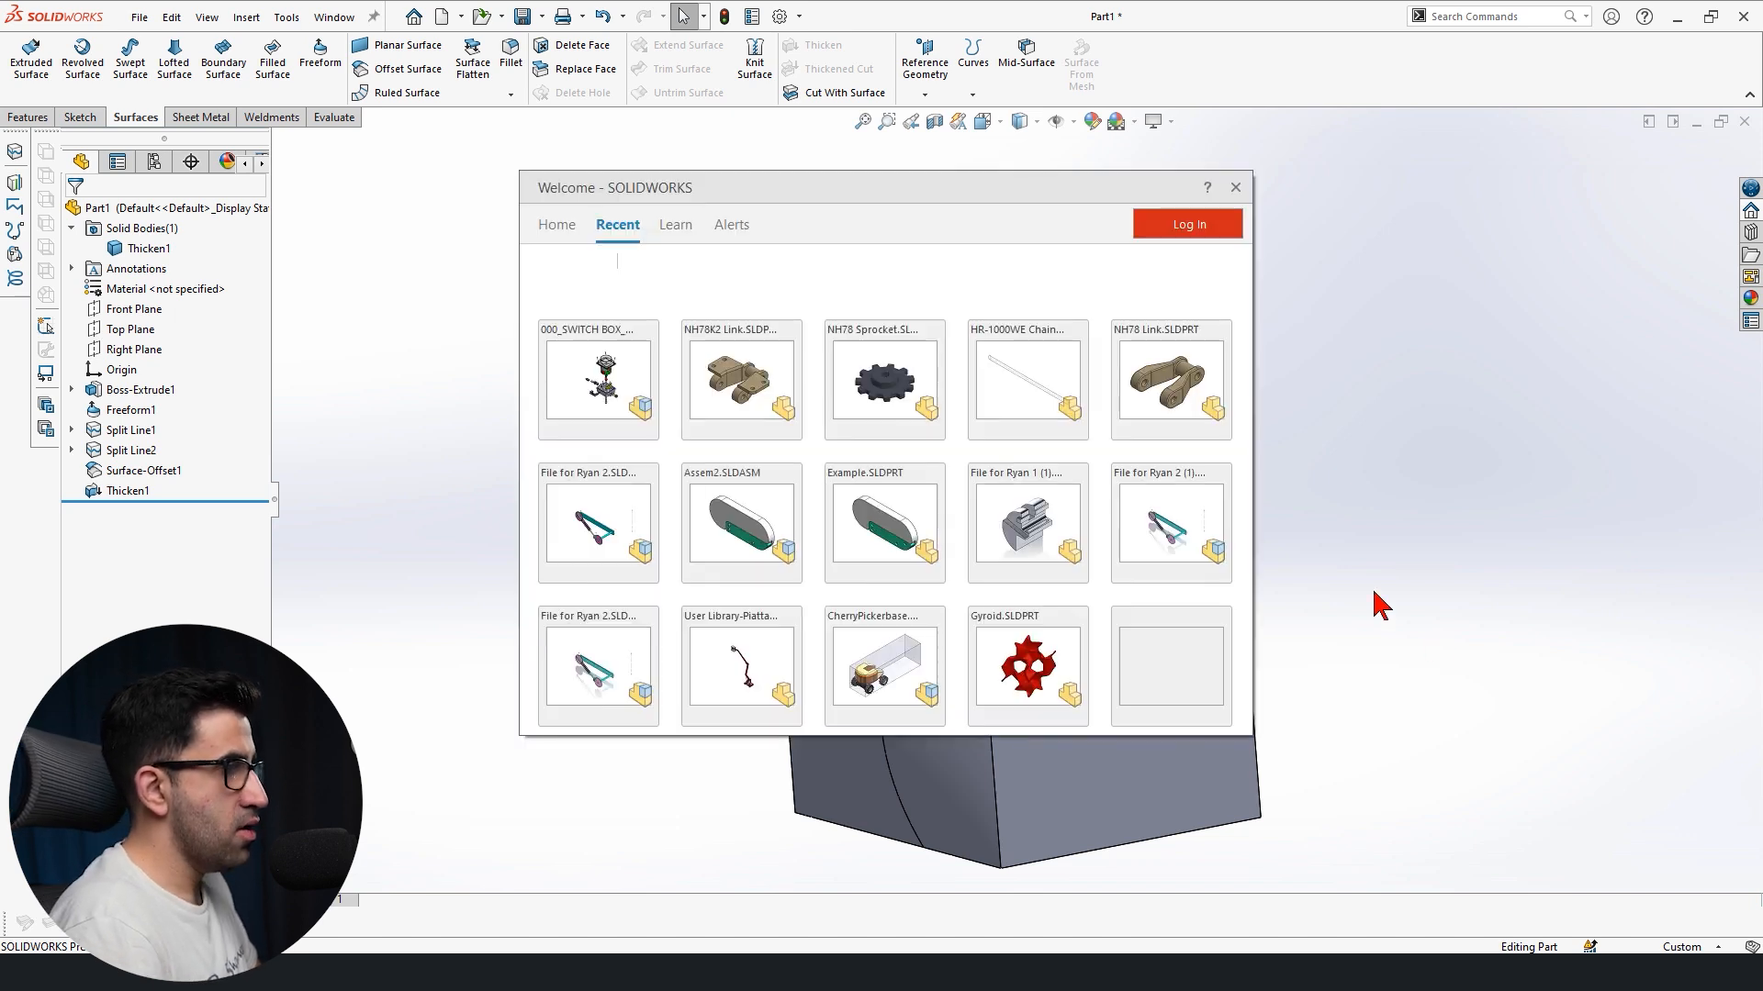
left_click(1236, 187)
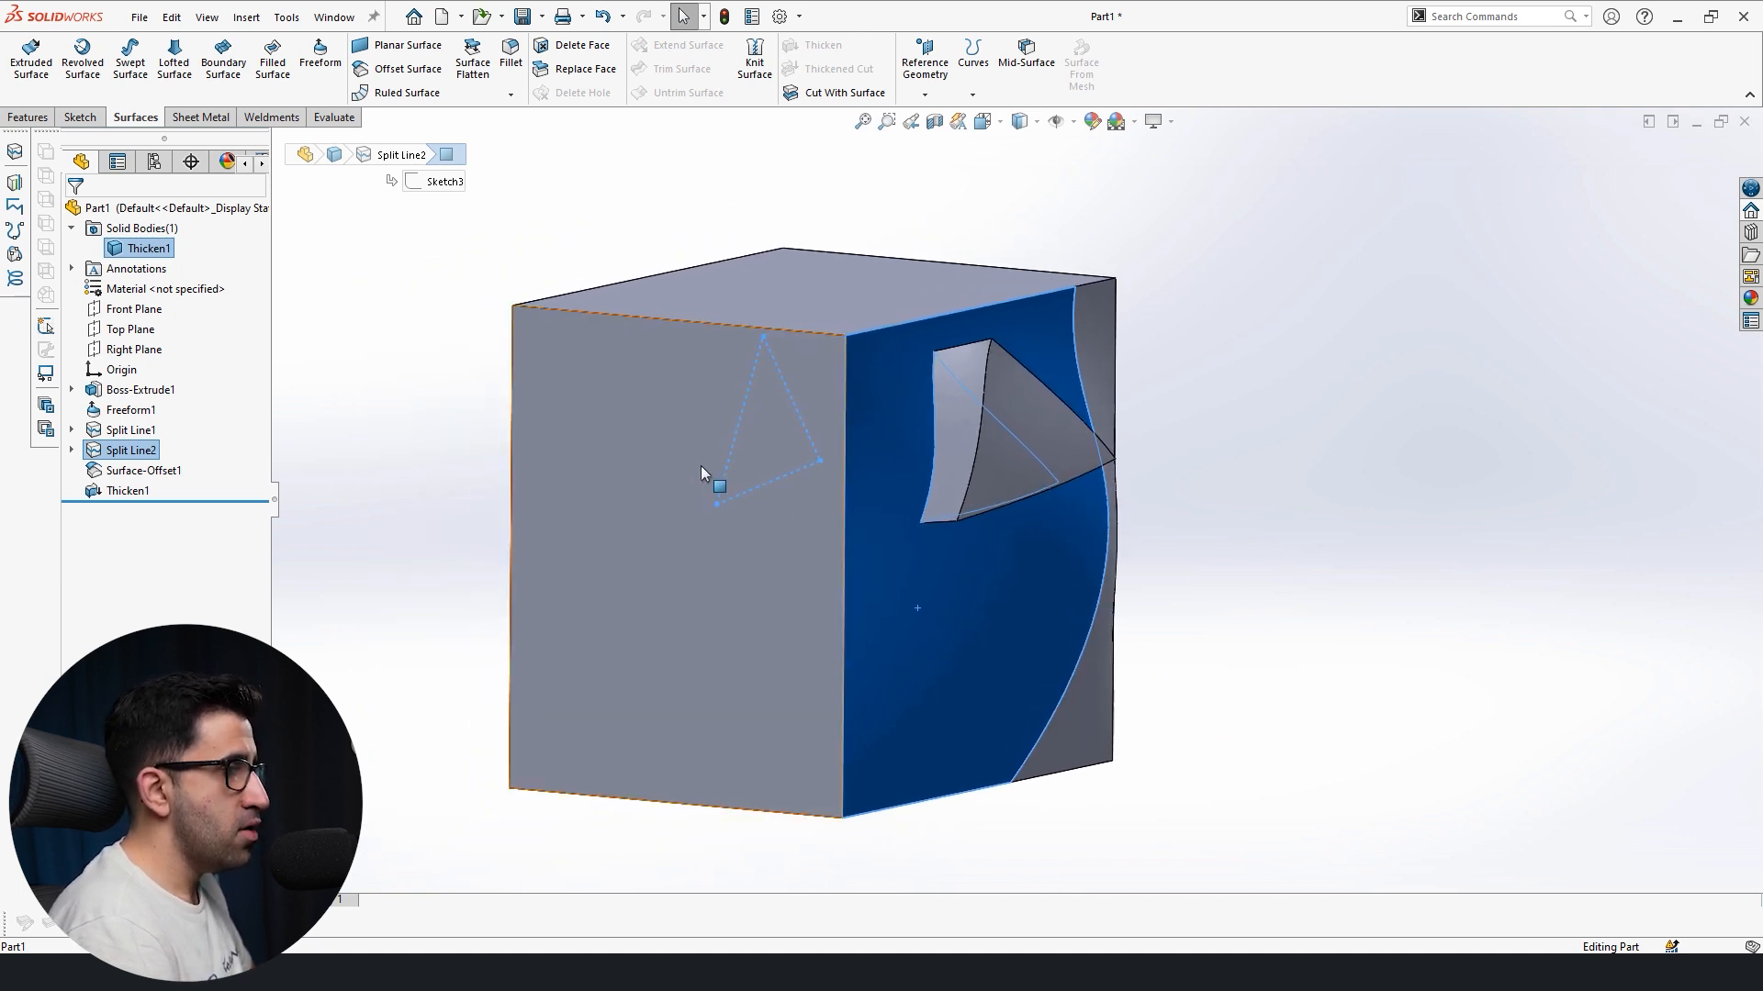
- Delete Surface-Offset1 and Thicken1, keeping only the two split lines
left_click(132, 390)
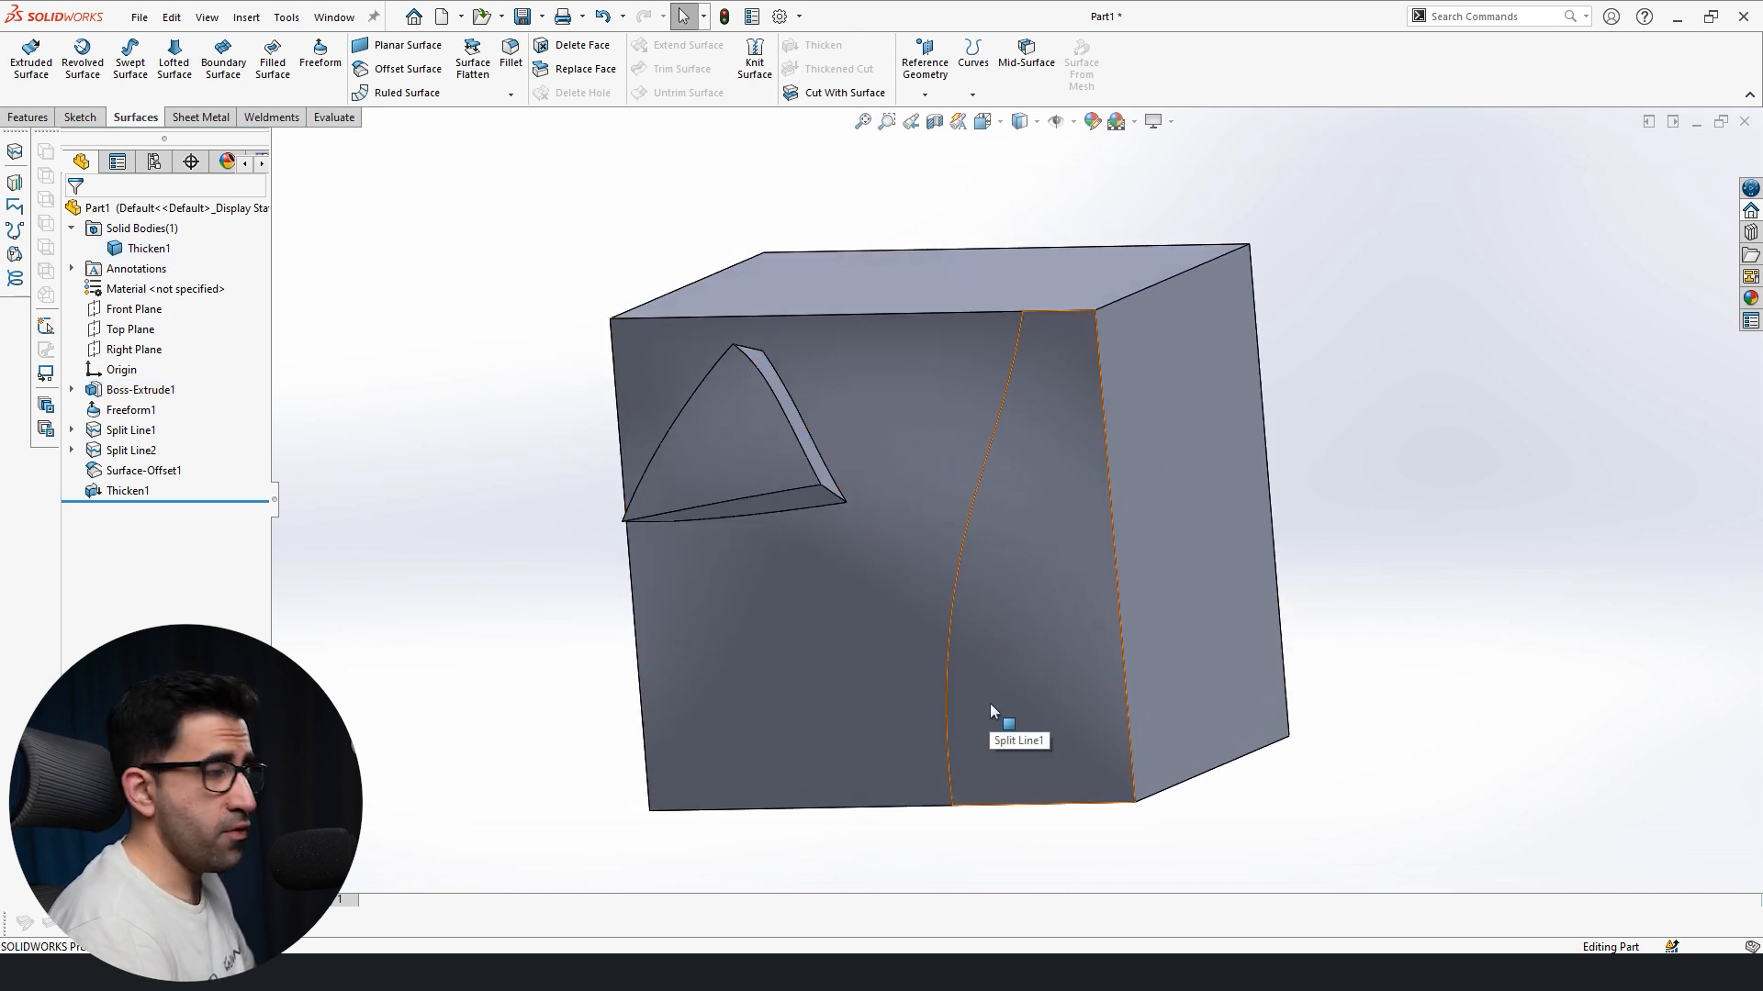
mouse_move(1032, 665)
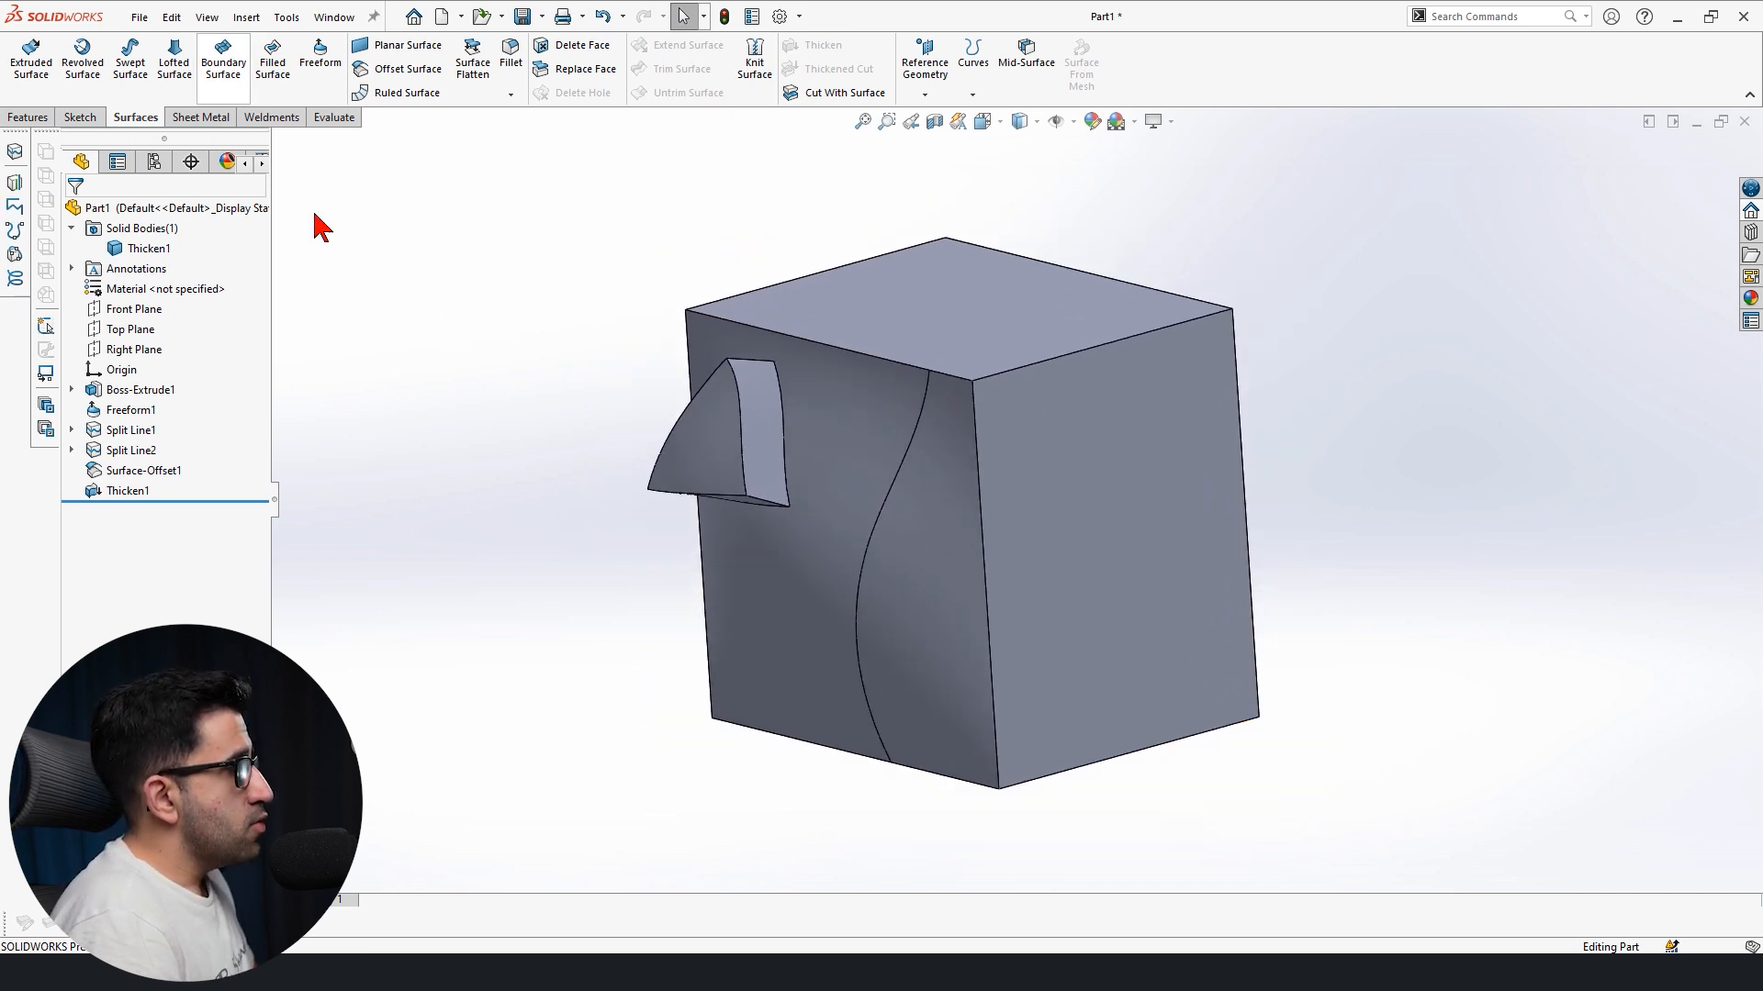
left_click(127, 492)
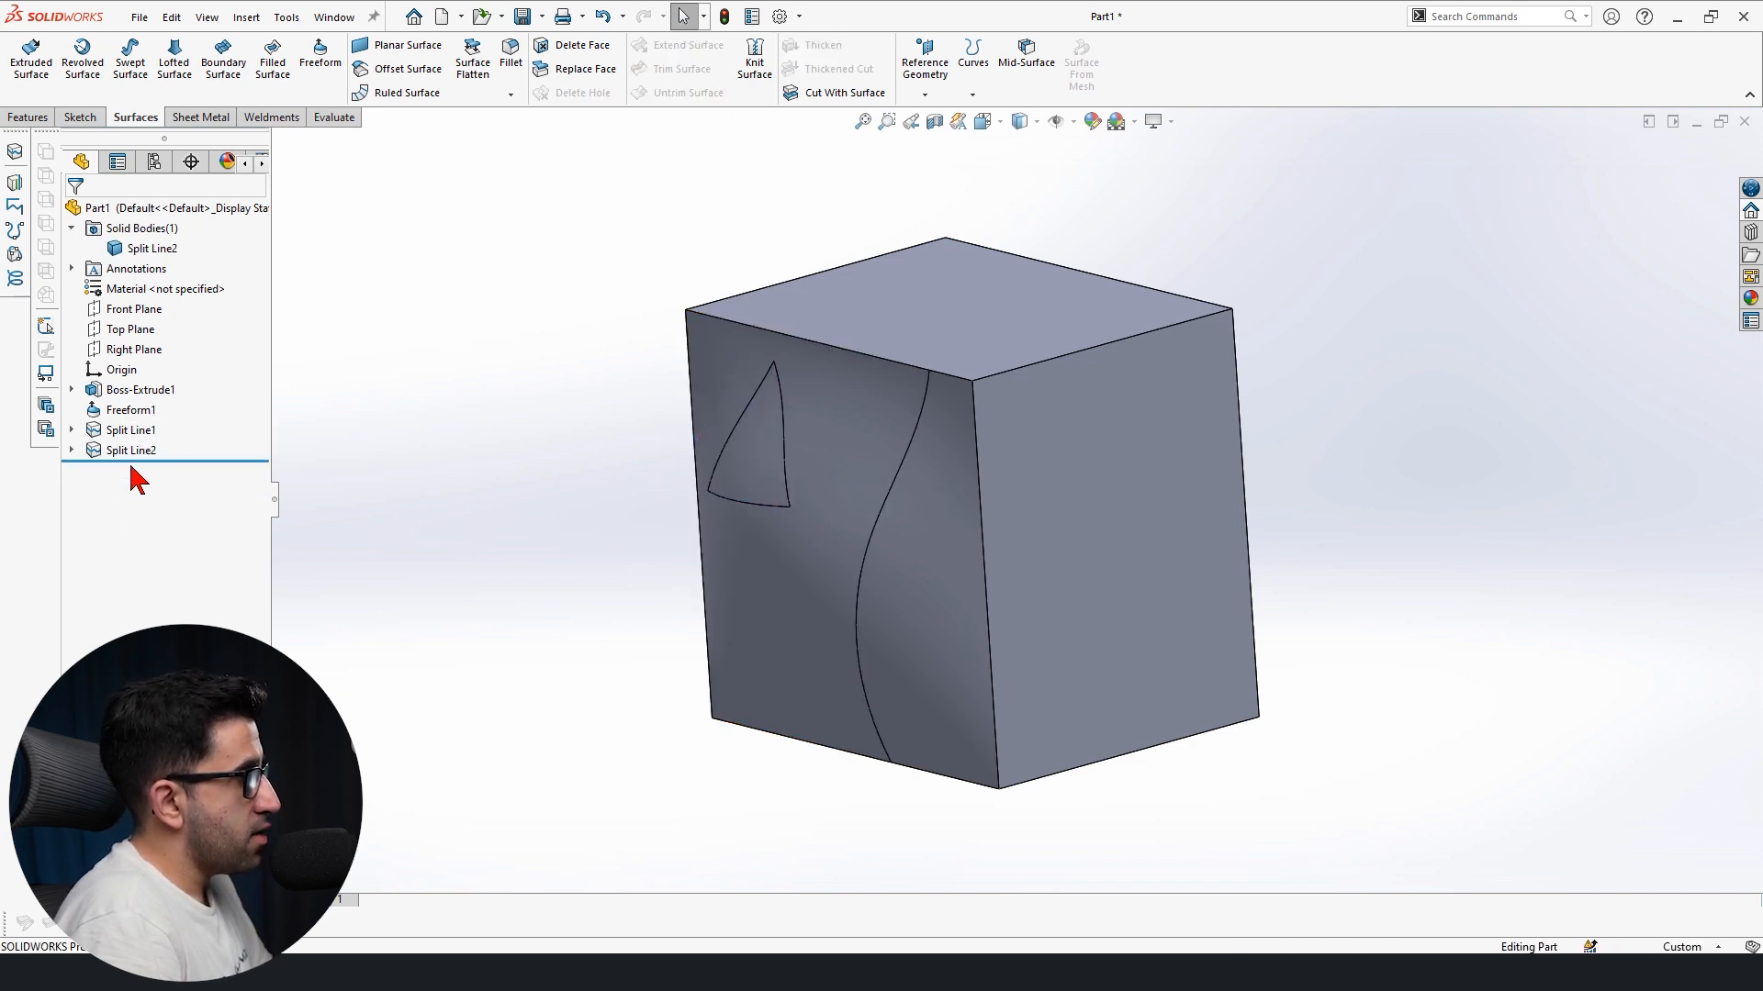
- Start a new Split Line and settle on Intersection after trying Silhouette and Projection
left_click(132, 449)
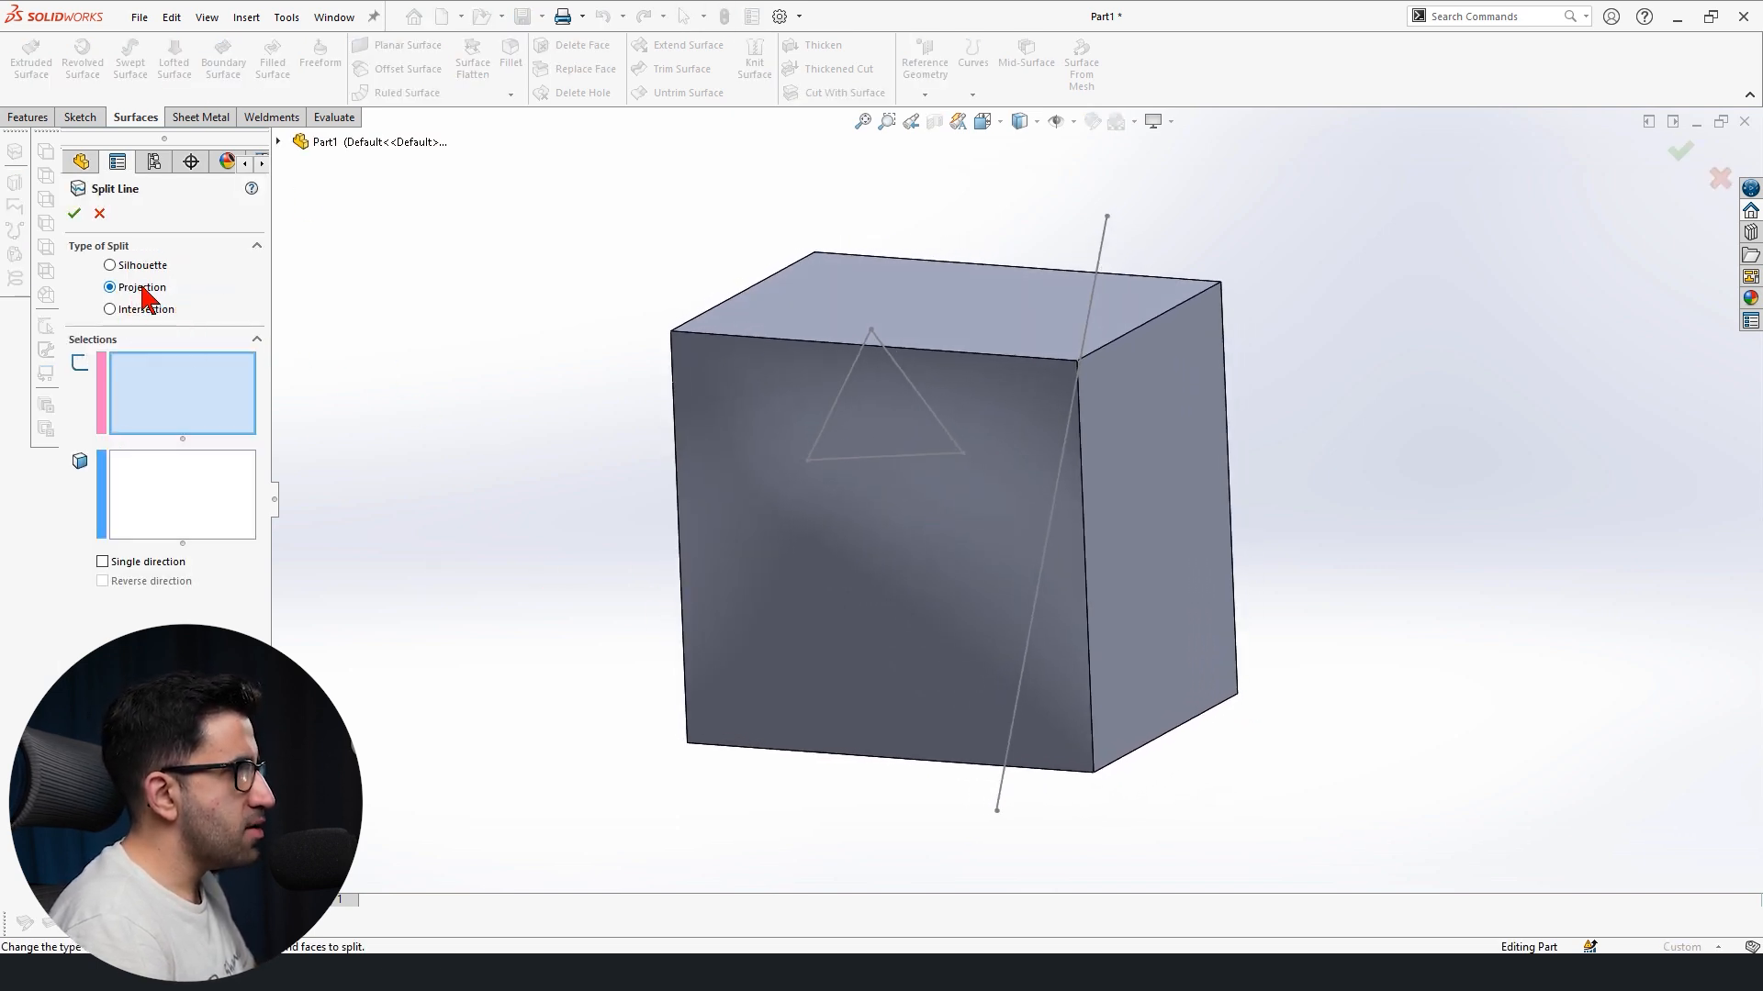
left_click(73, 213)
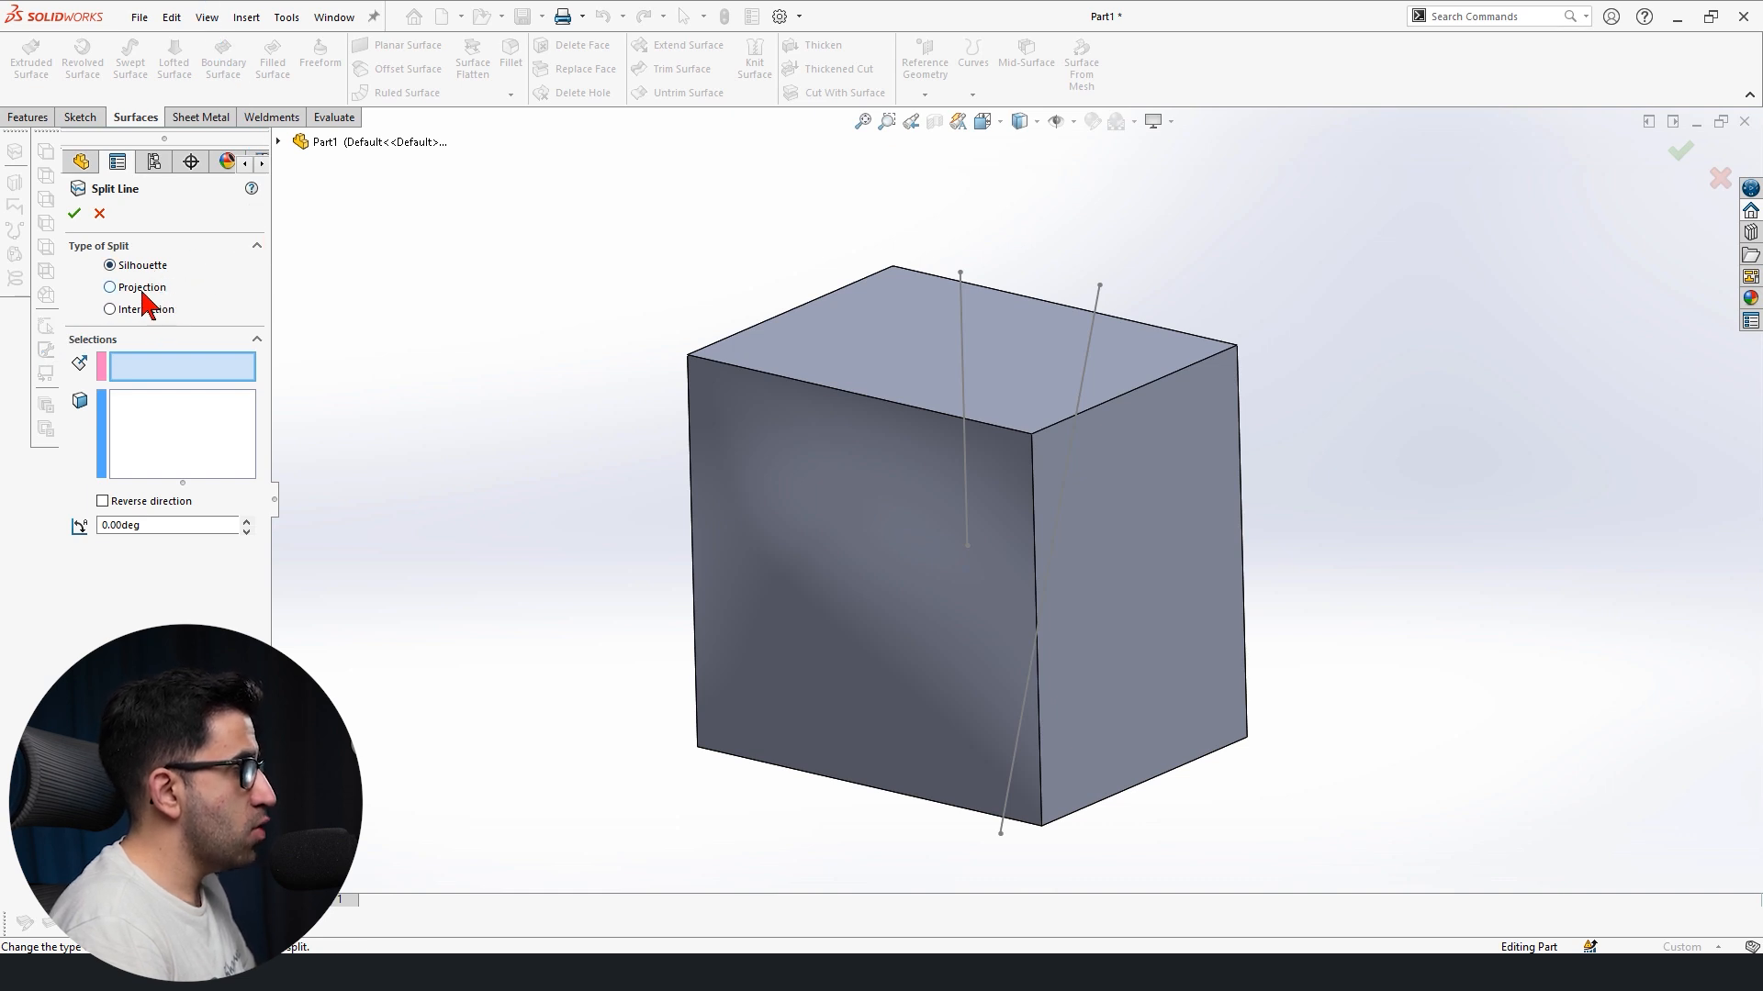
left_click(108, 288)
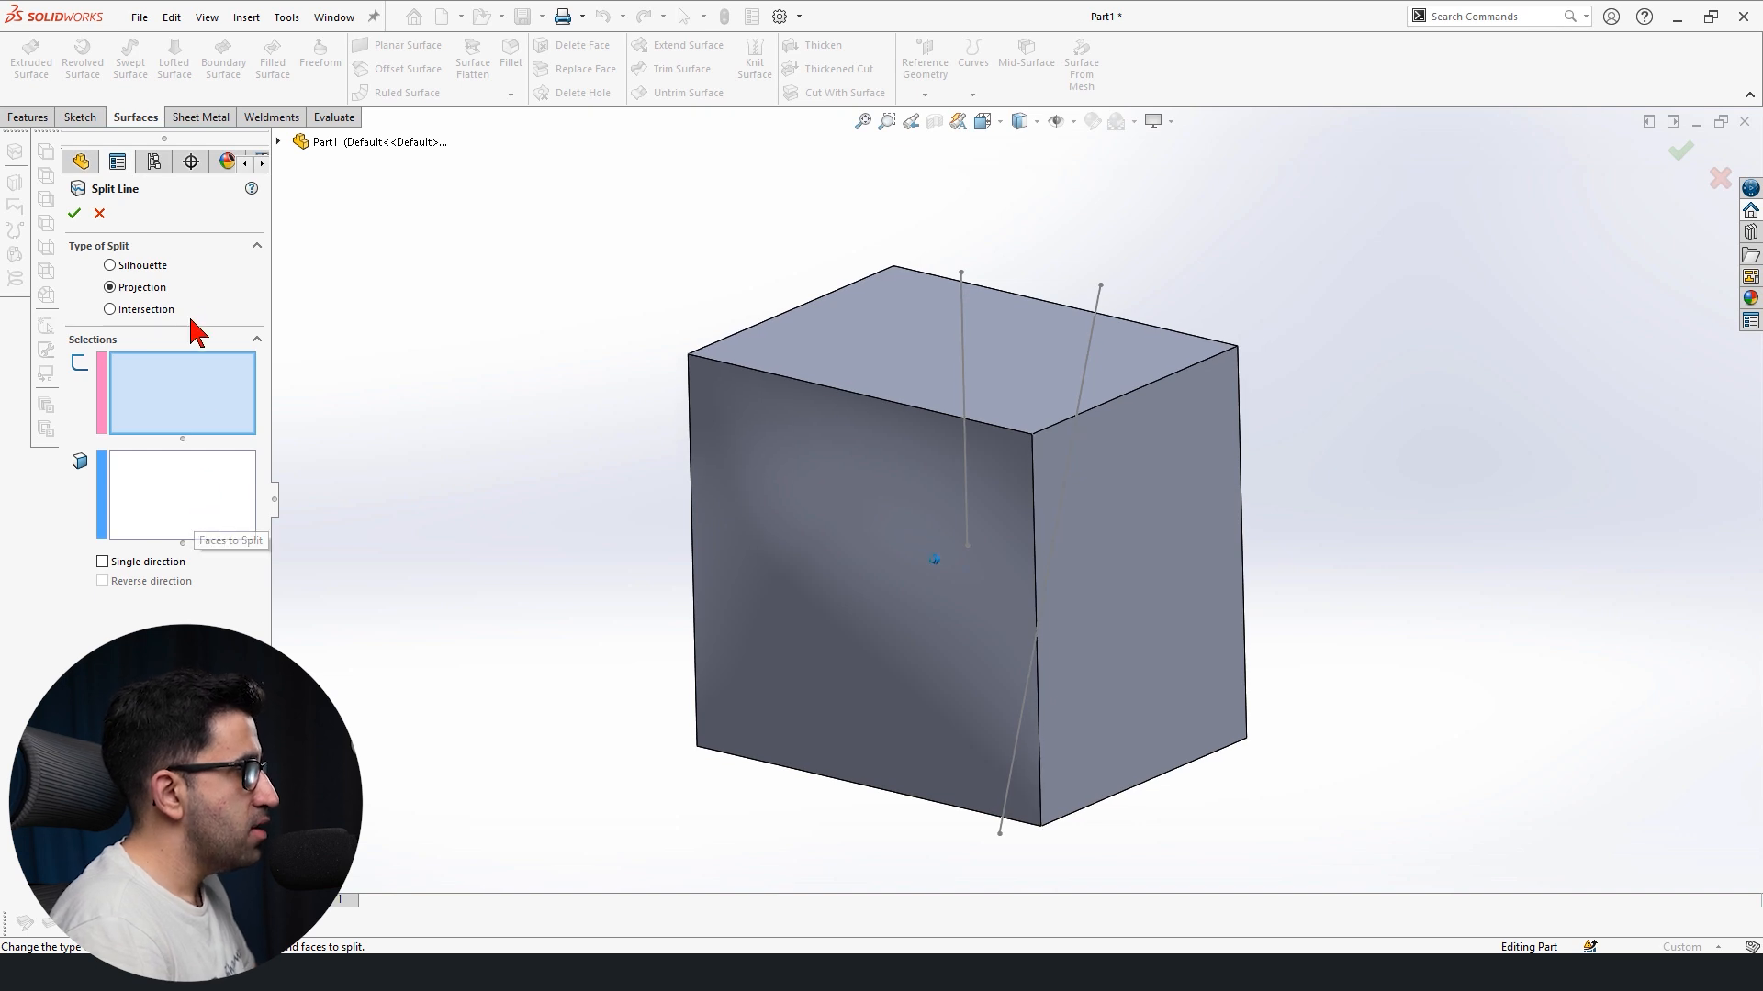
left_click(109, 309)
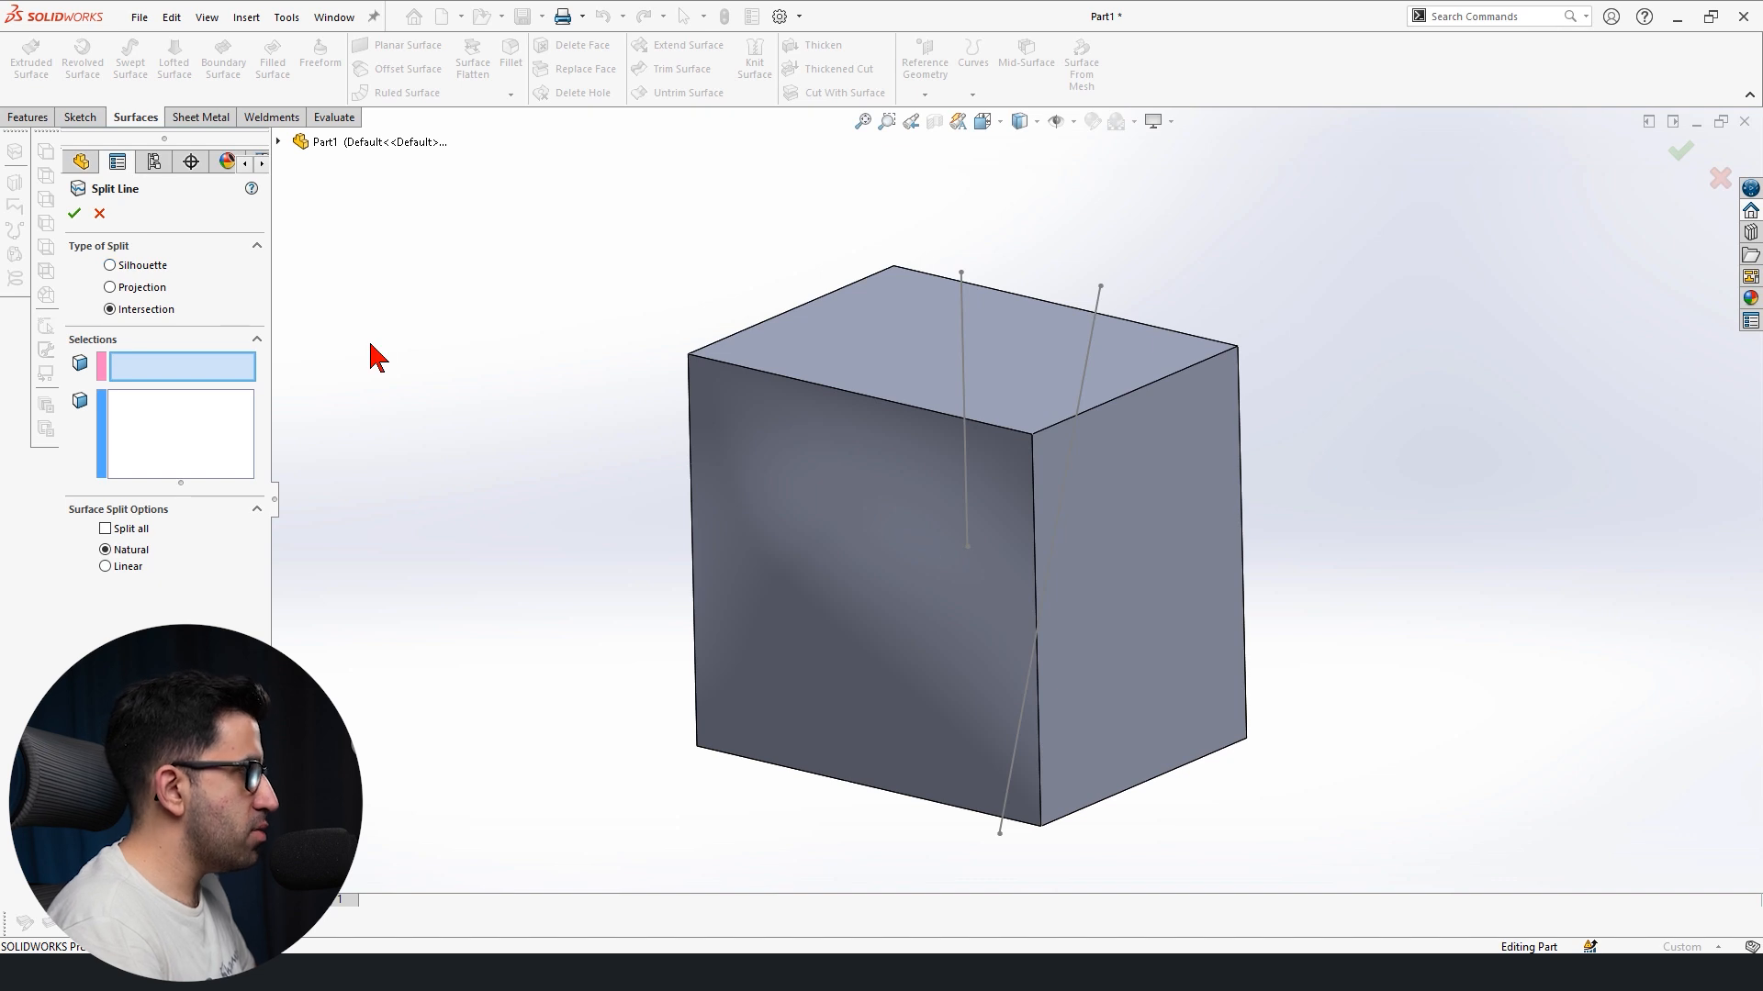
mouse_move(408, 408)
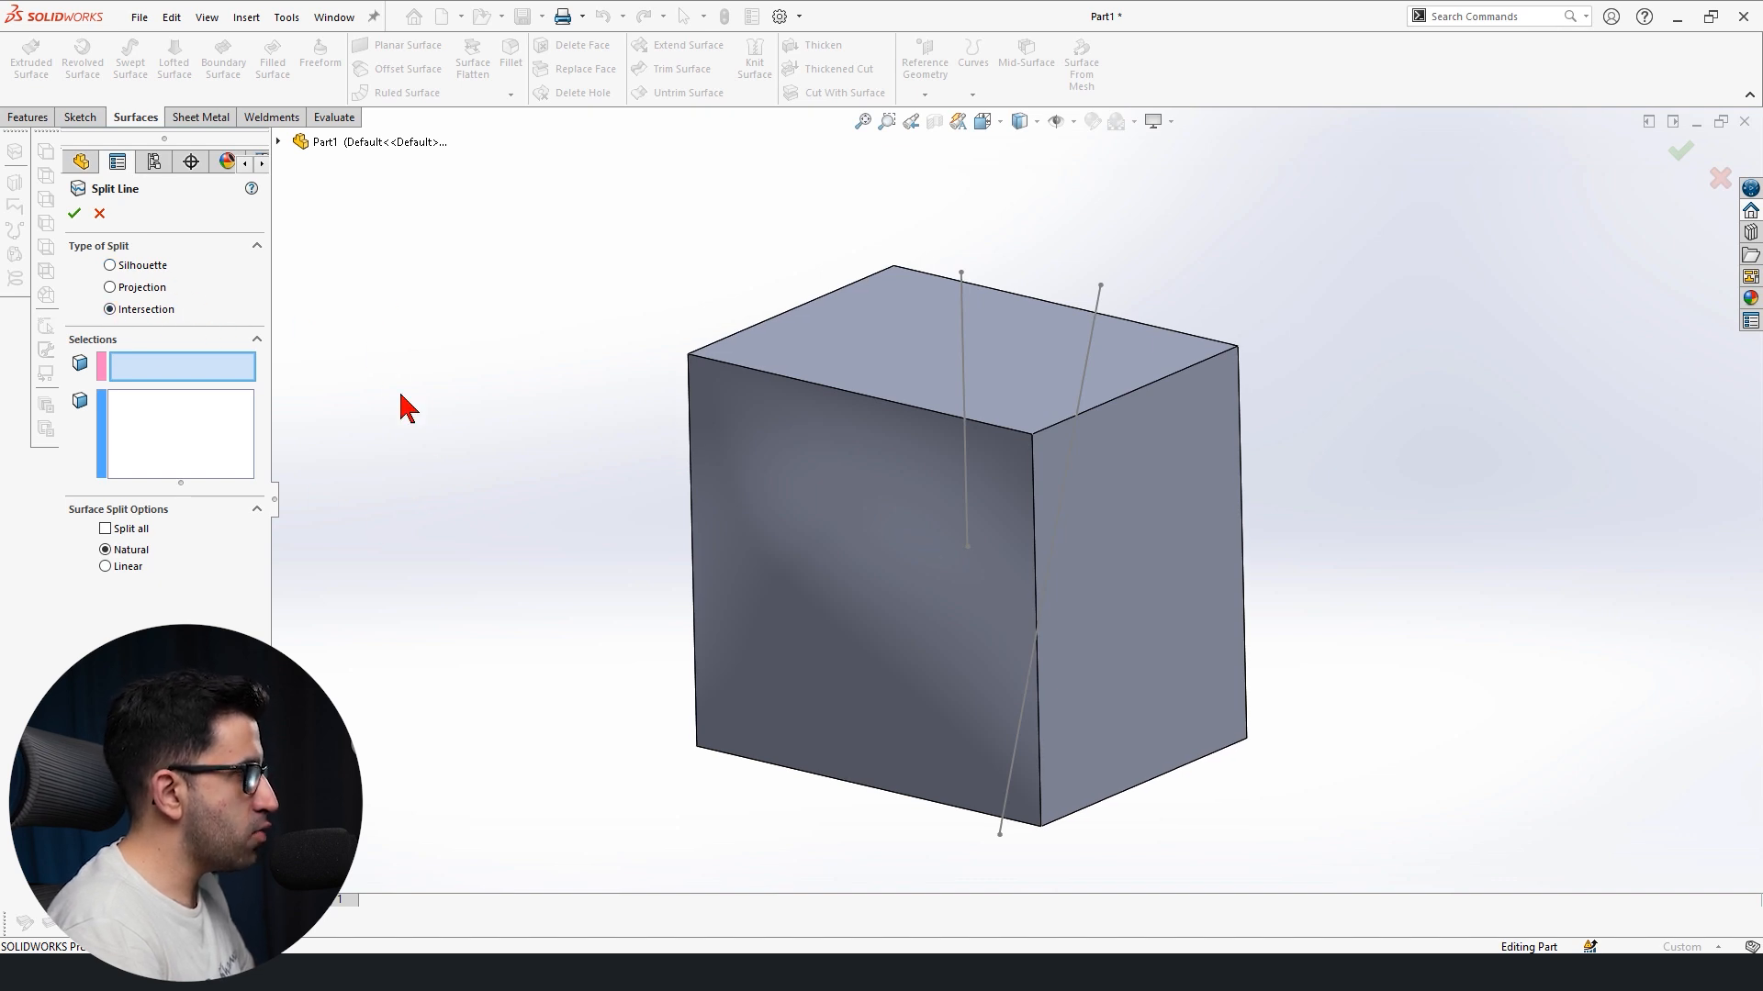
mouse_move(355, 354)
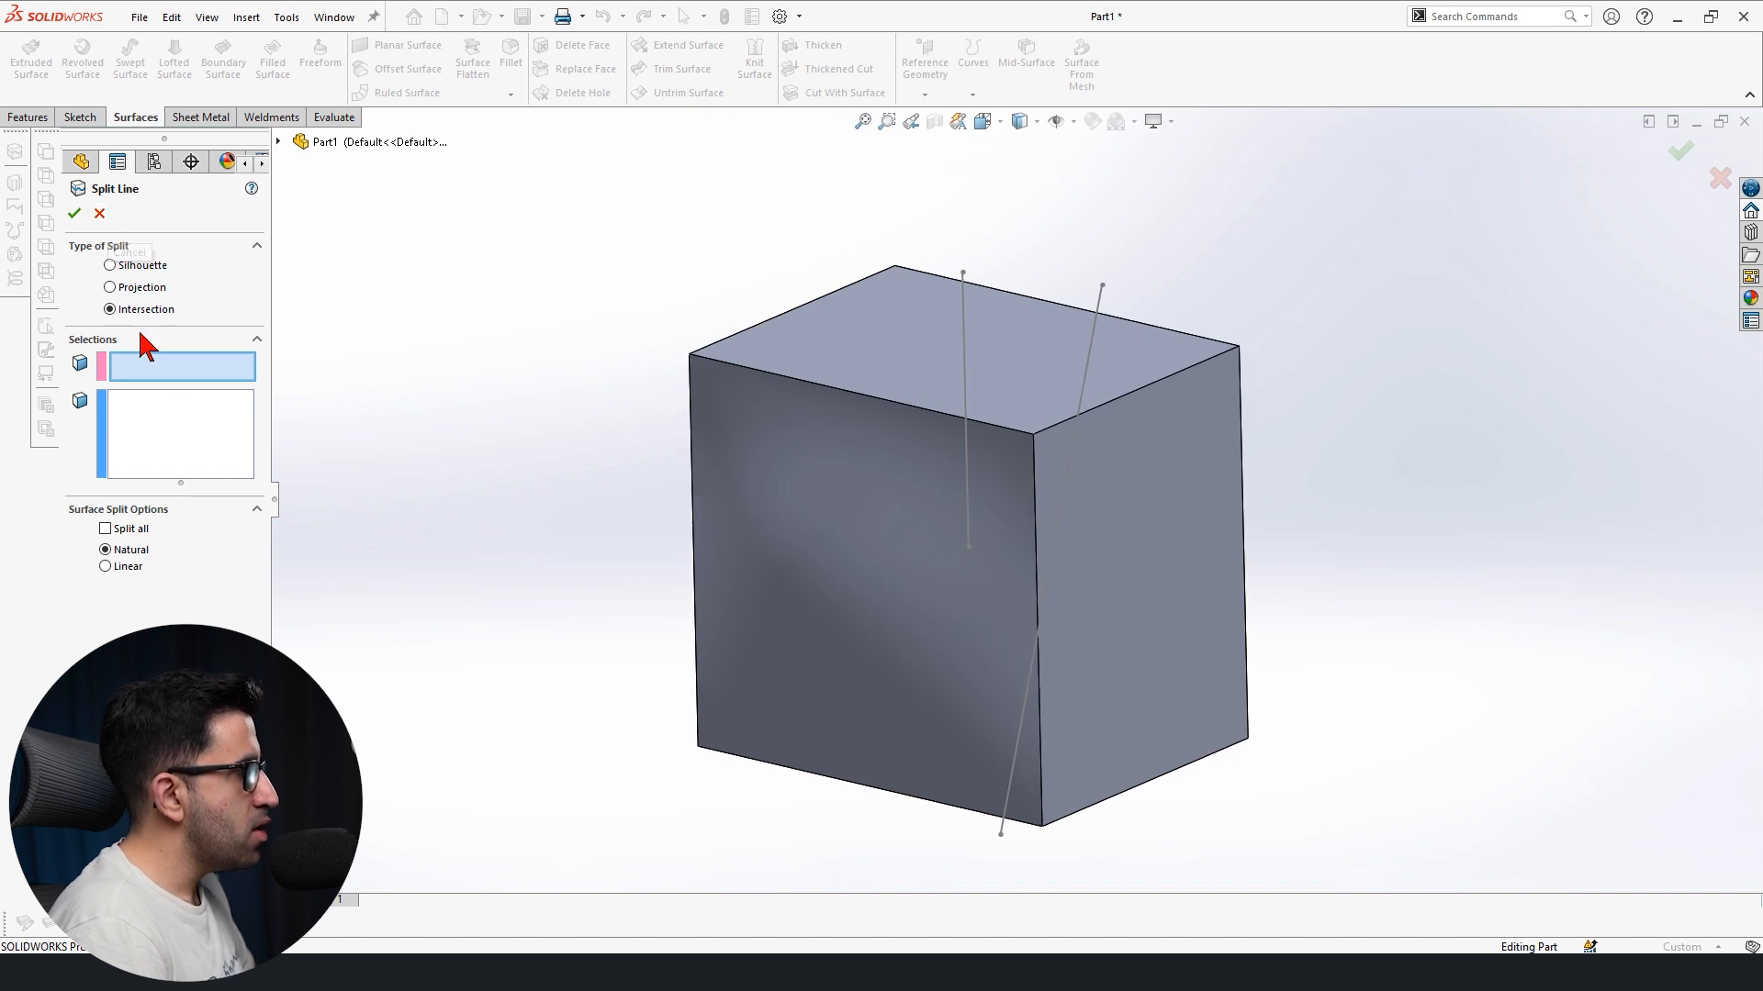
mouse_move(437, 413)
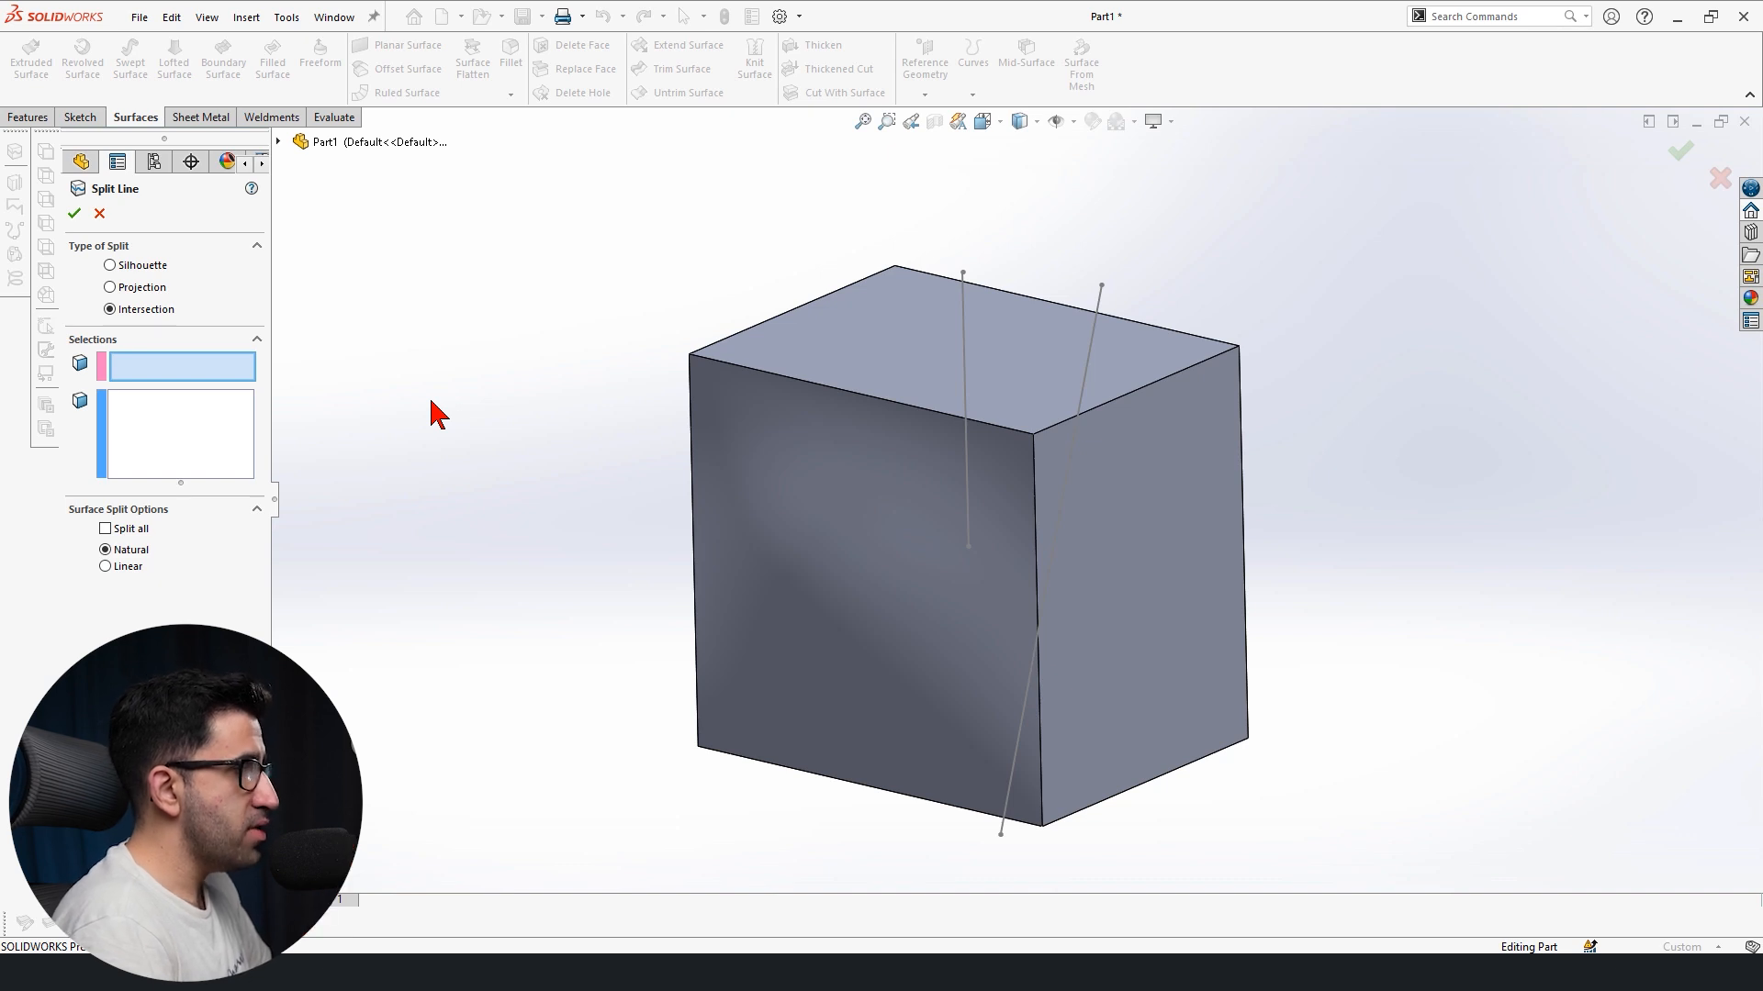
mouse_move(283, 153)
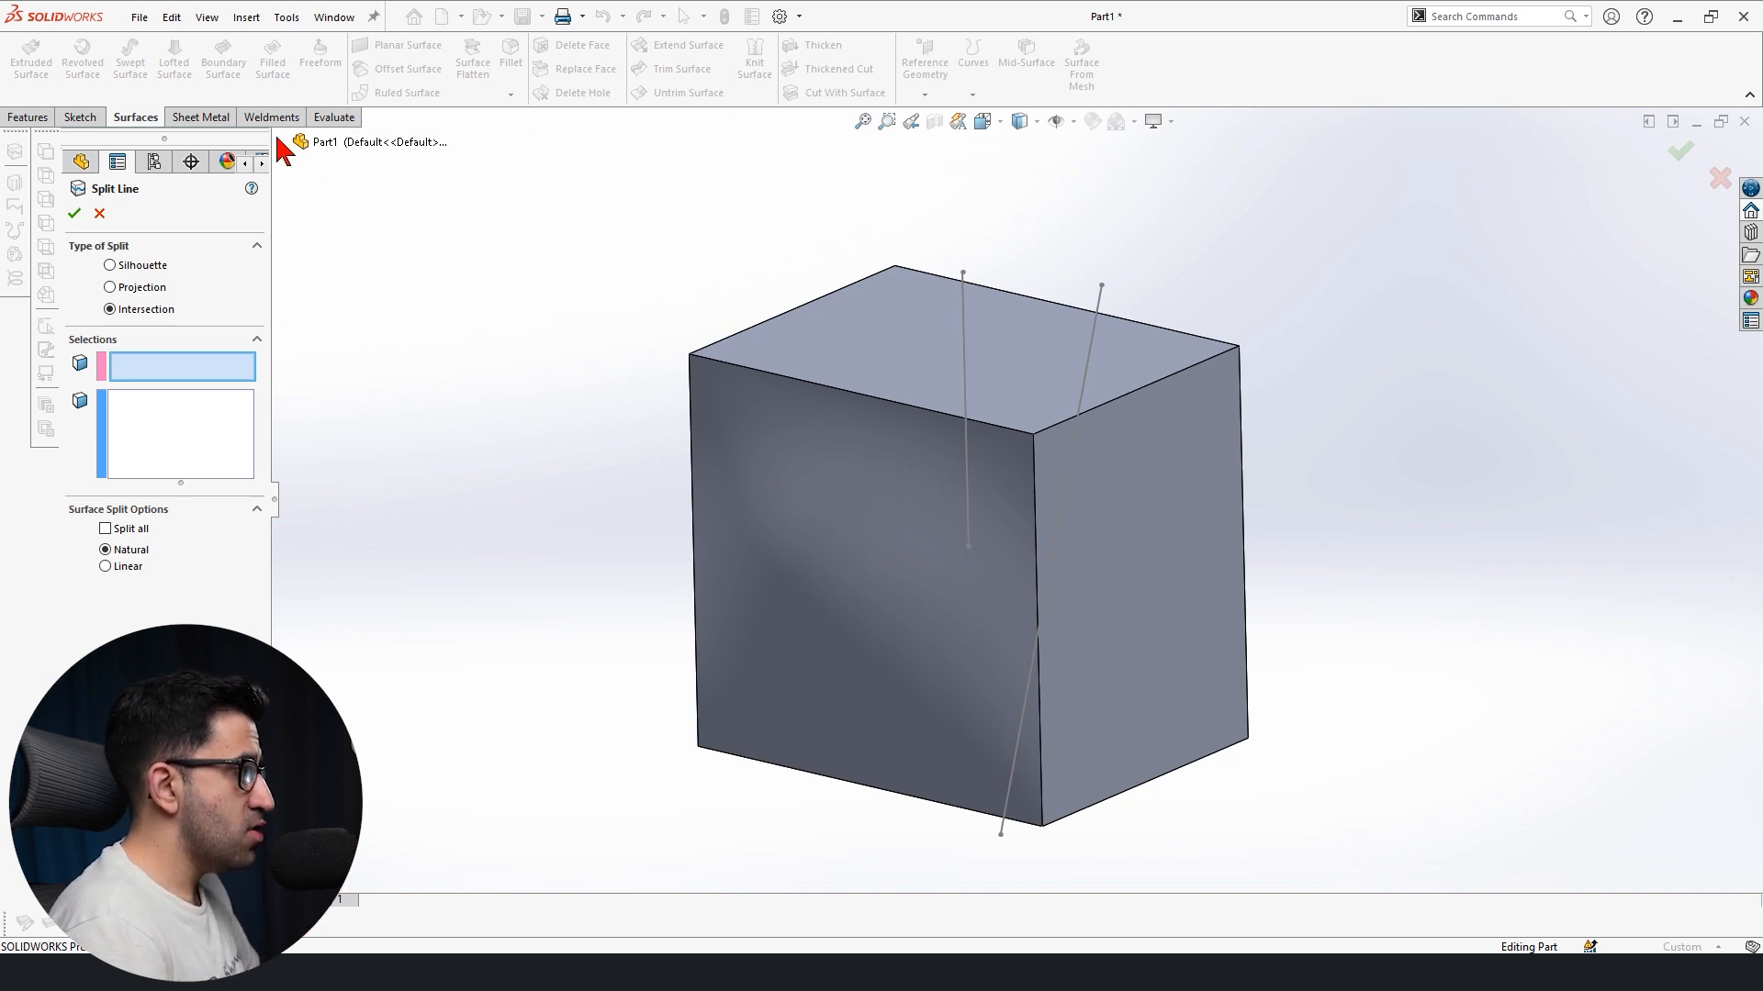
left_click(360, 243)
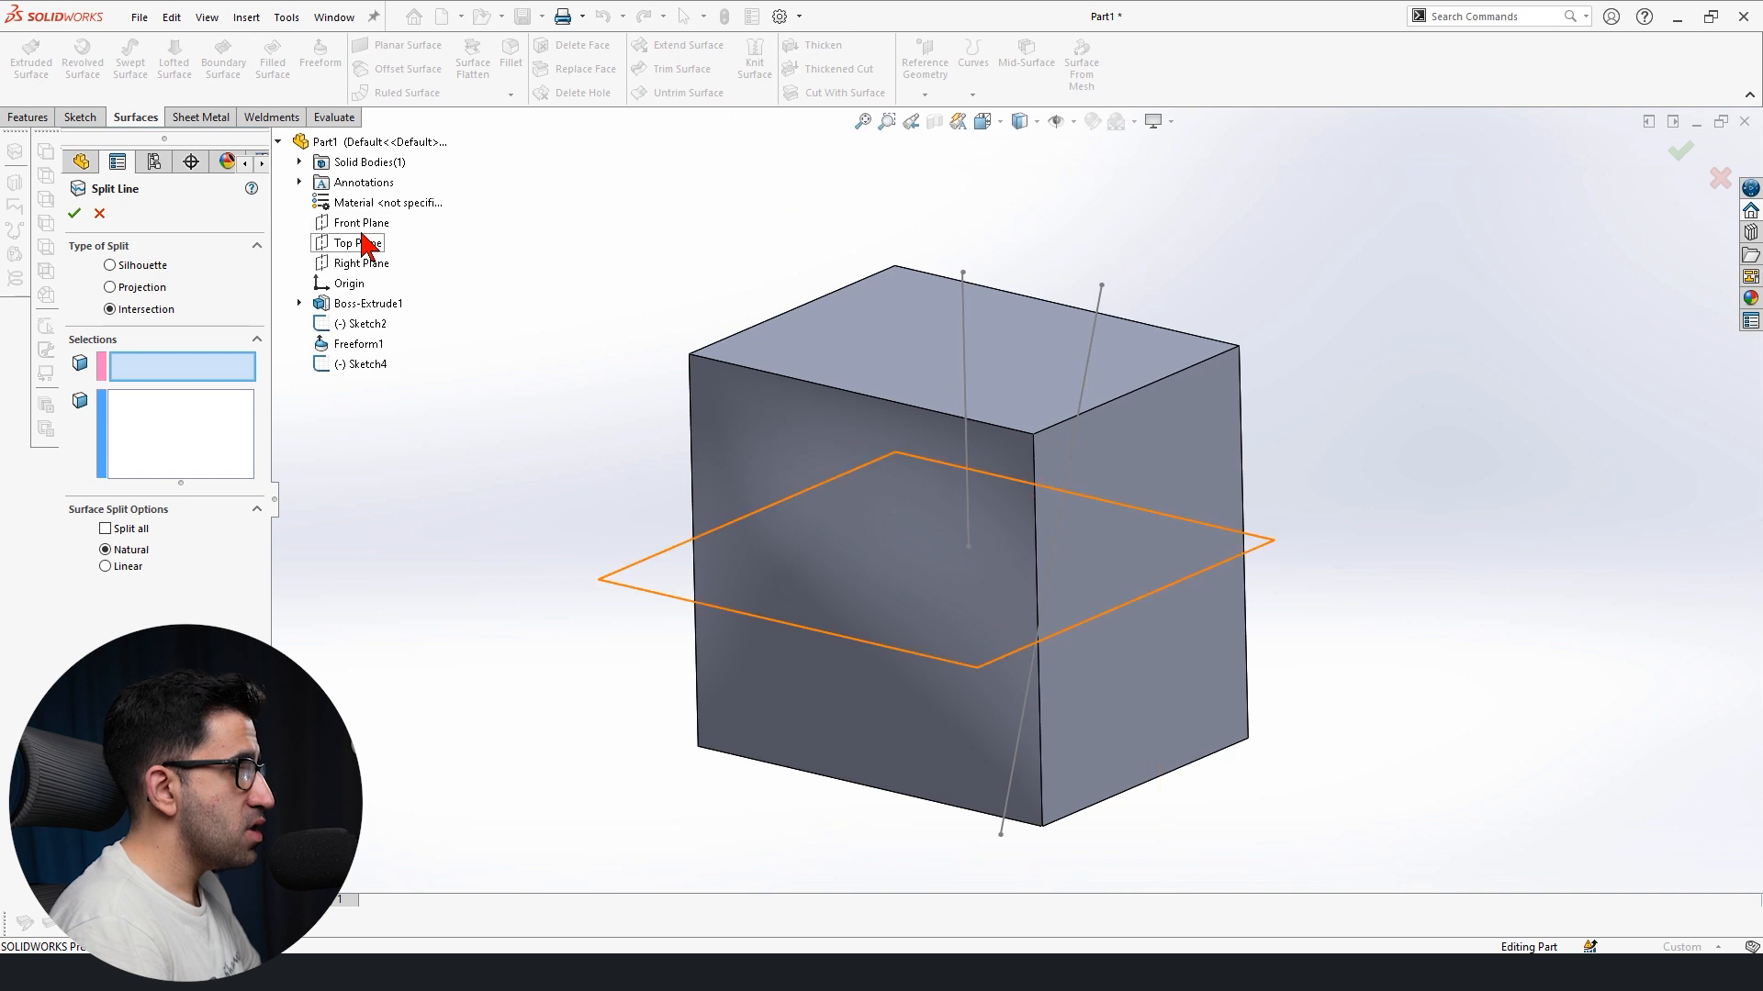
left_click(362, 243)
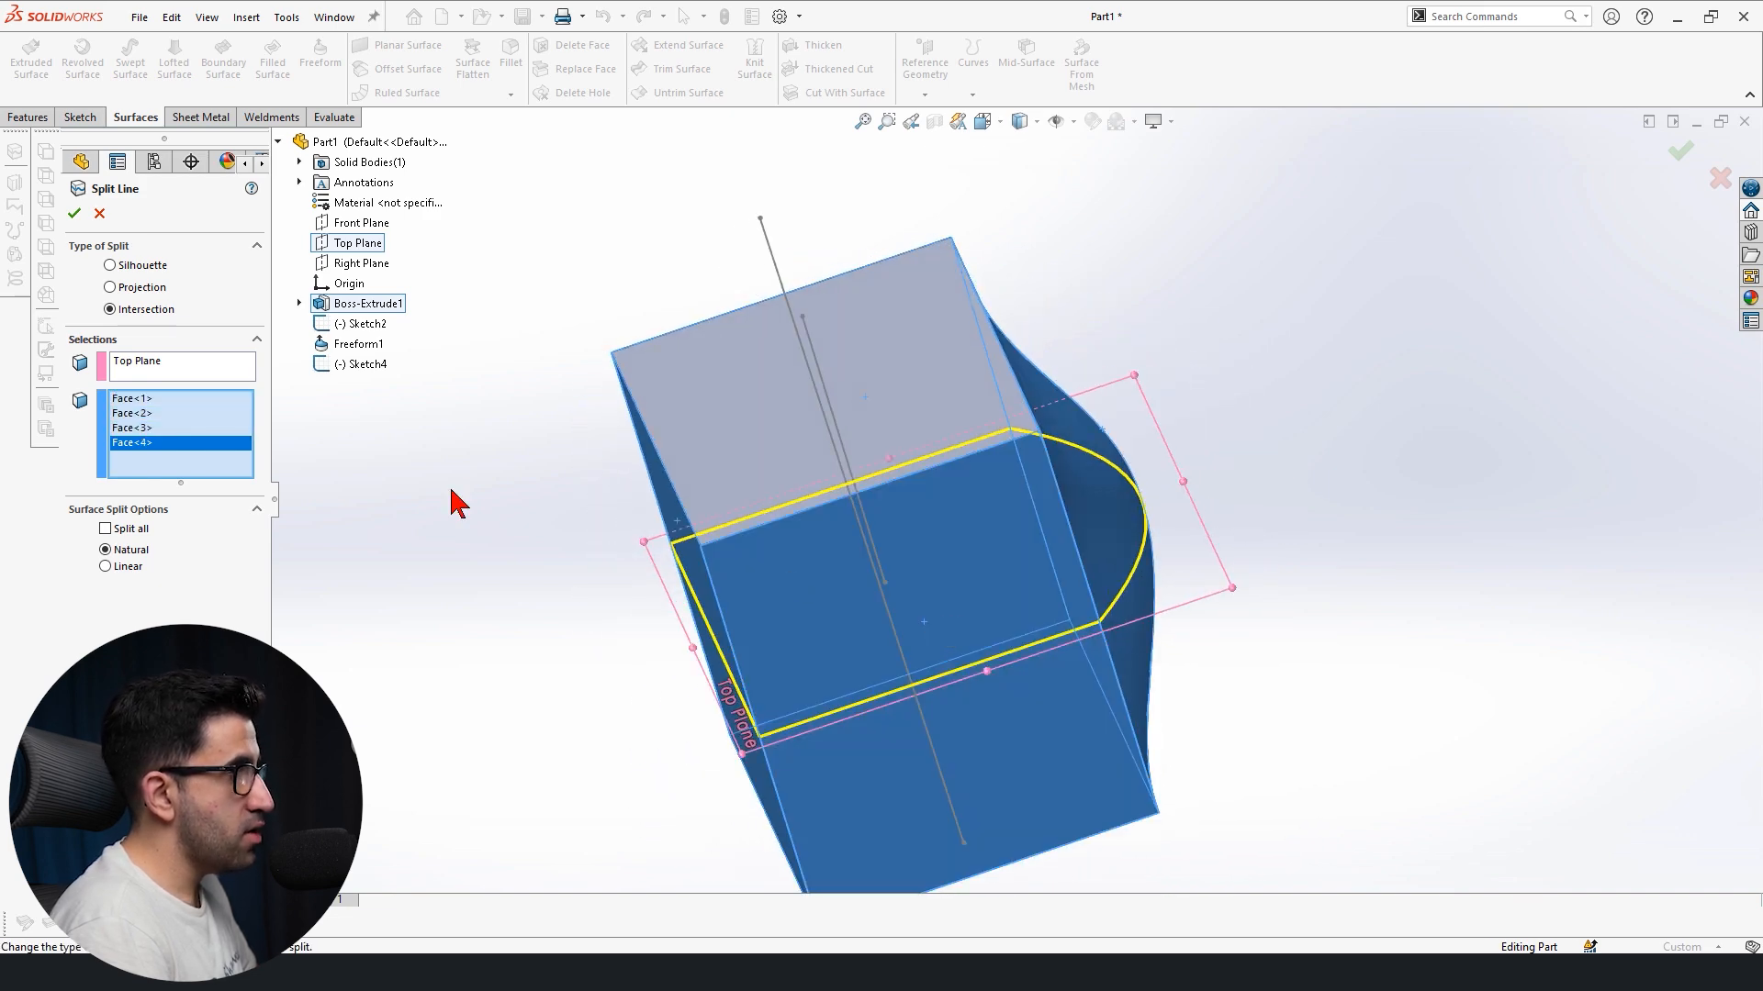
left_click(73, 213)
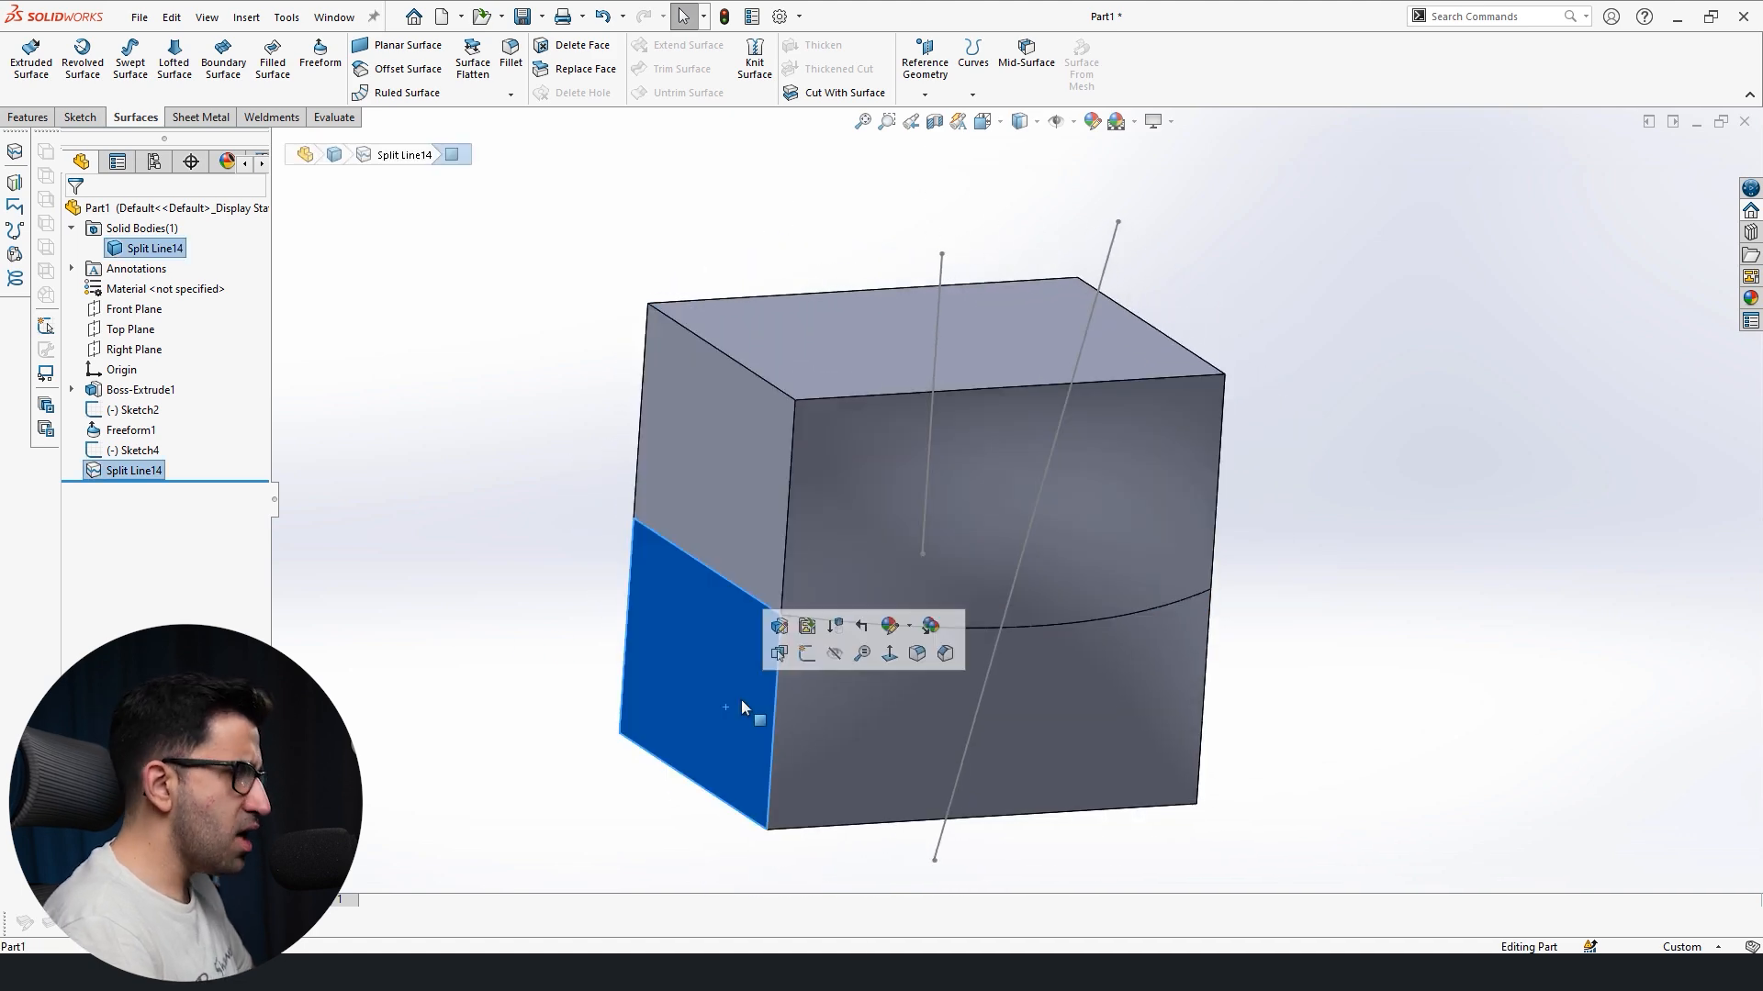
left_click(493, 658)
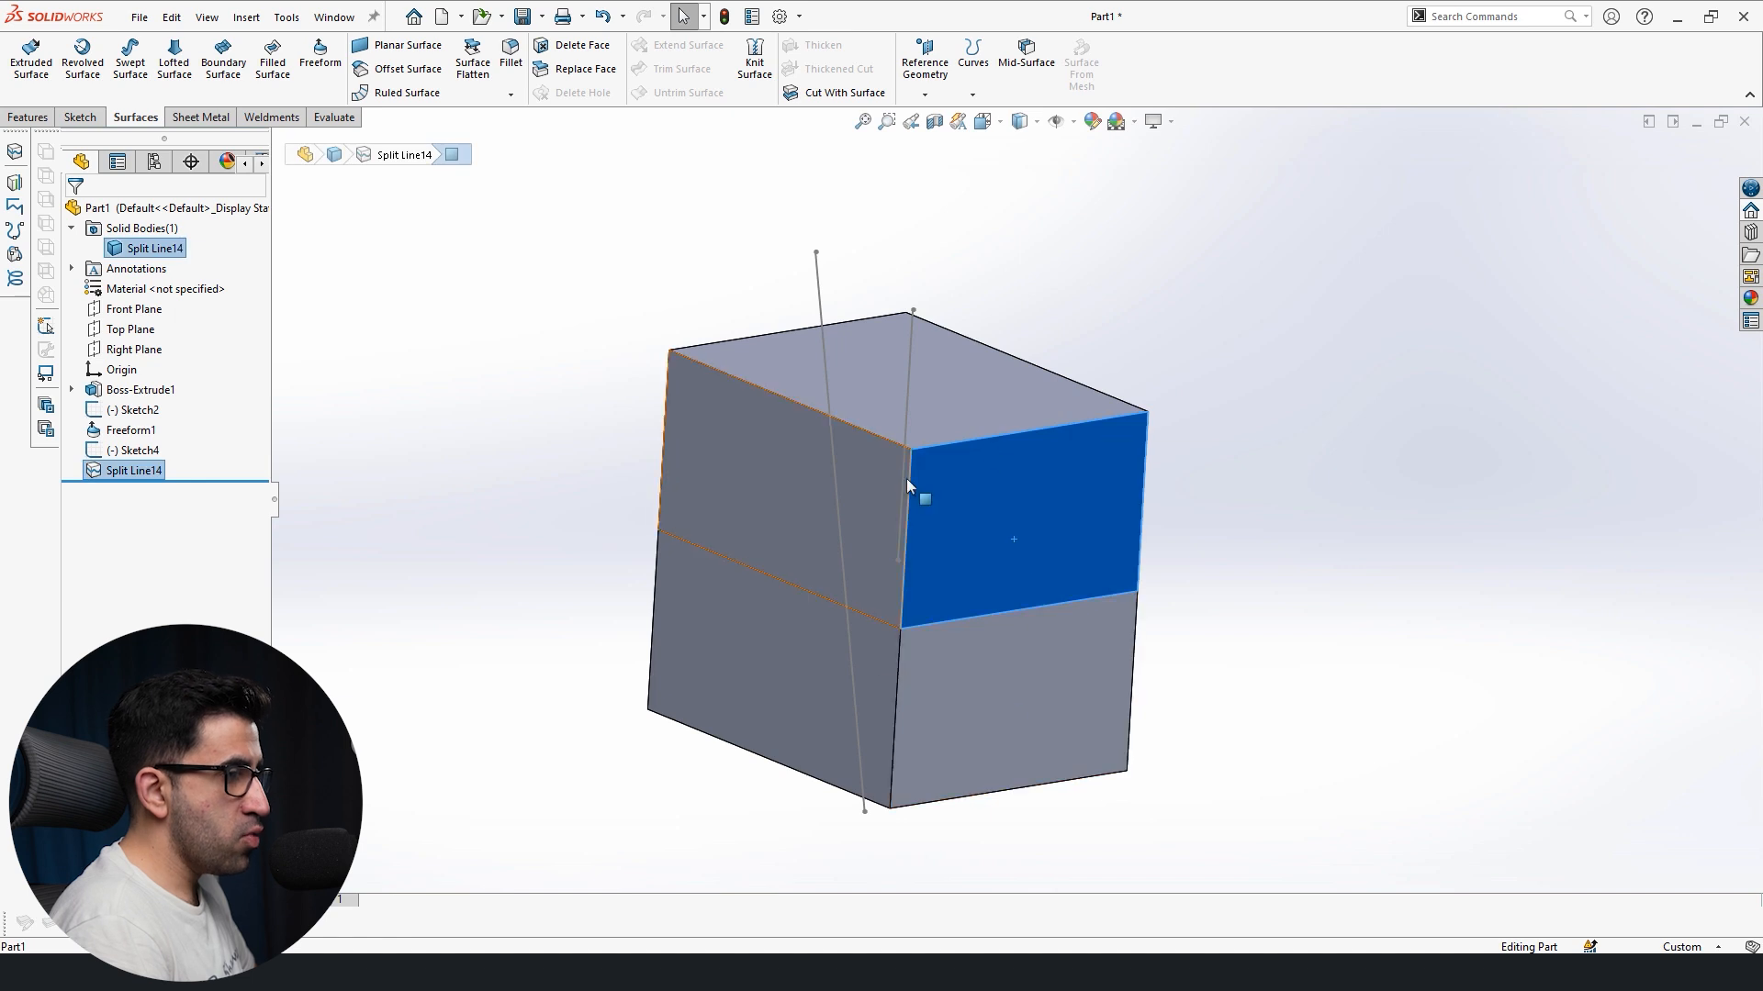
left_click(1302, 769)
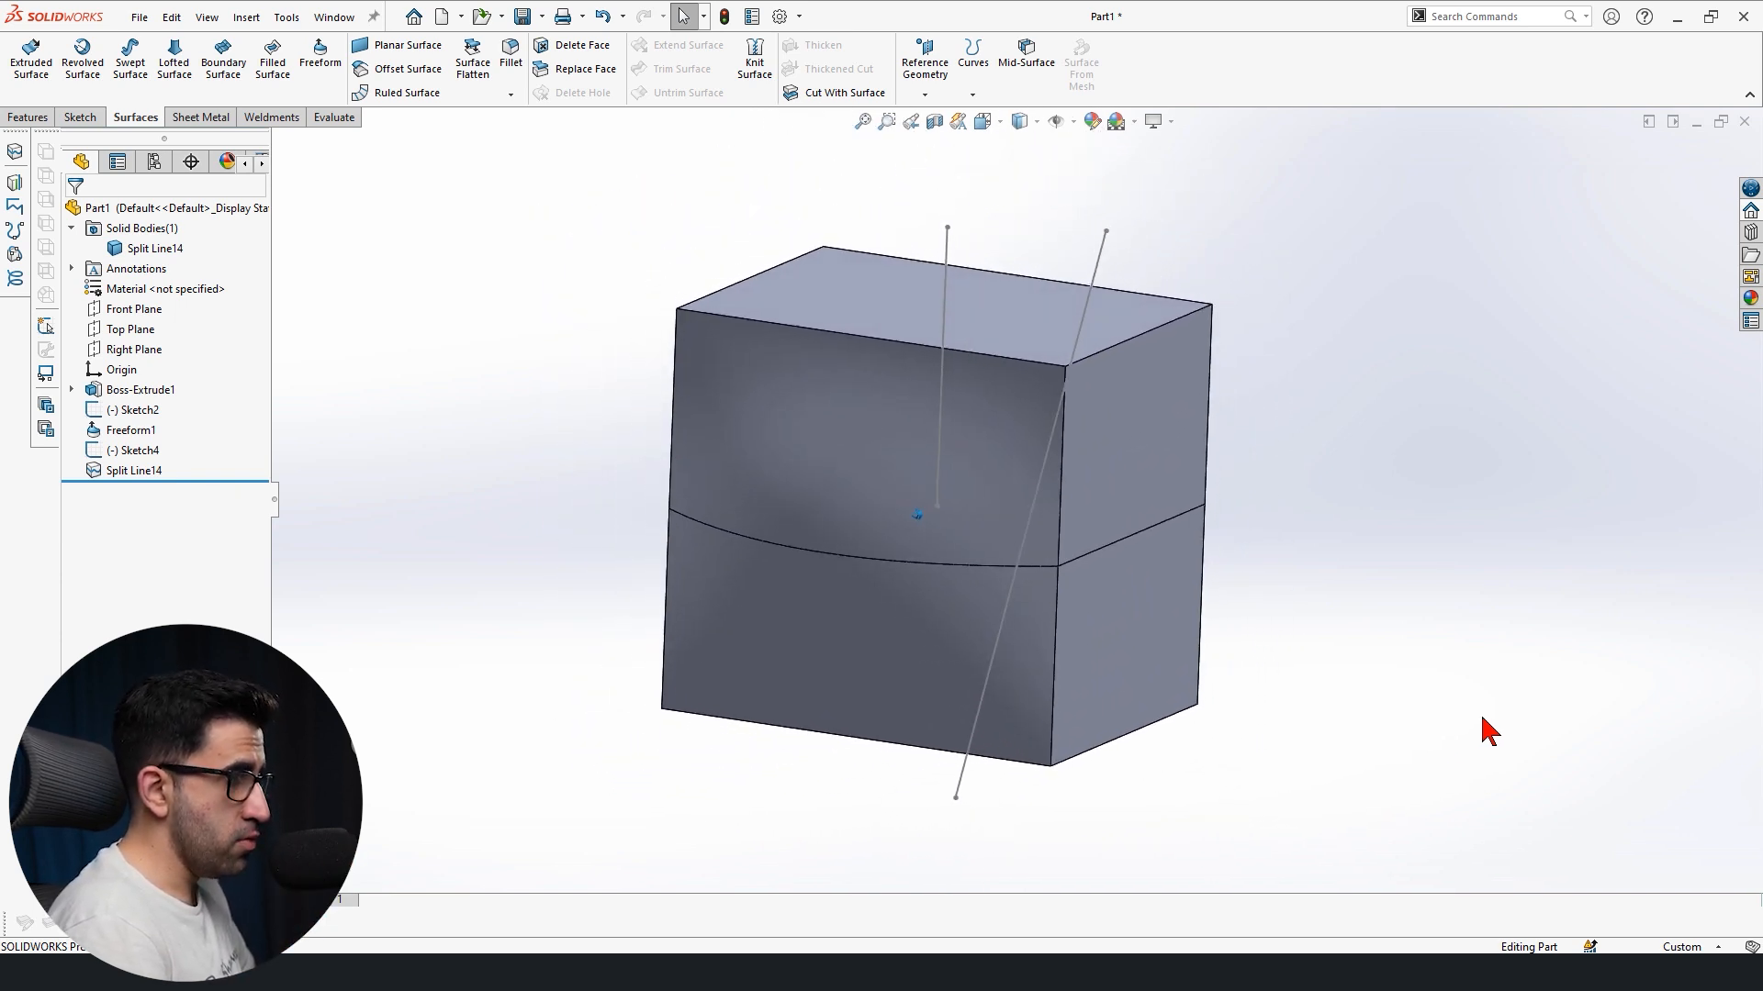
- Create a Silhouette split of the front face using Line1@Sketch4, giving Split Line15
left_click(134, 470)
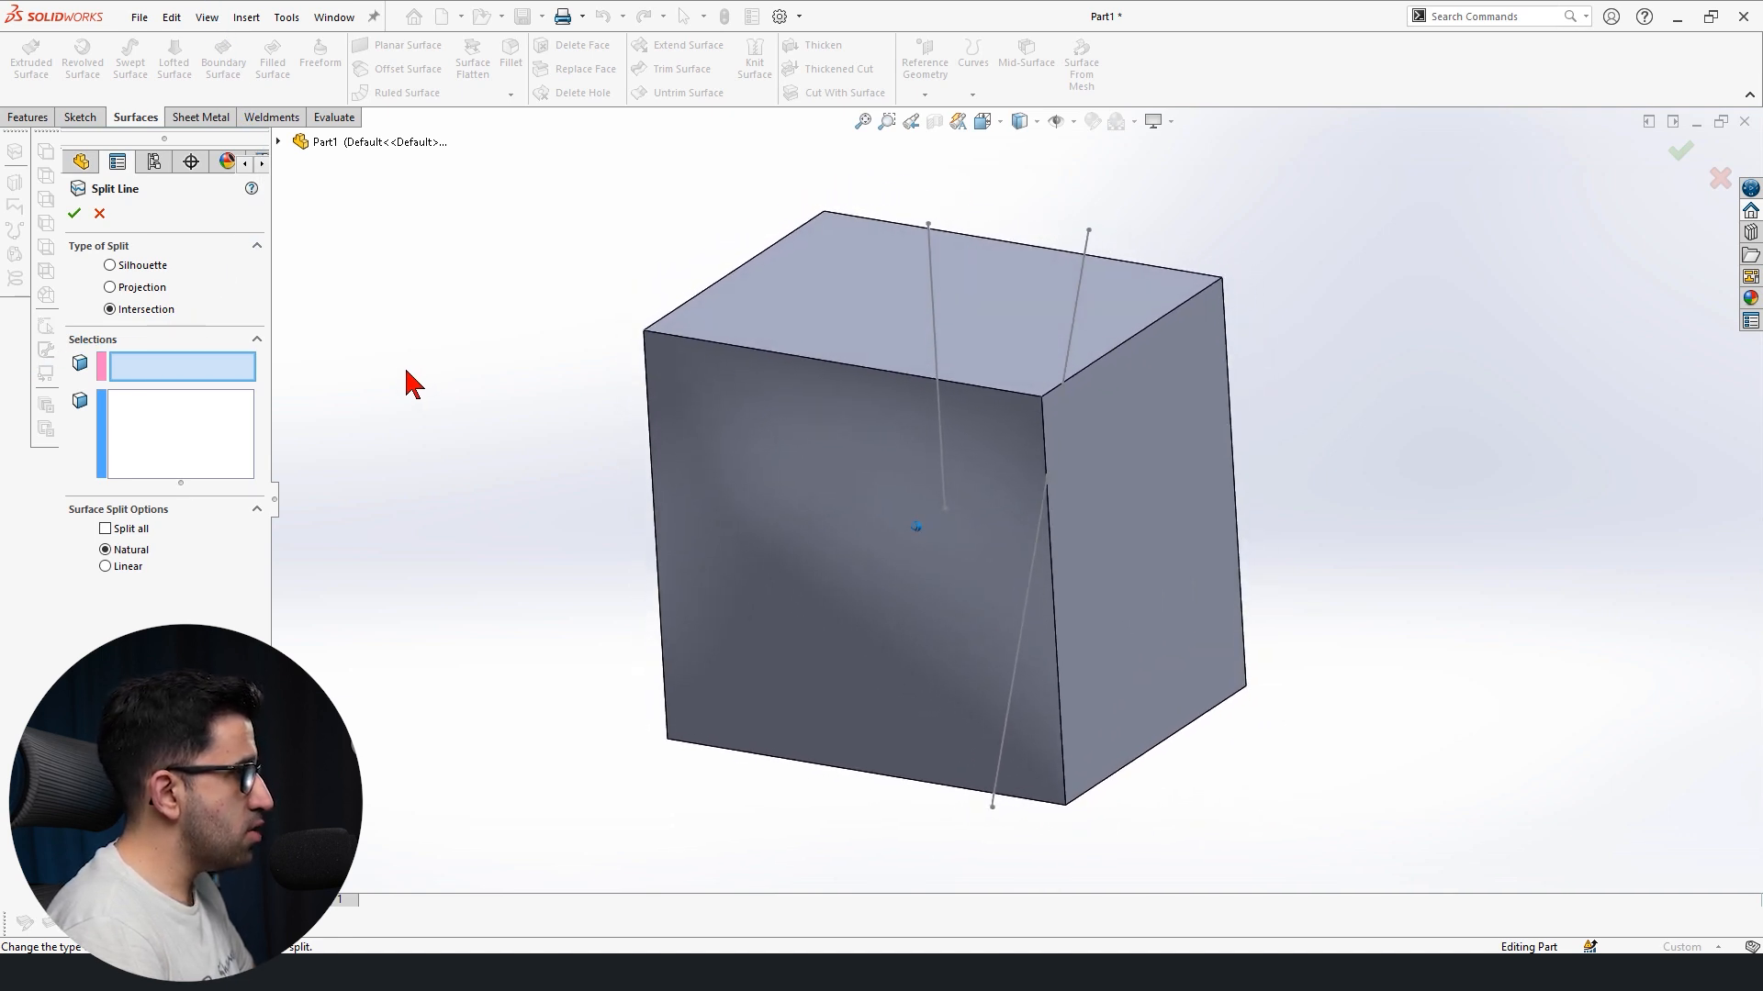
left_click(142, 265)
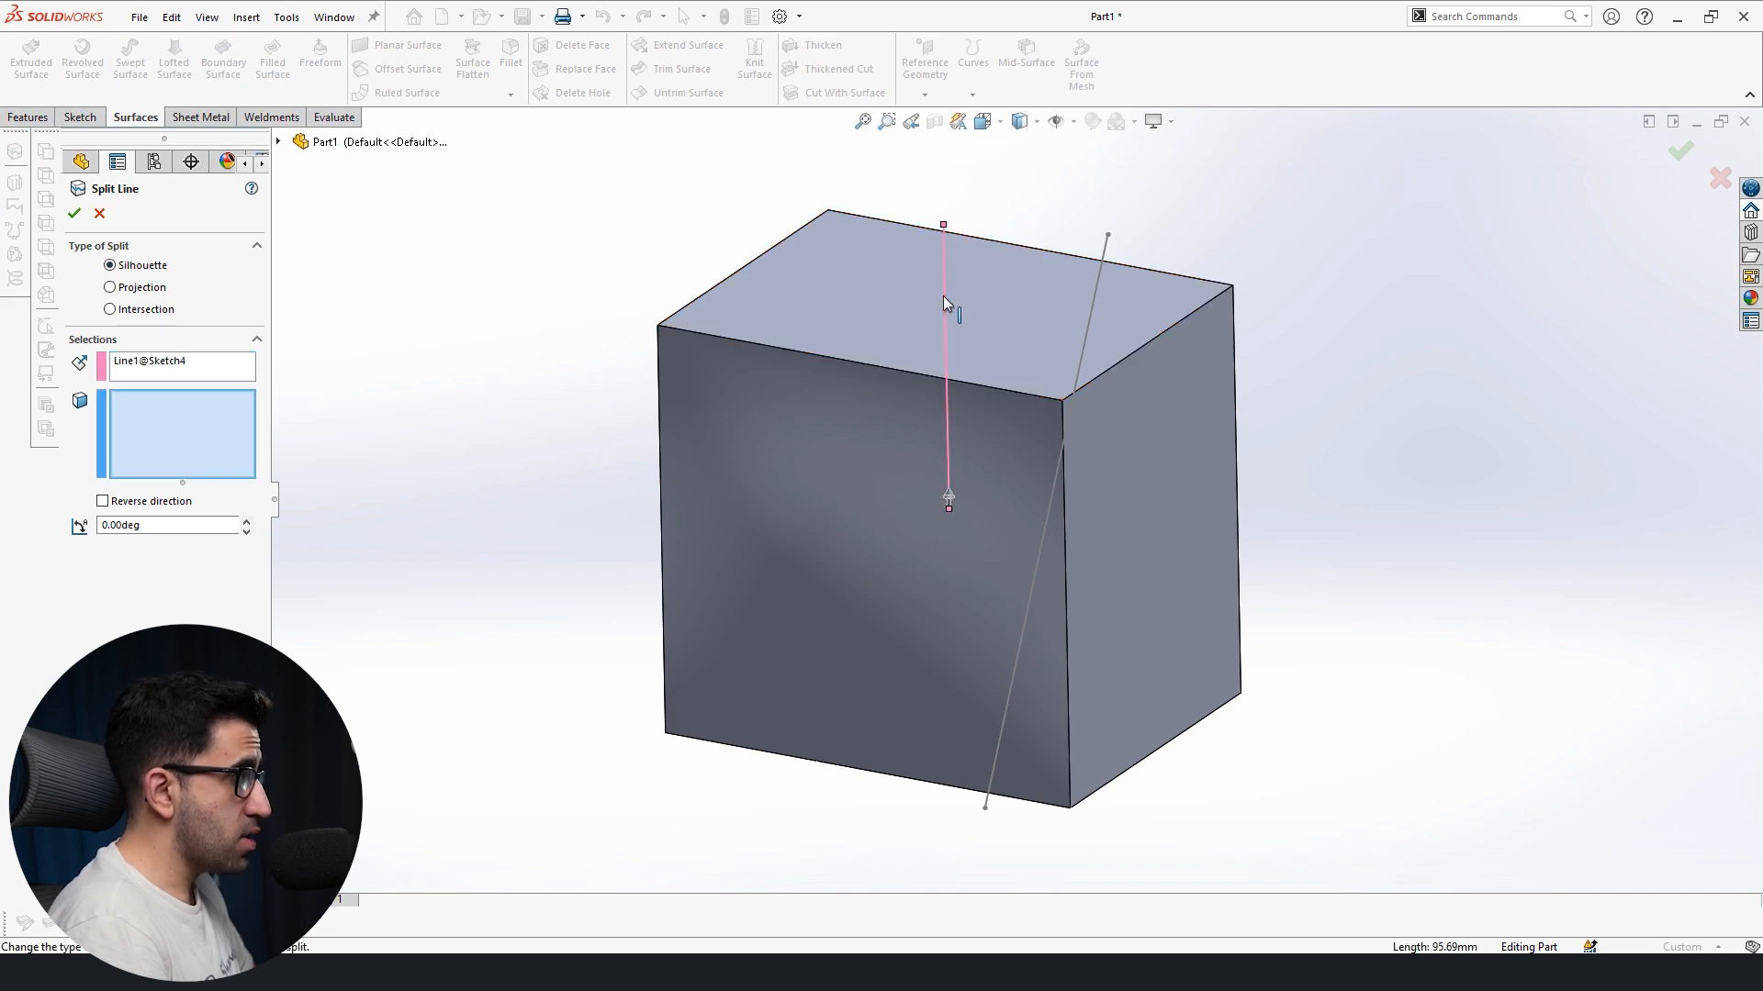
mouse_move(213, 444)
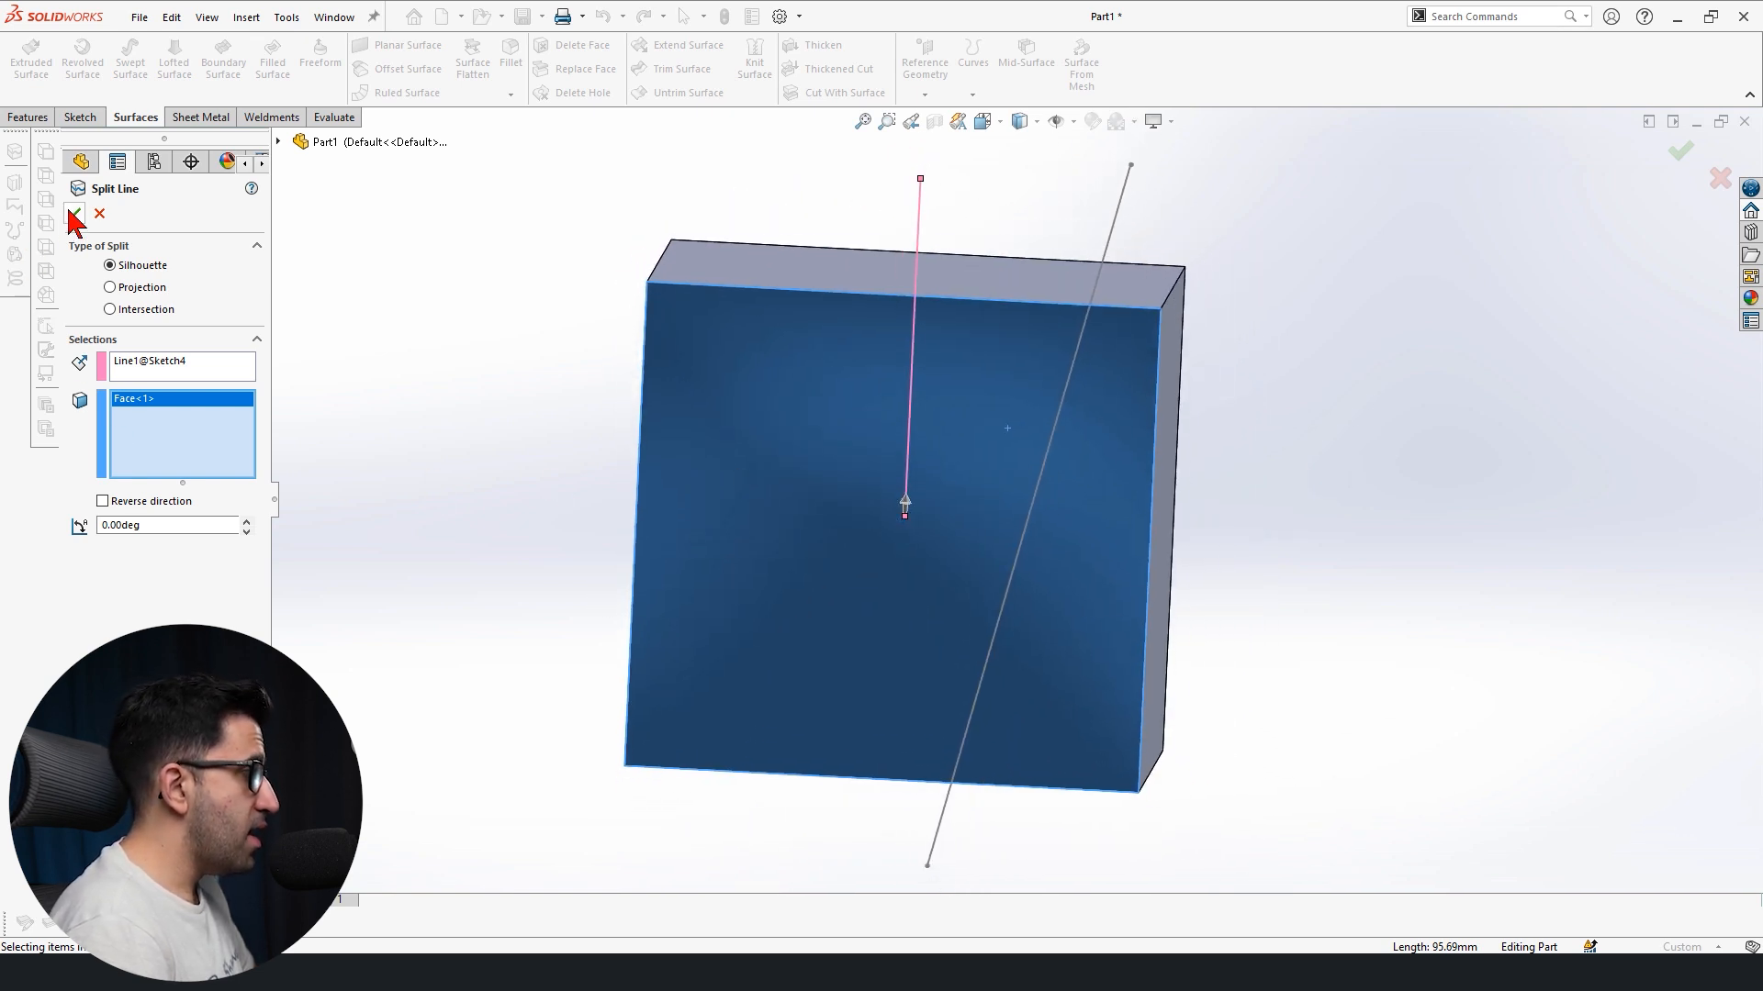
left_click(70, 213)
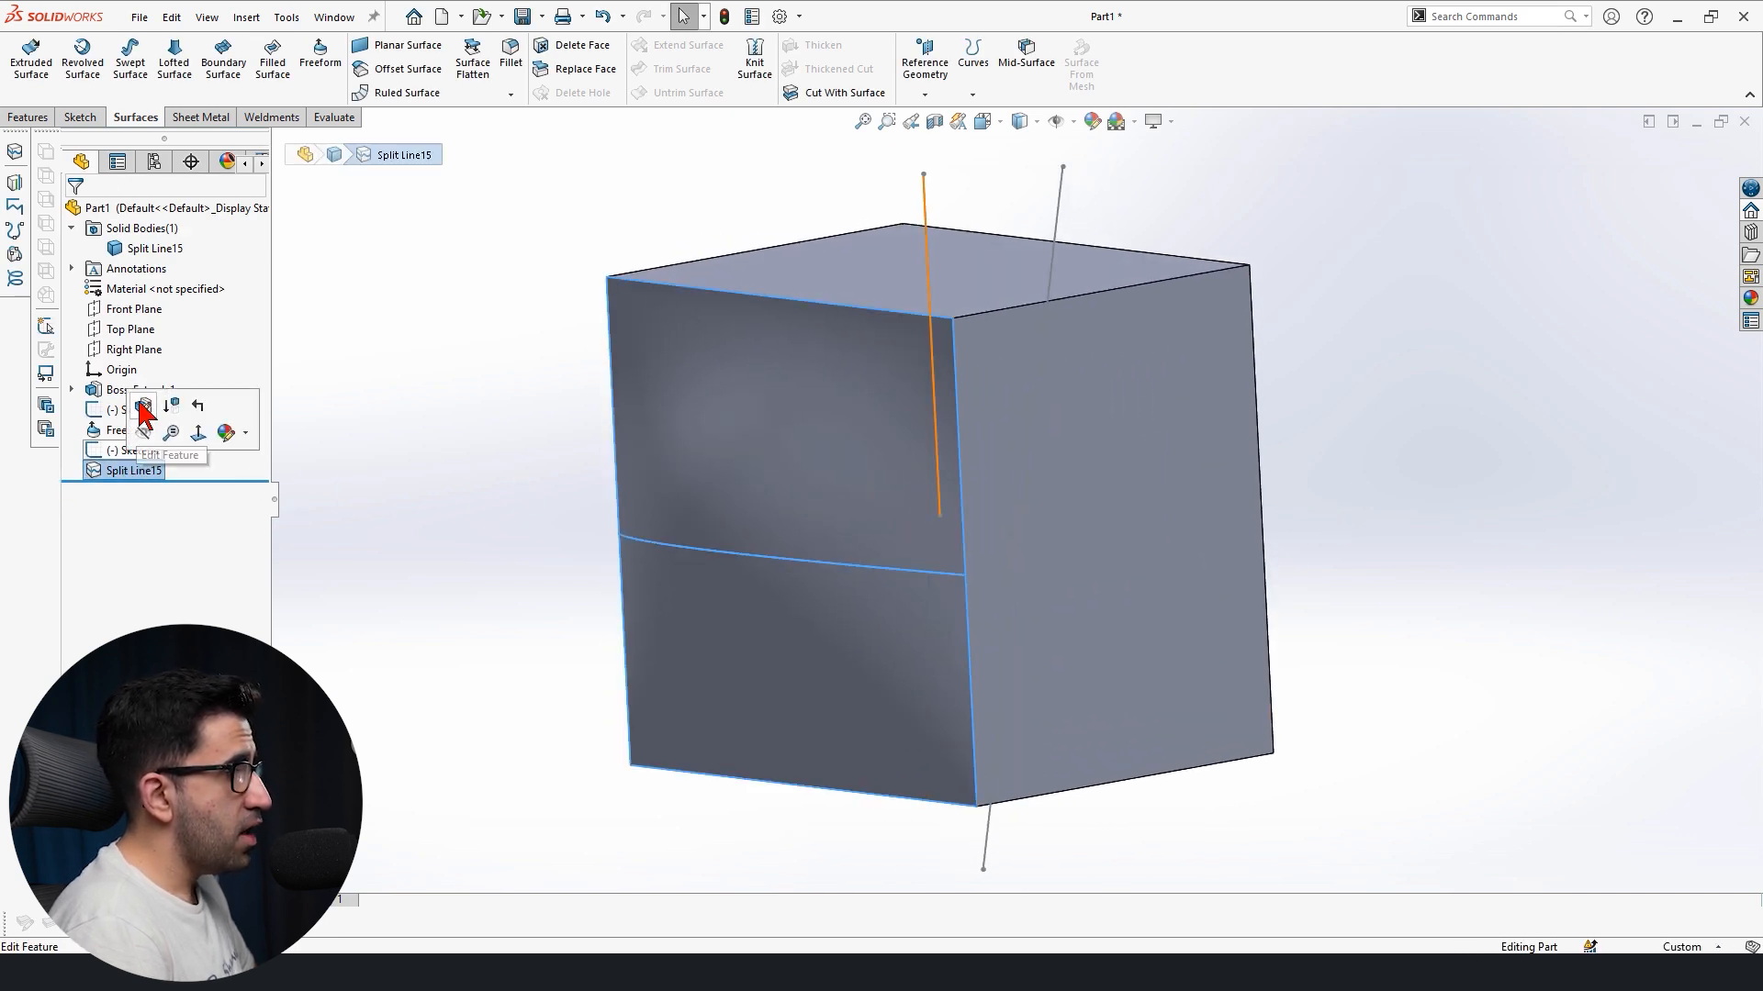
- Edit Split Line15's angle so a rounded closed loop divides the front face
left_click(142, 406)
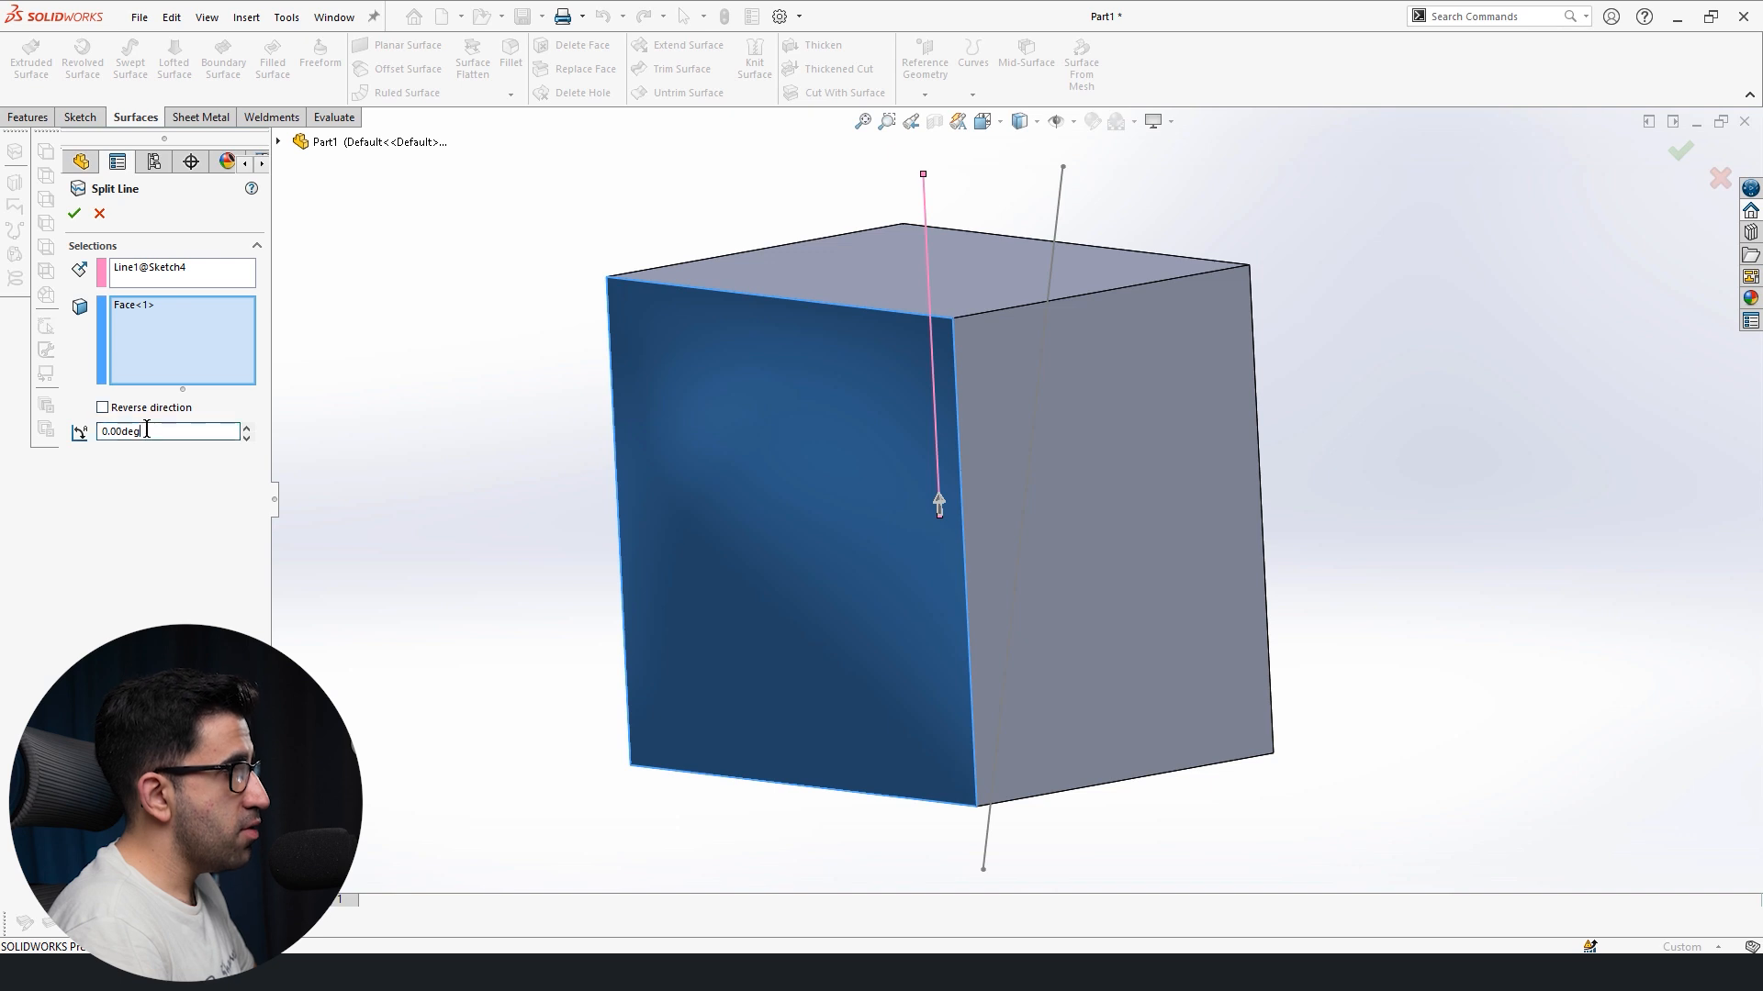
left_click(73, 213)
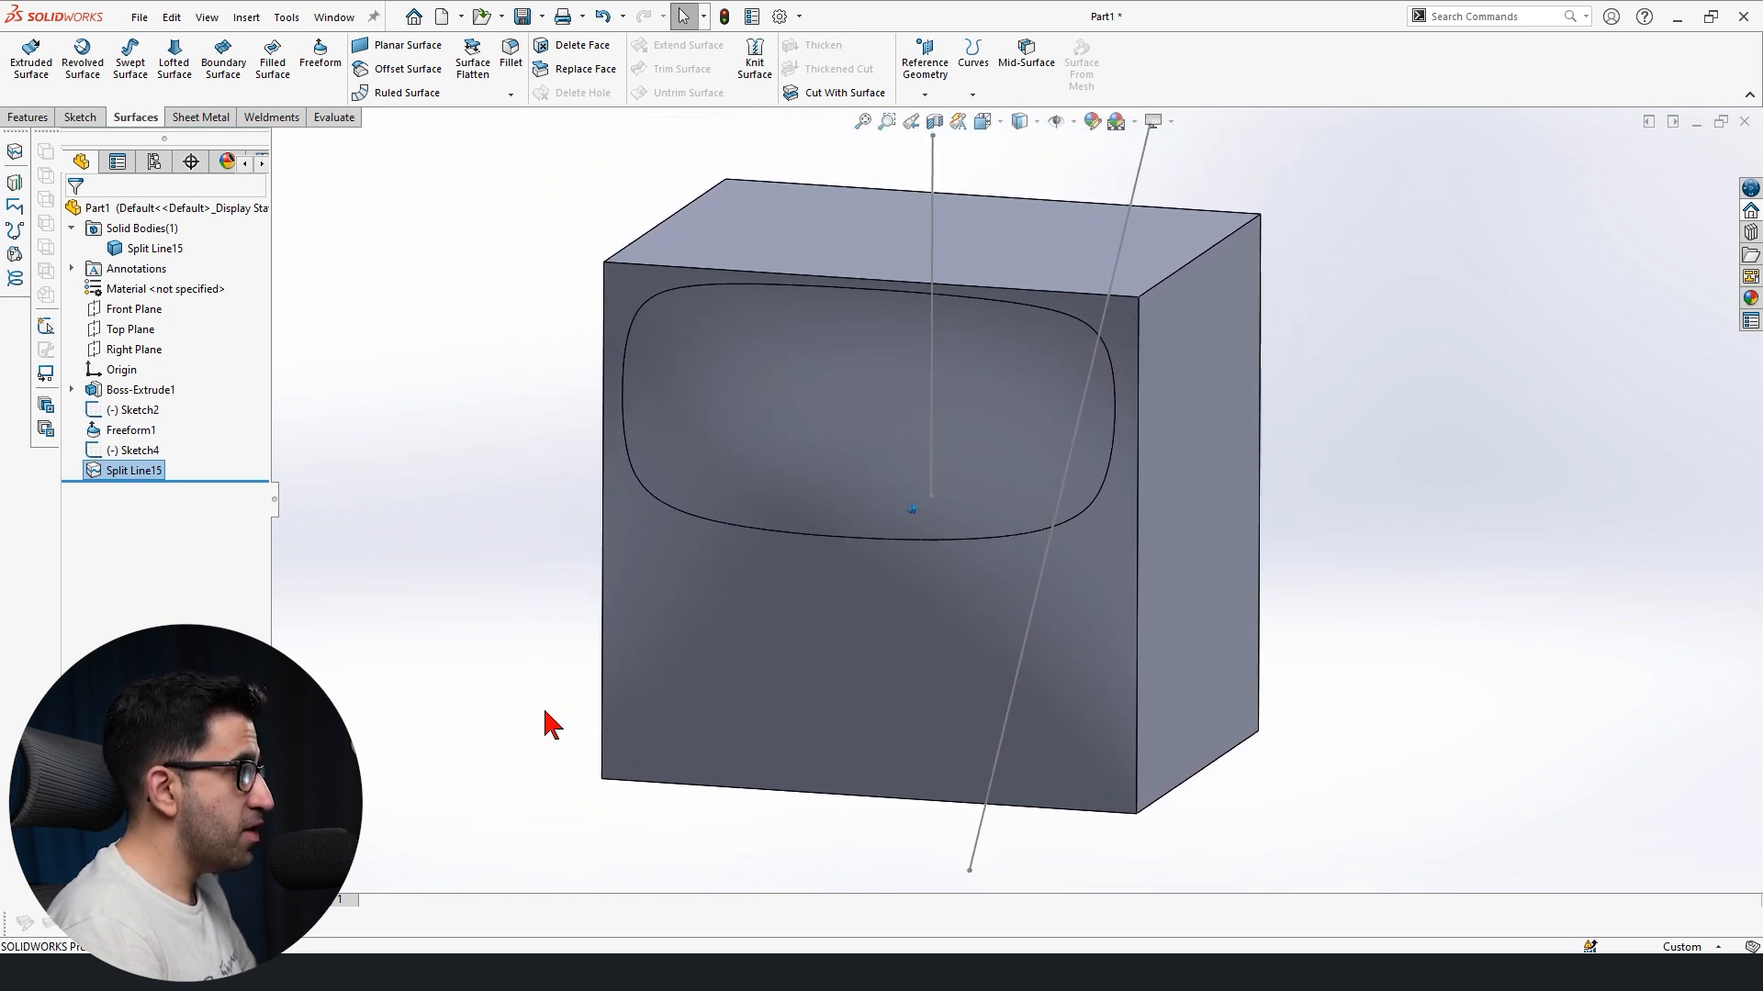
- Delete Split Line15 and create a Silhouette split from Line1@Sketch2 on the front face
left_click(134, 470)
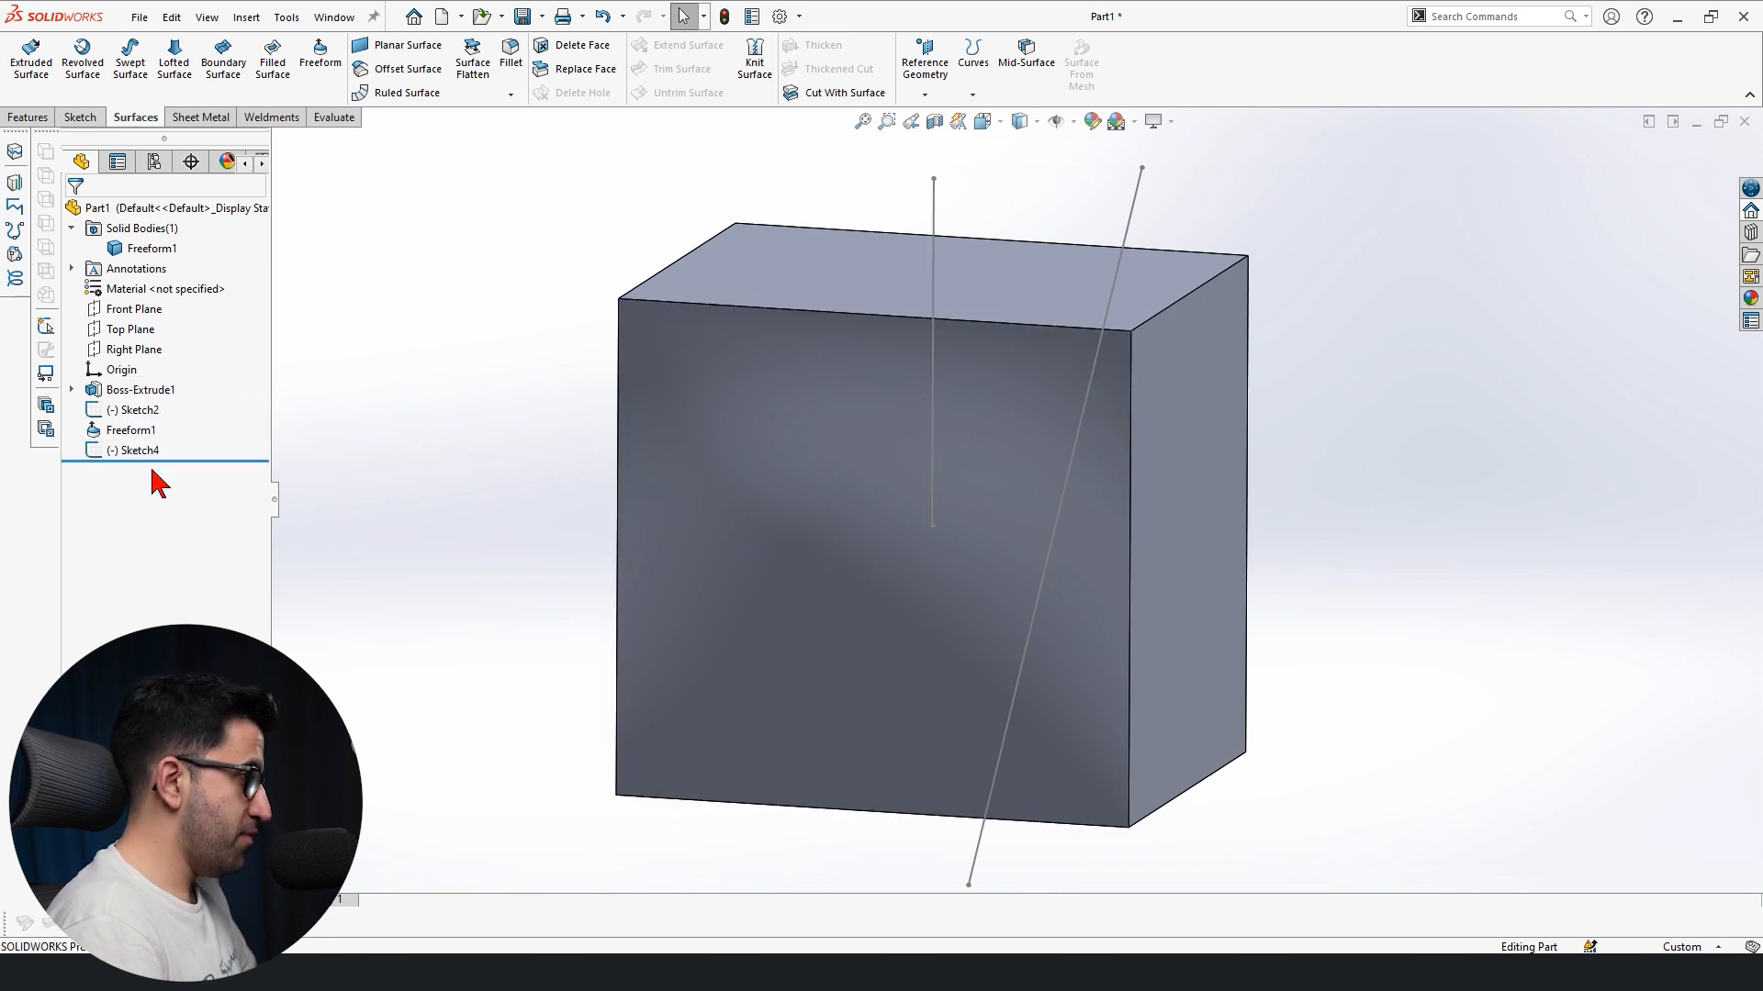
left_click(971, 57)
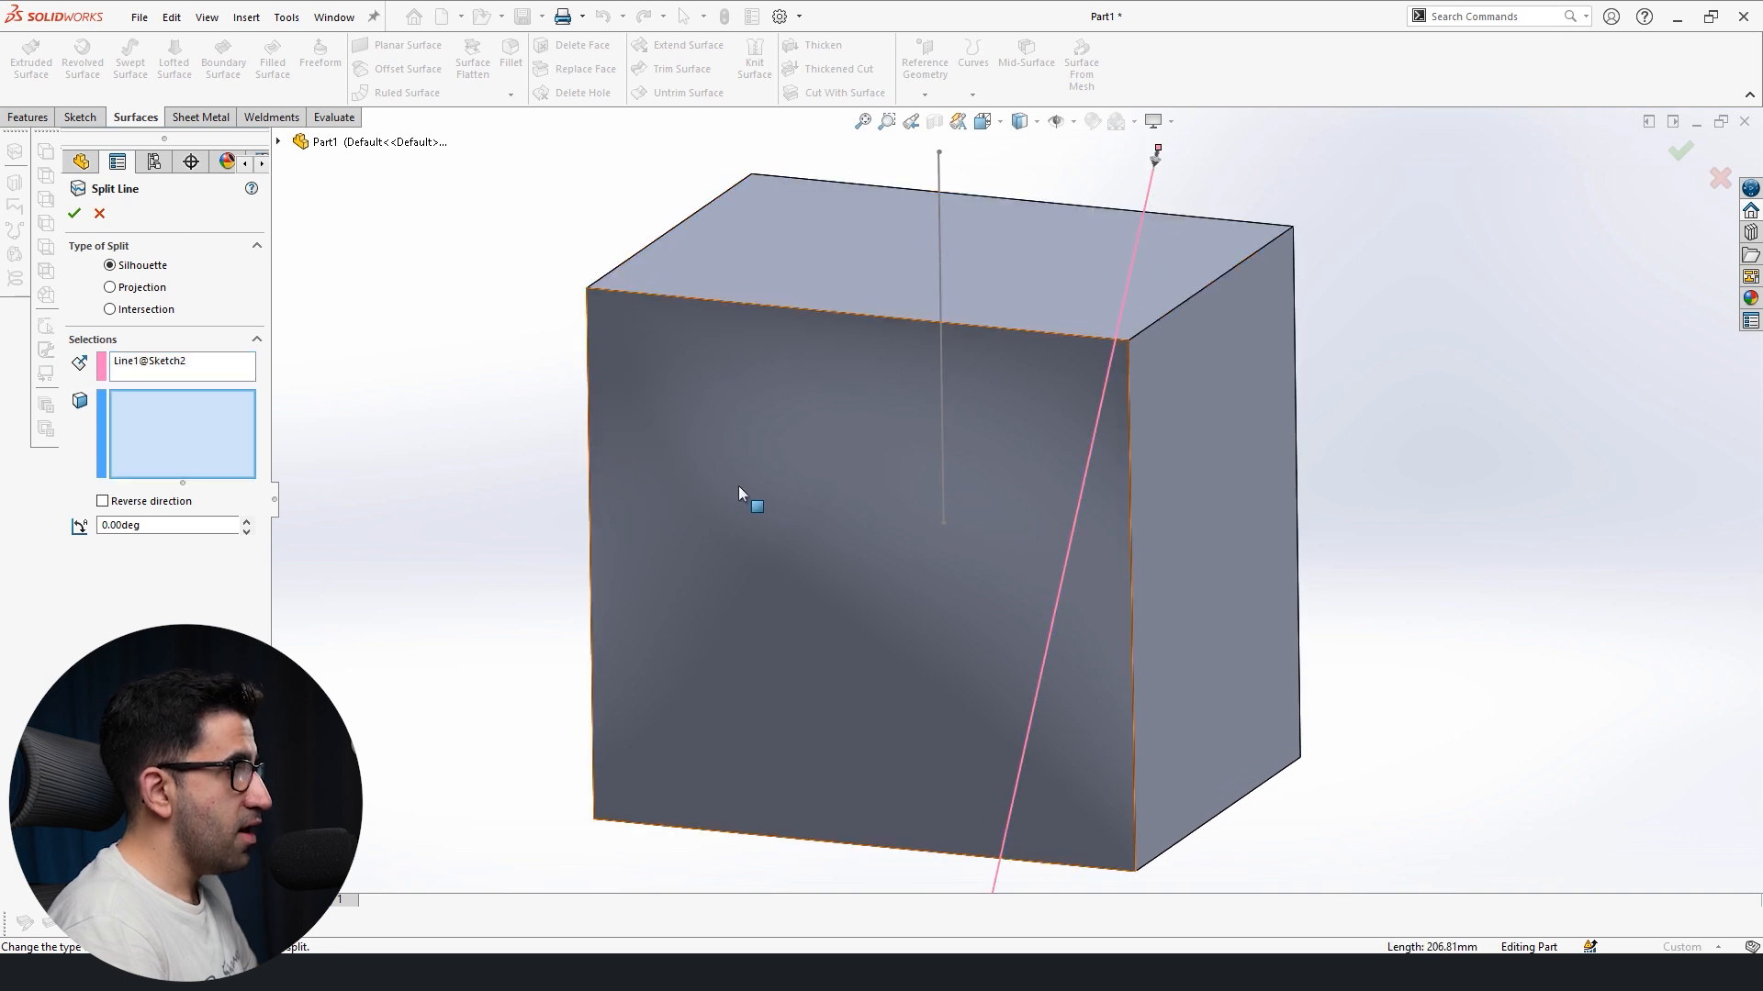
left_click(753, 507)
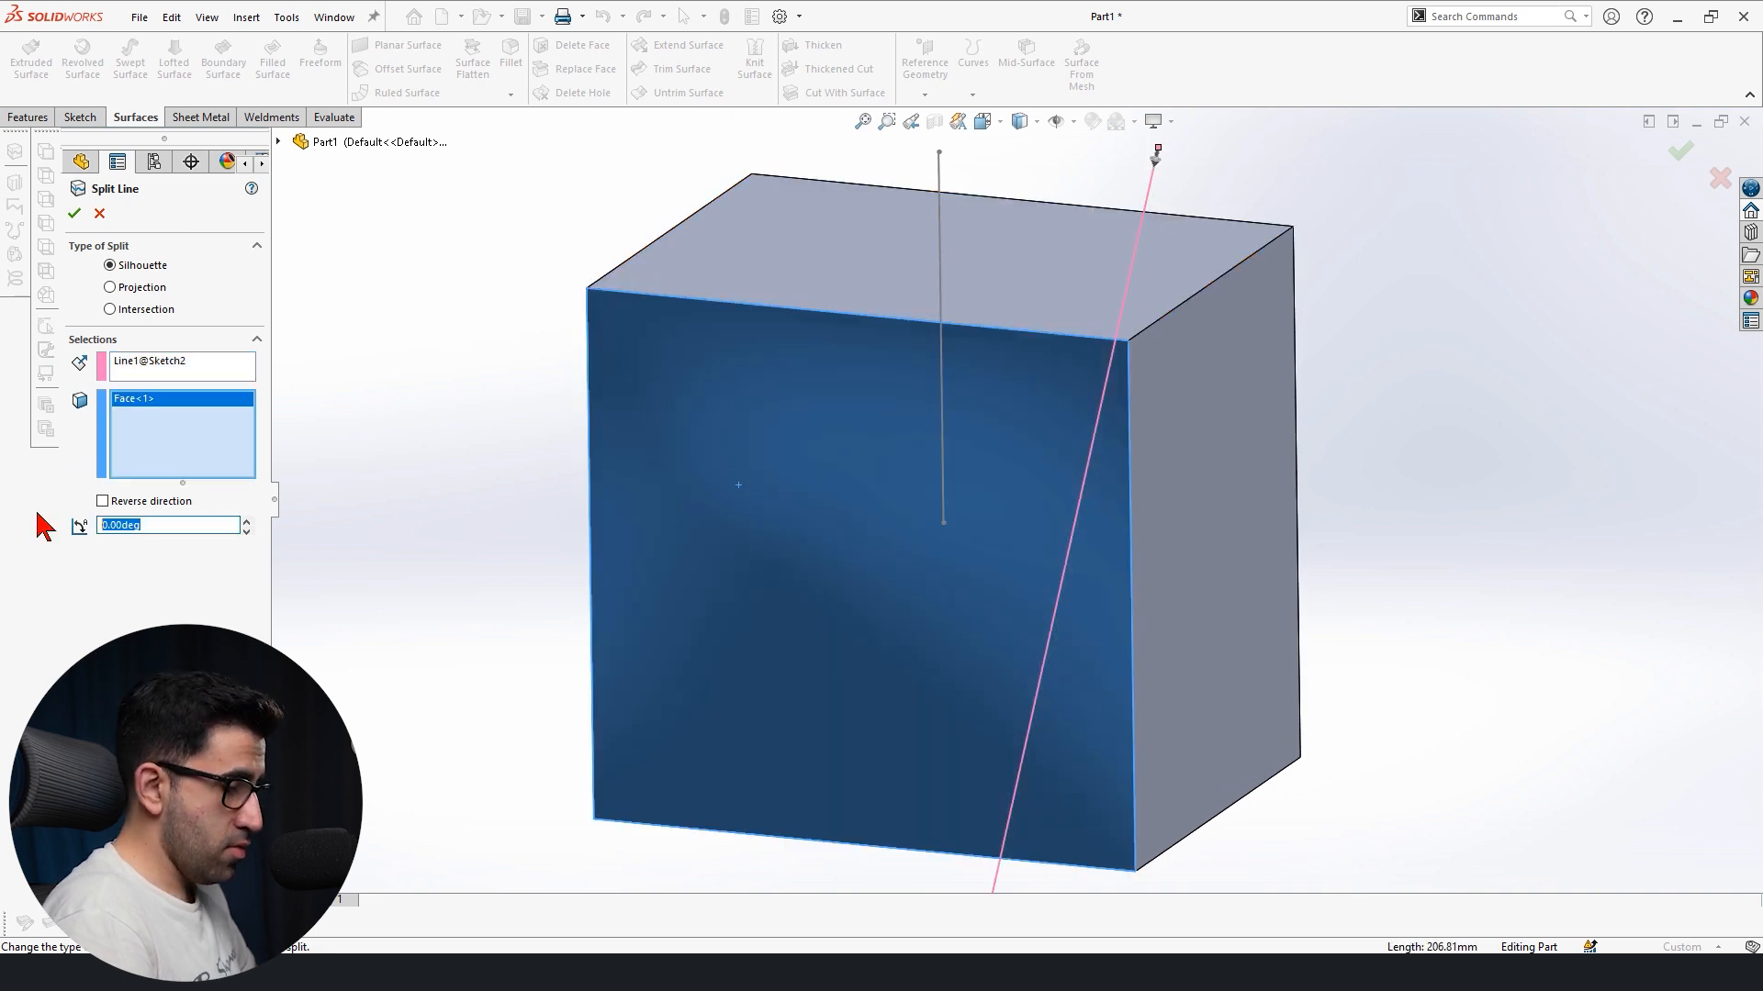
left_click(73, 213)
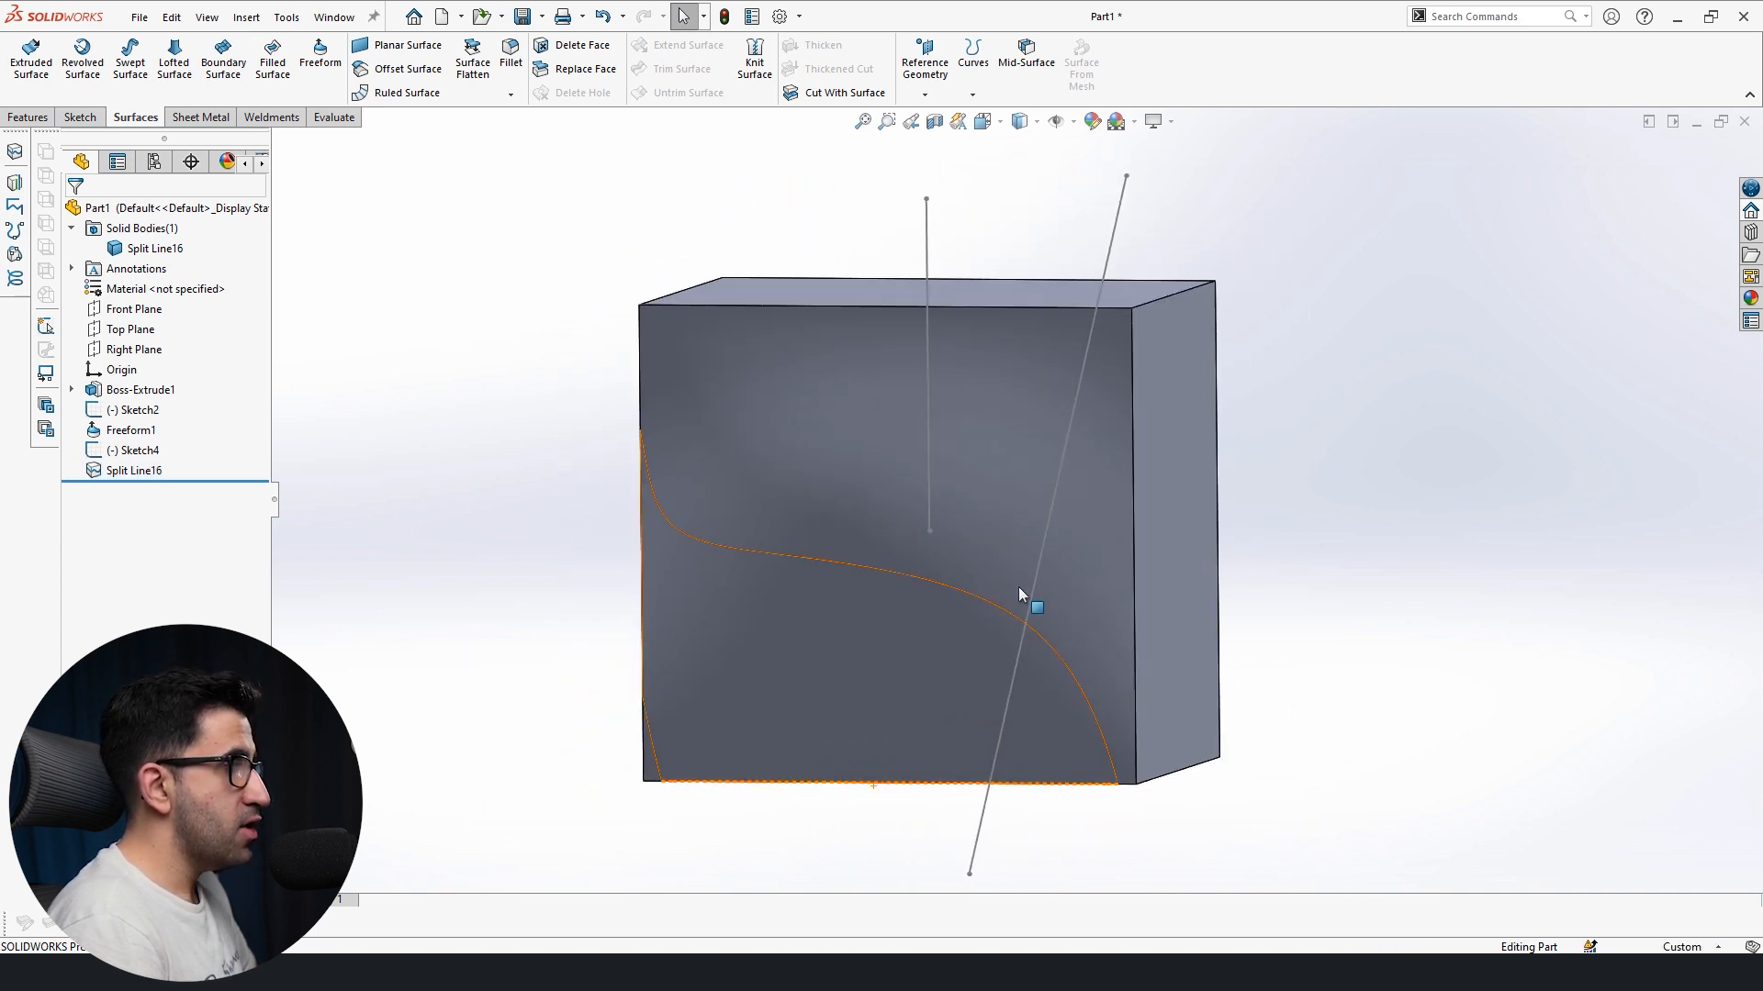
left_click(964, 522)
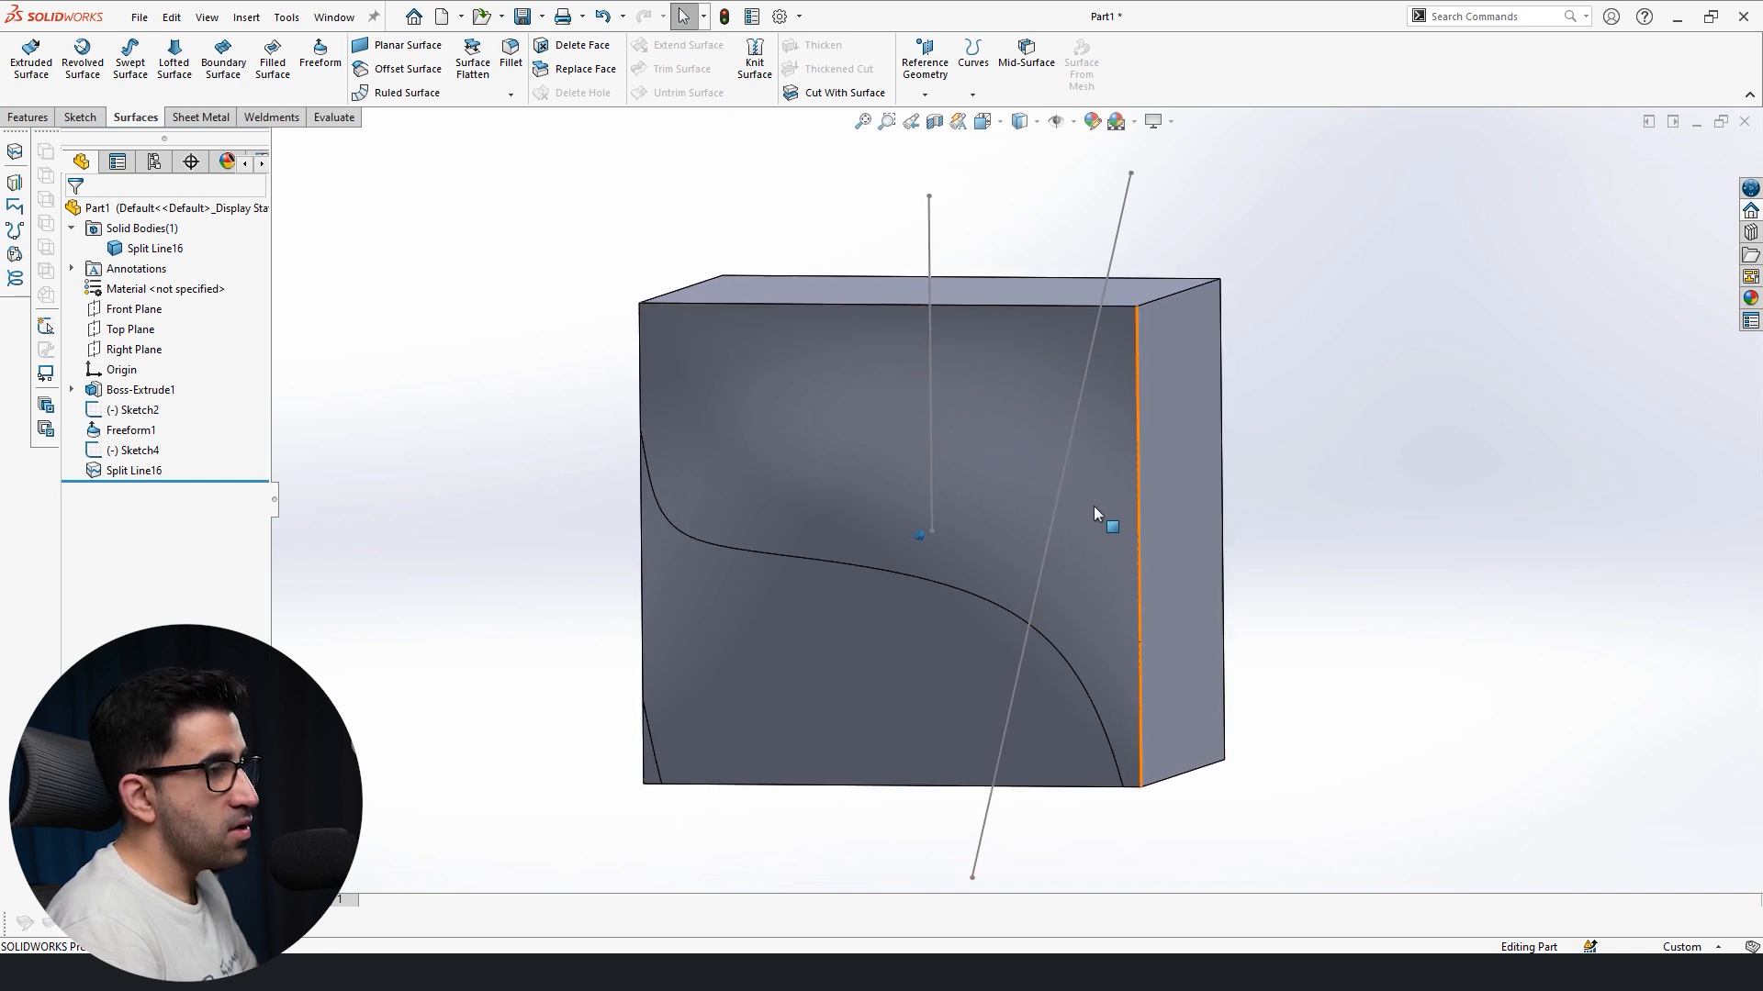
mouse_move(1096, 518)
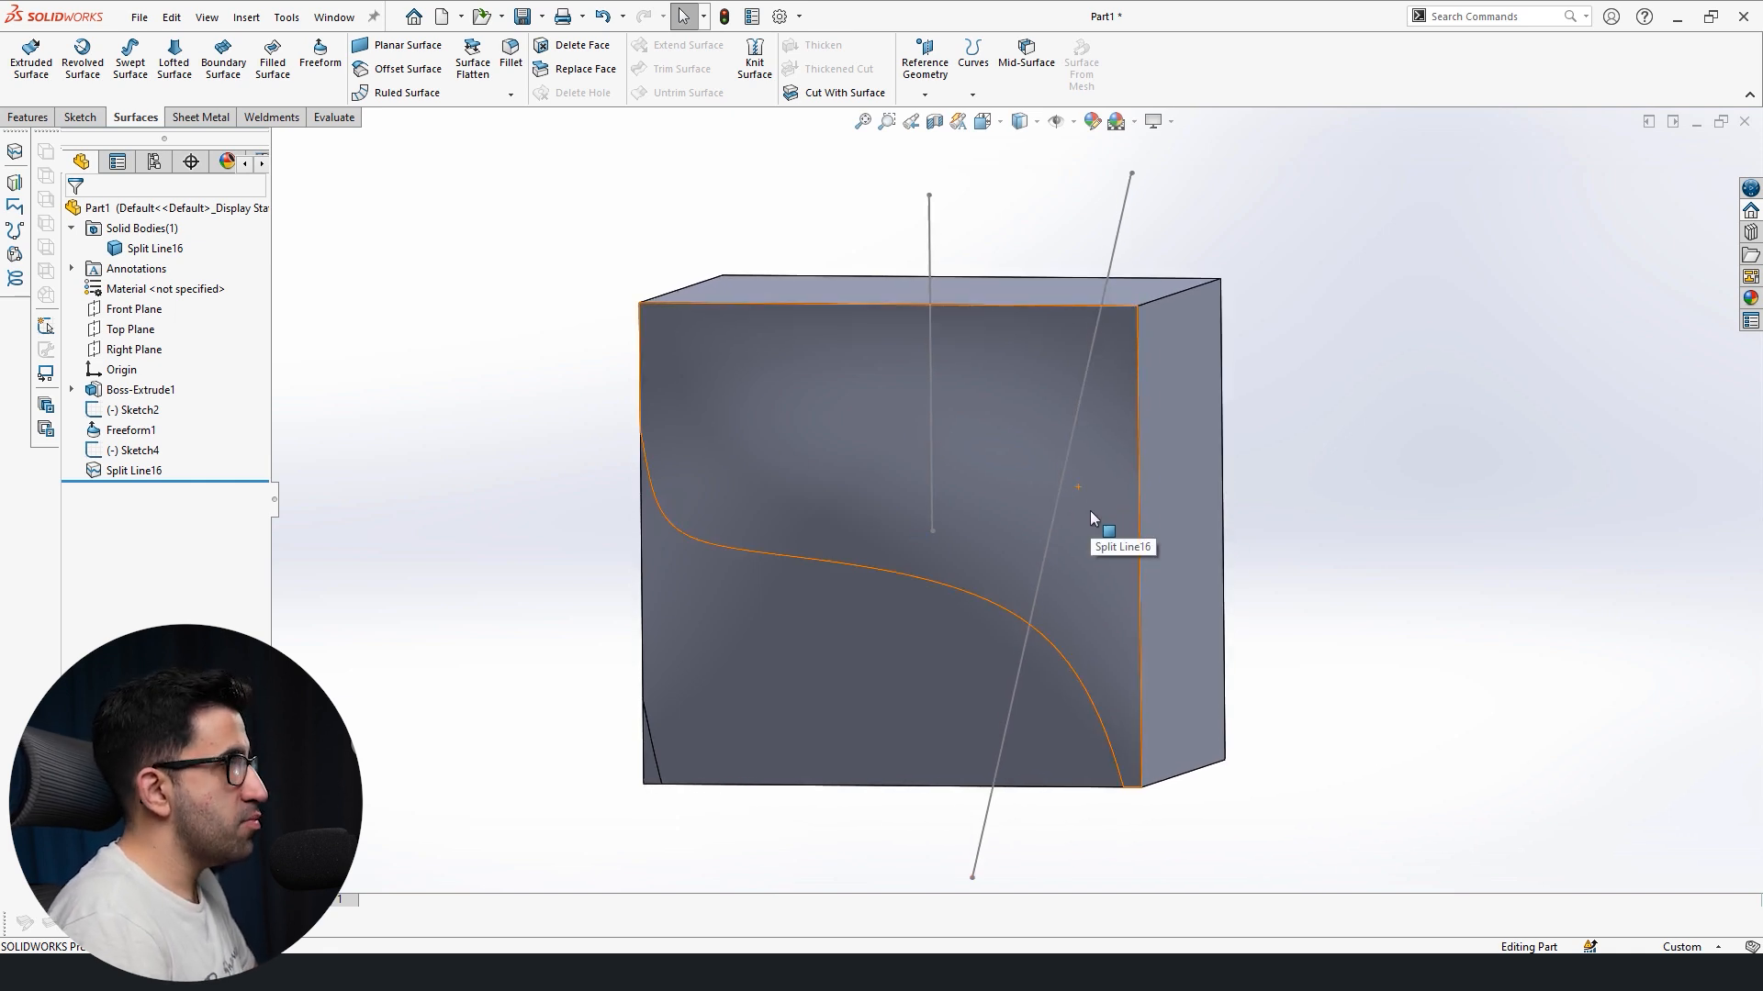
mouse_move(1218, 513)
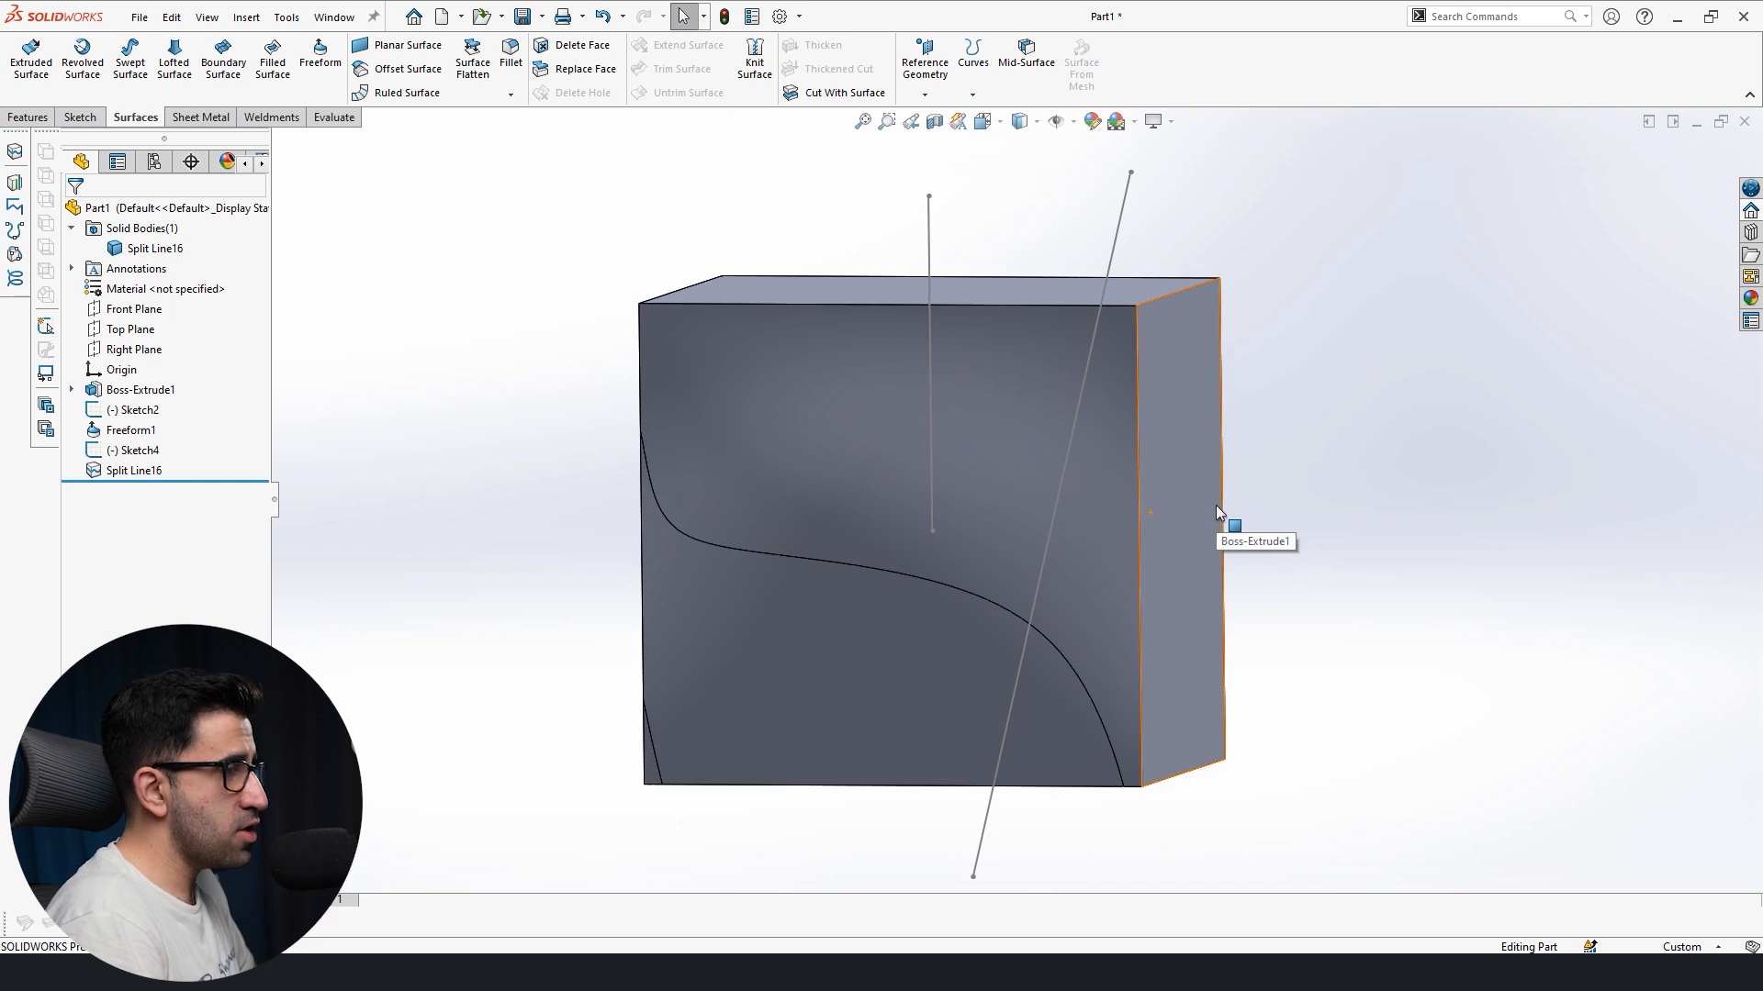
- Delete Split Line16 and cancel the reopened Split Line command, leaving the front face unsplit
left_click(133, 470)
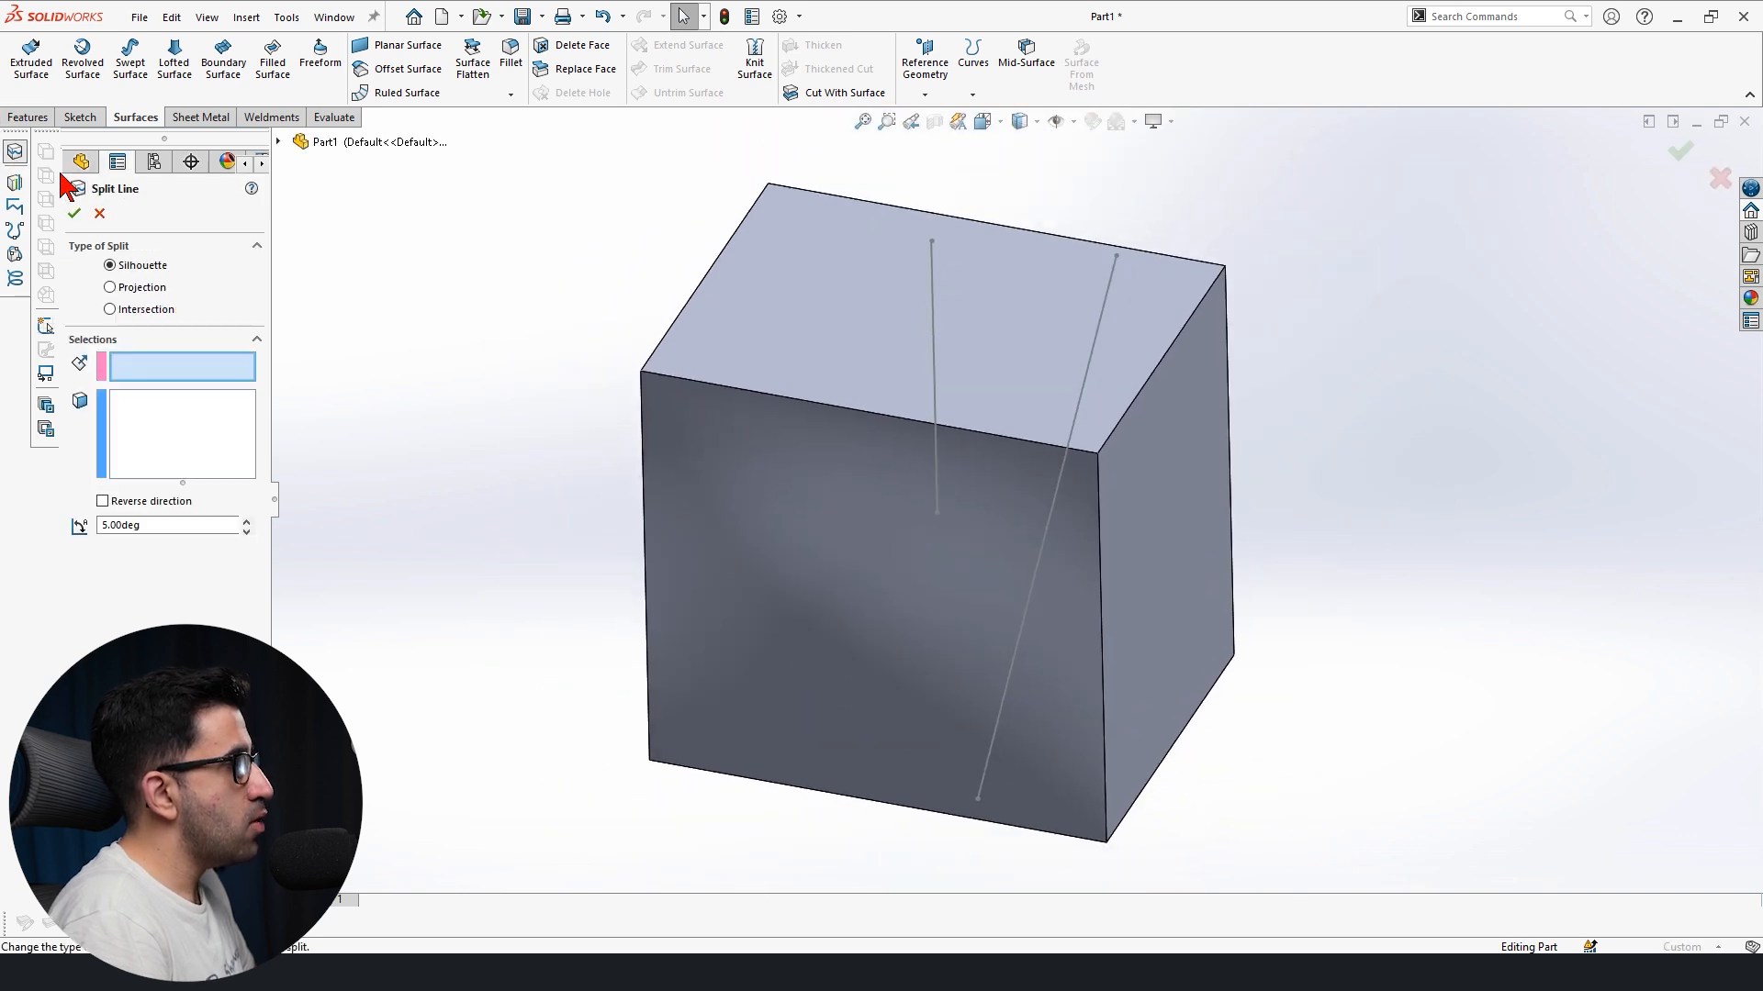
mouse_move(545, 345)
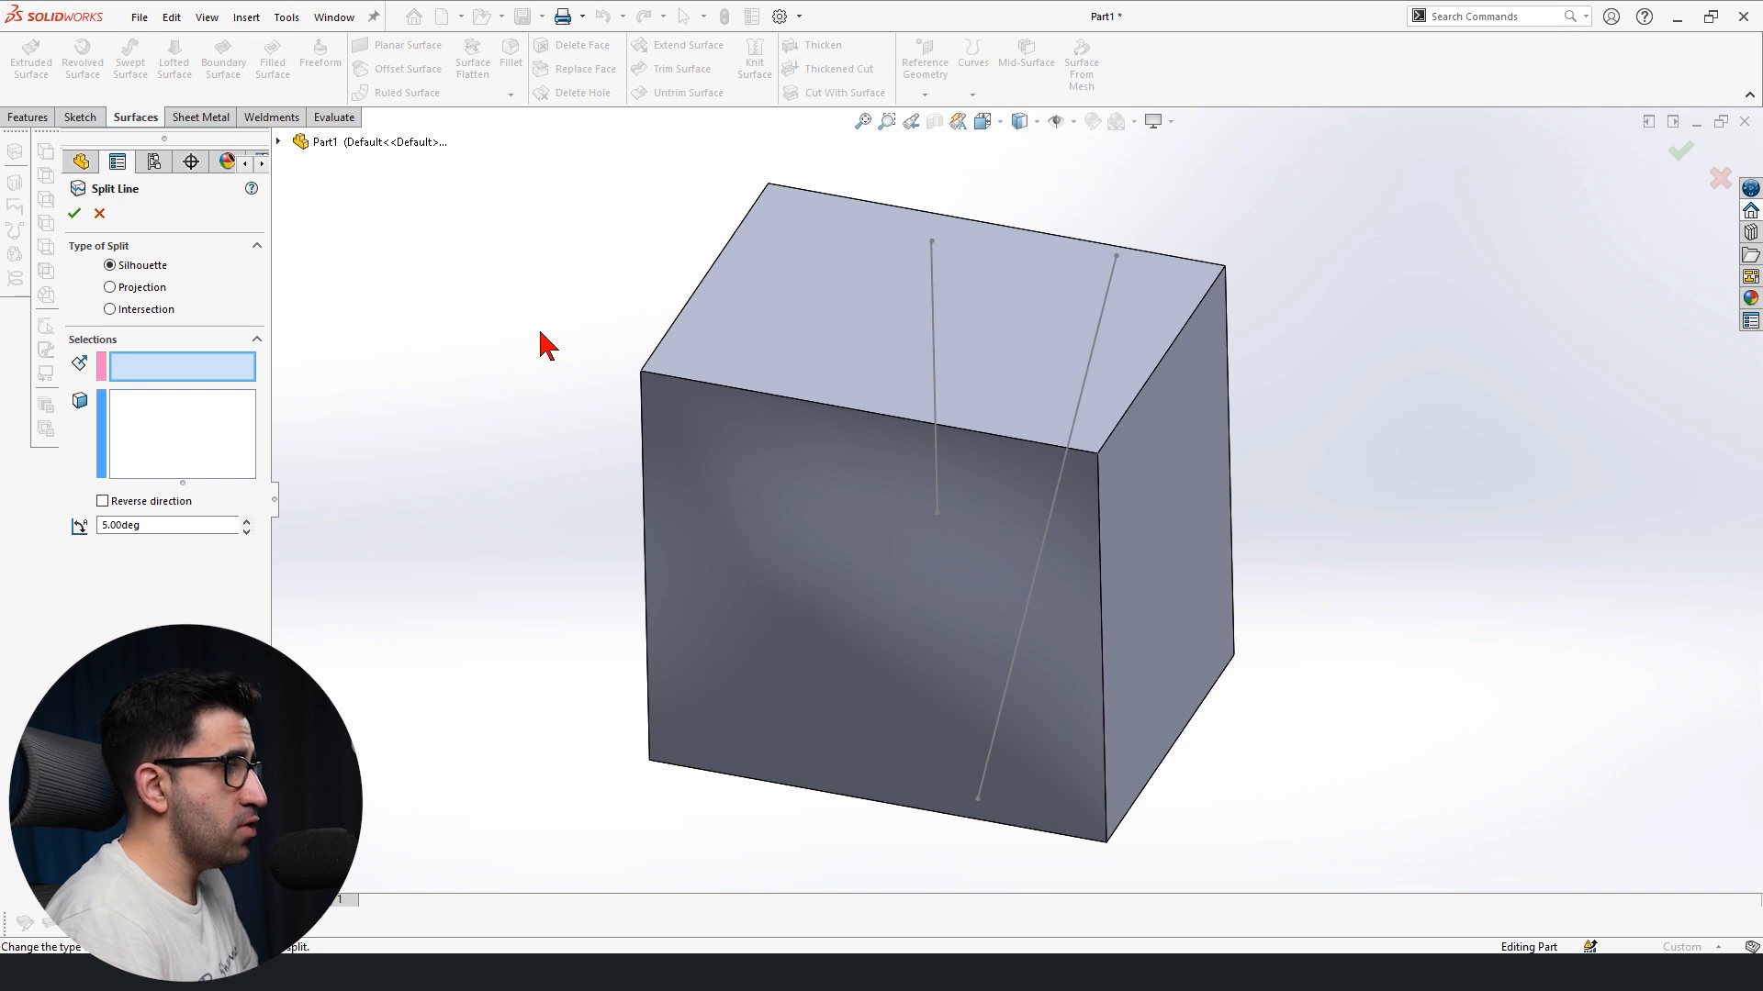
mouse_move(179, 303)
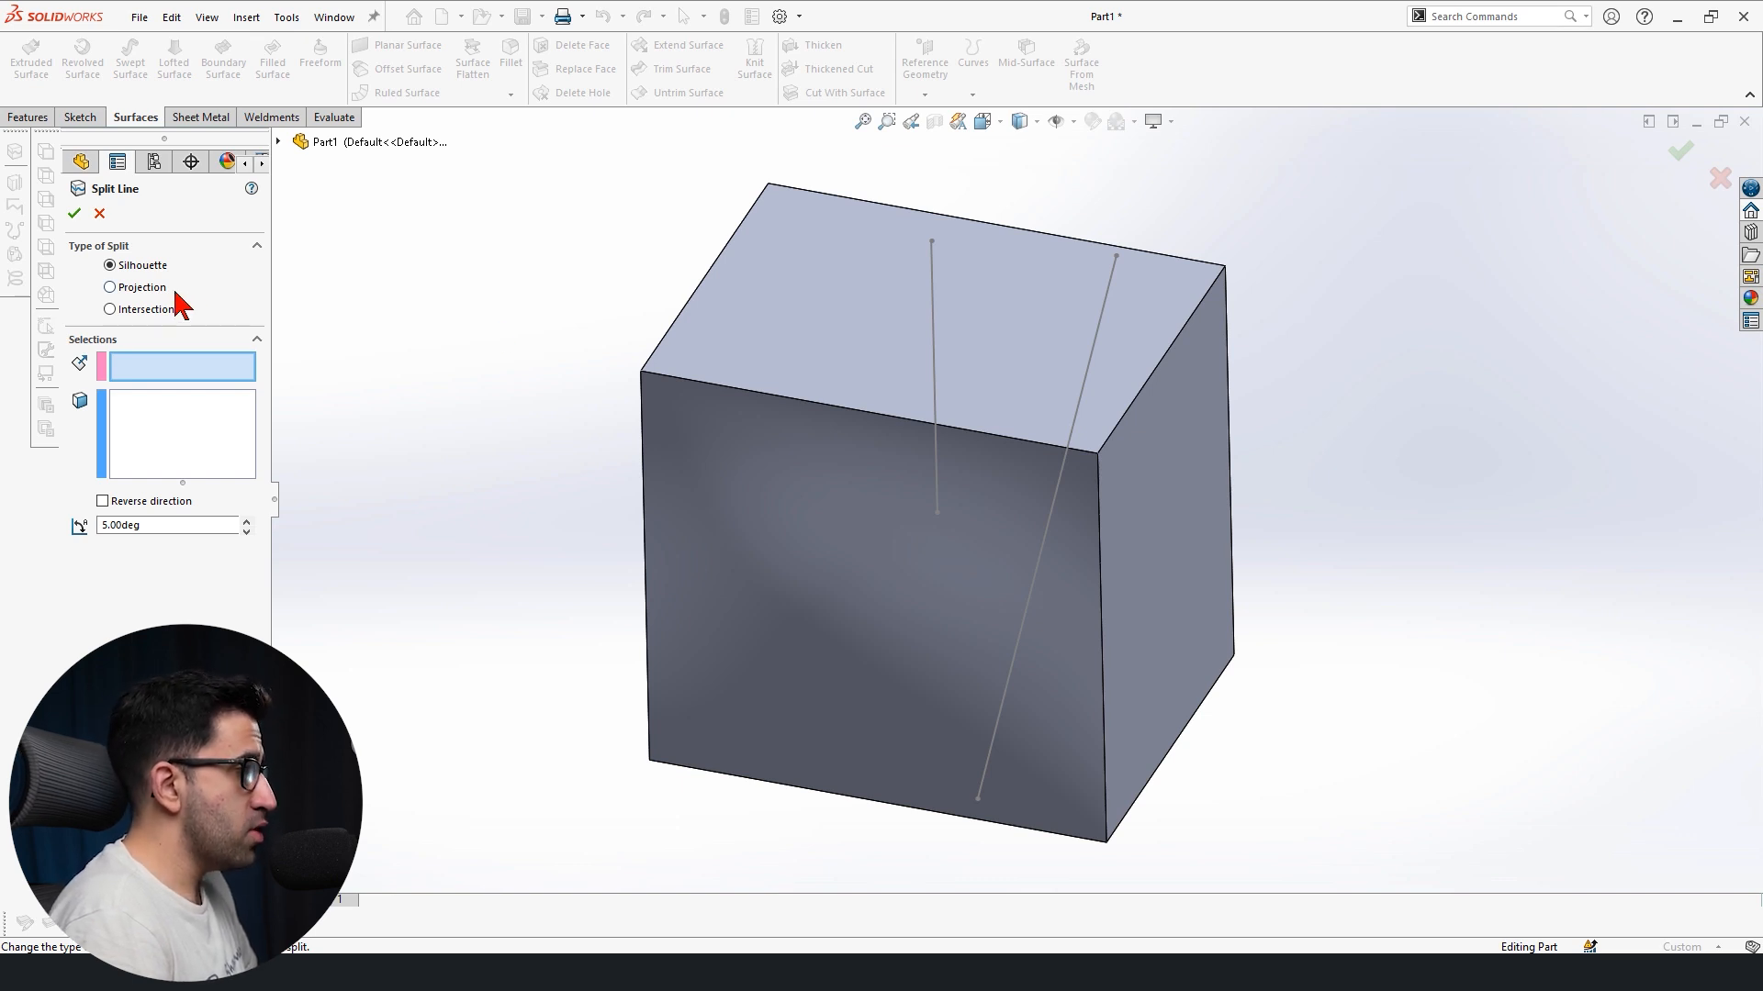
mouse_move(147, 360)
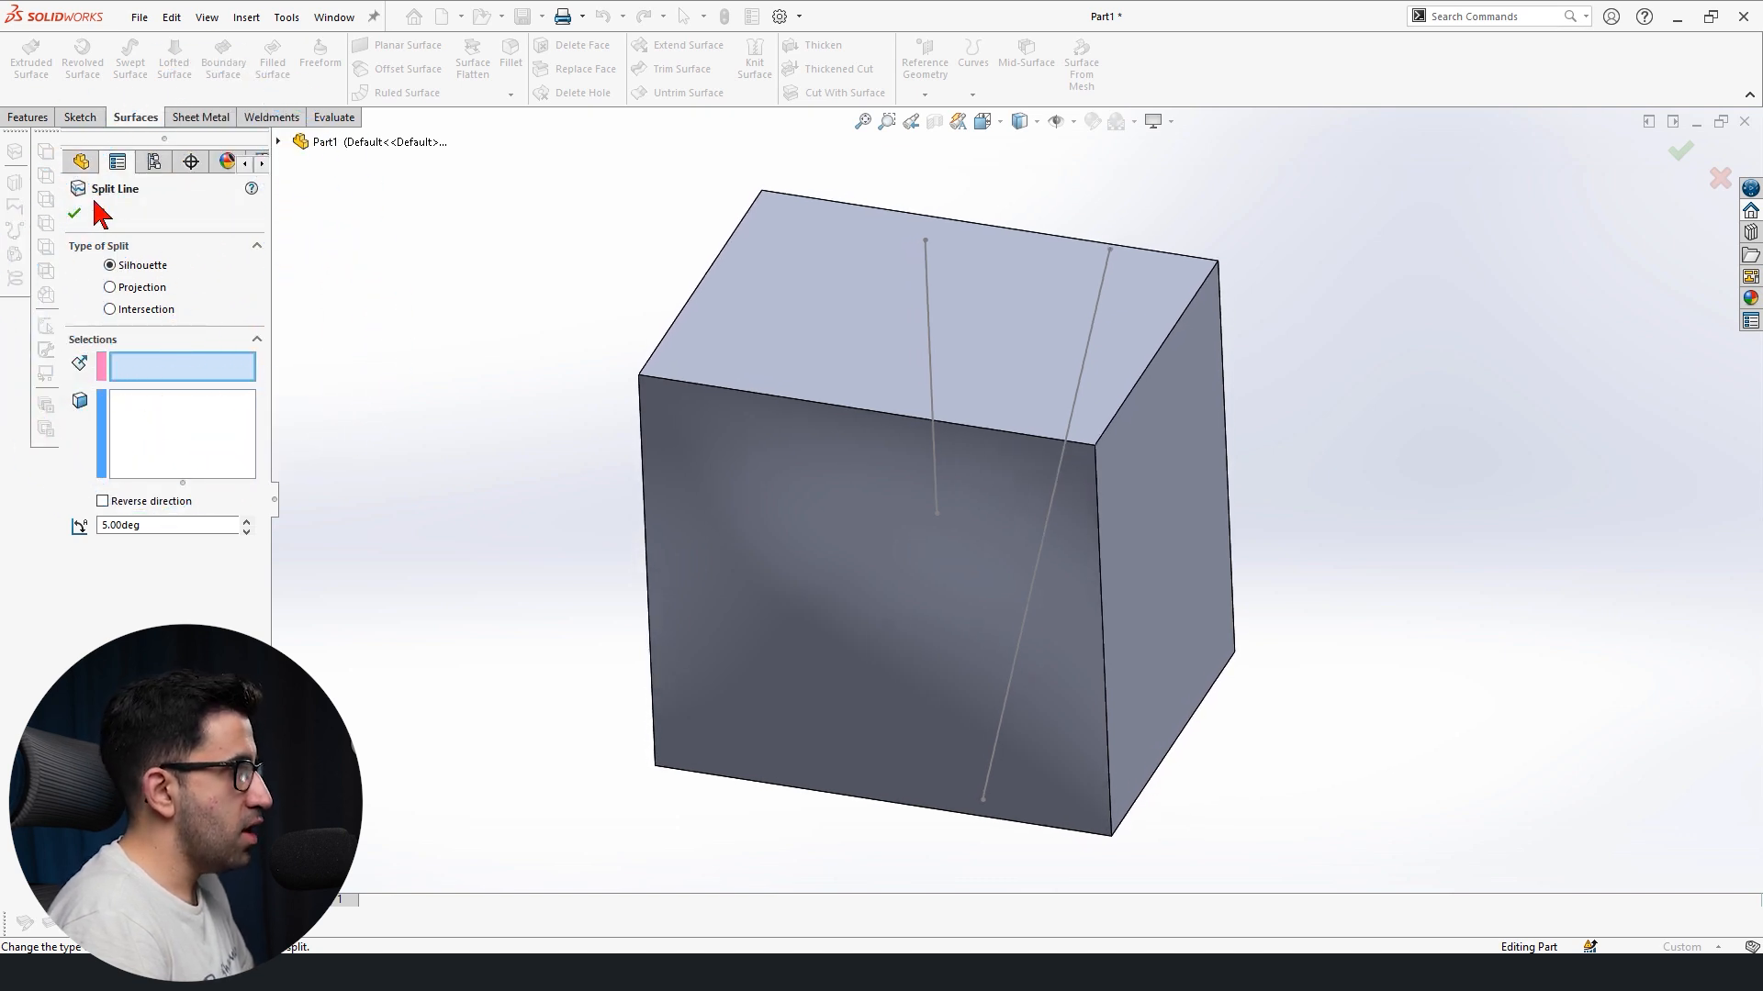
left_click(76, 213)
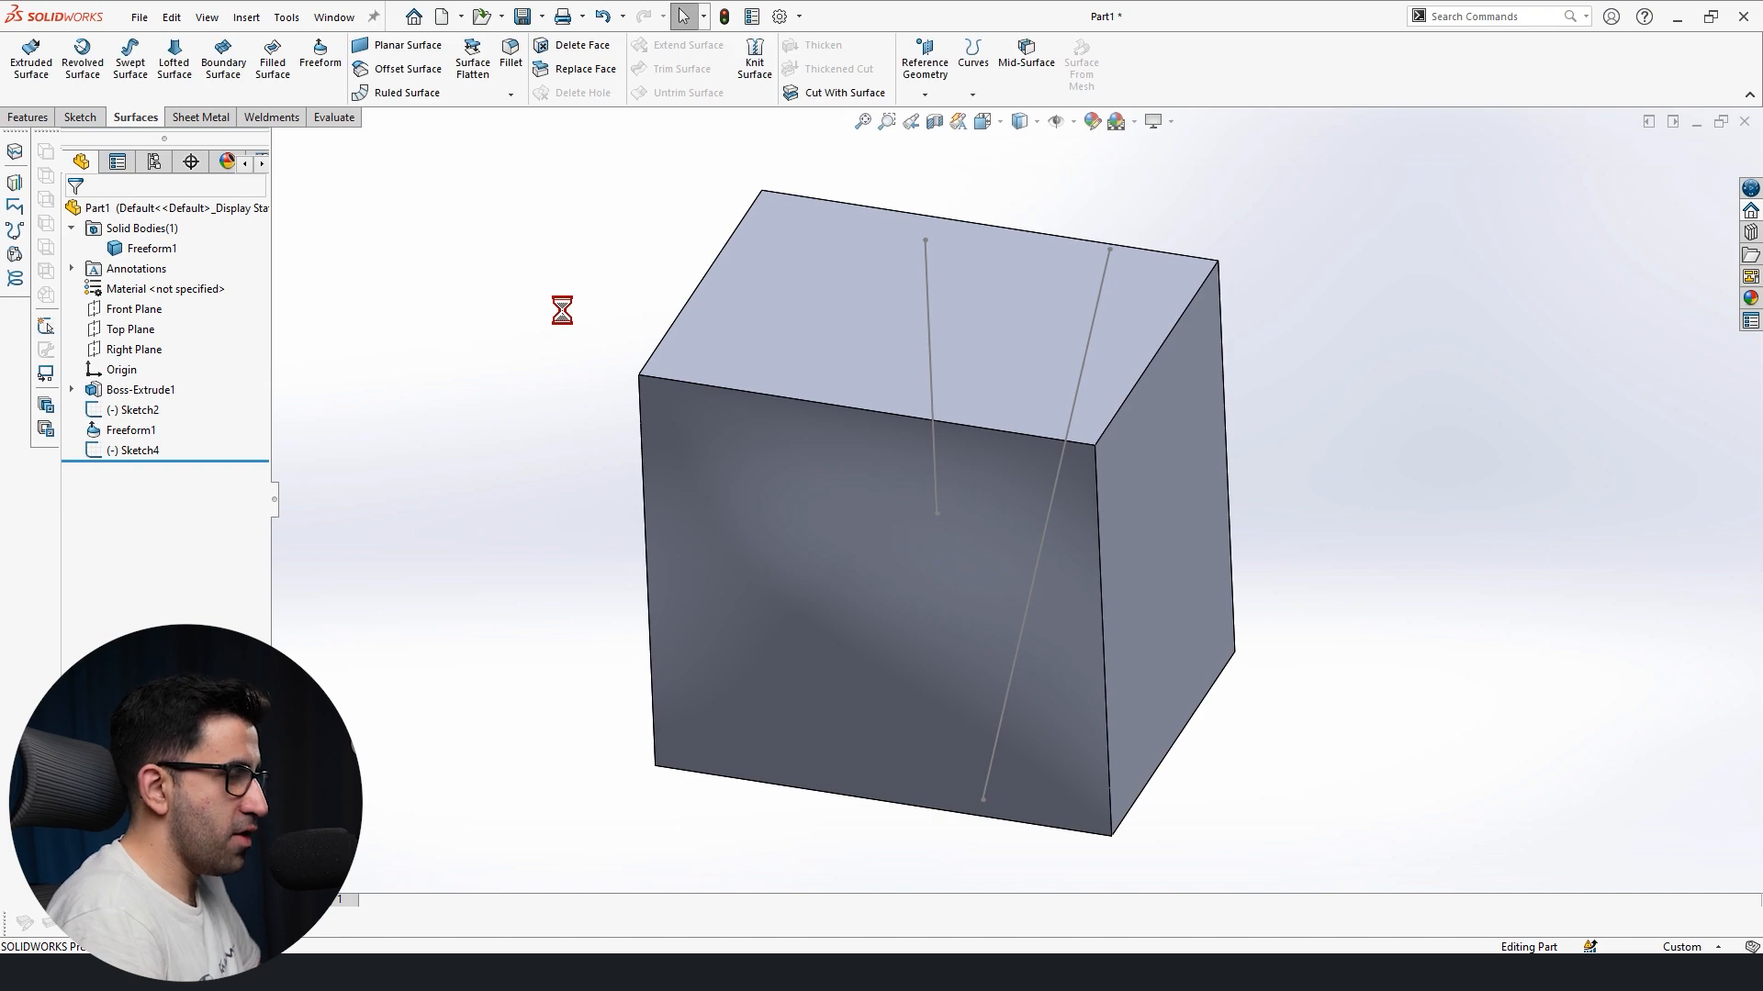